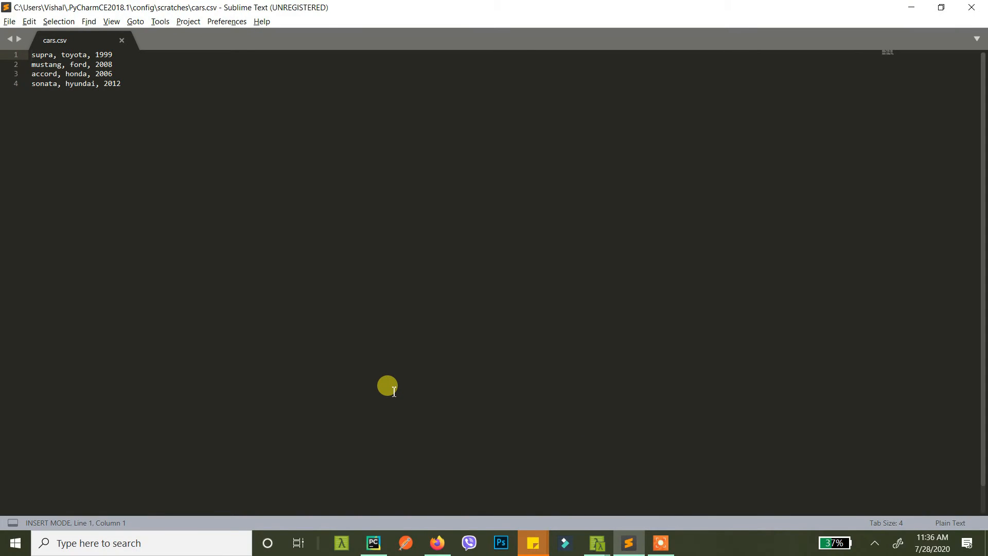
Step: Compare the four car rows in cars.csv with the empty tbl_cars Browse view in phpMyAdmin
{"action": "left_click", "coordinate": [436, 542]}
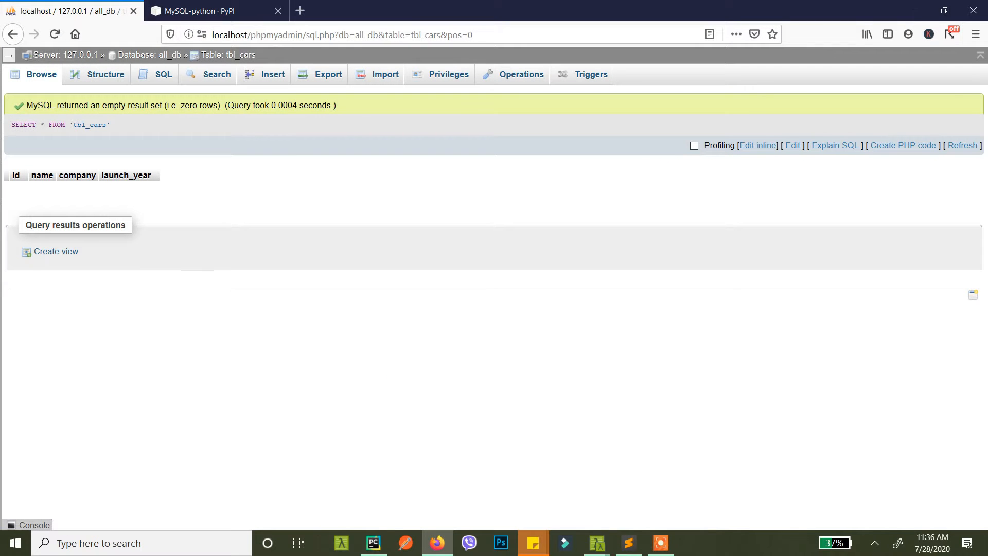
{"action": "left_click", "coordinate": [627, 543]}
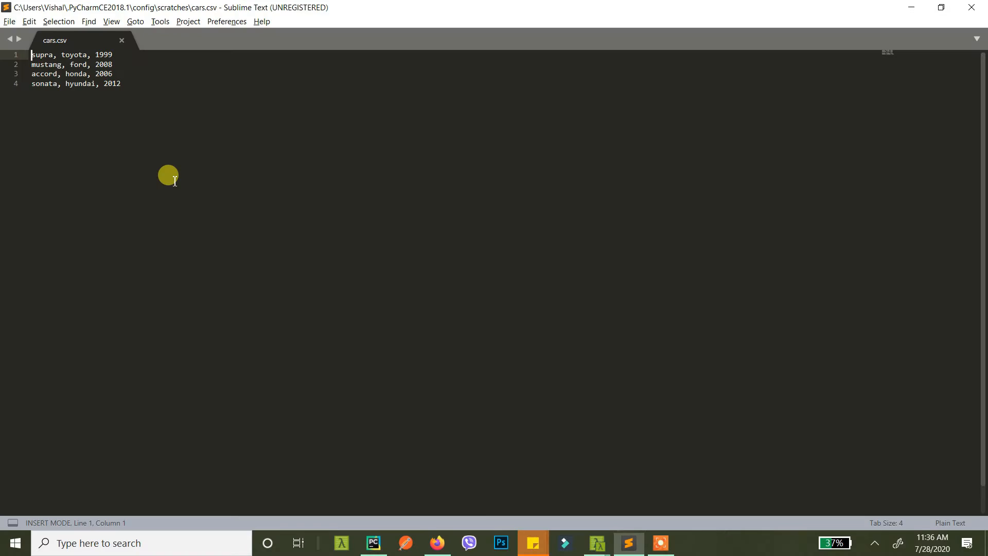
{"action": "left_click", "coordinate": [436, 542]}
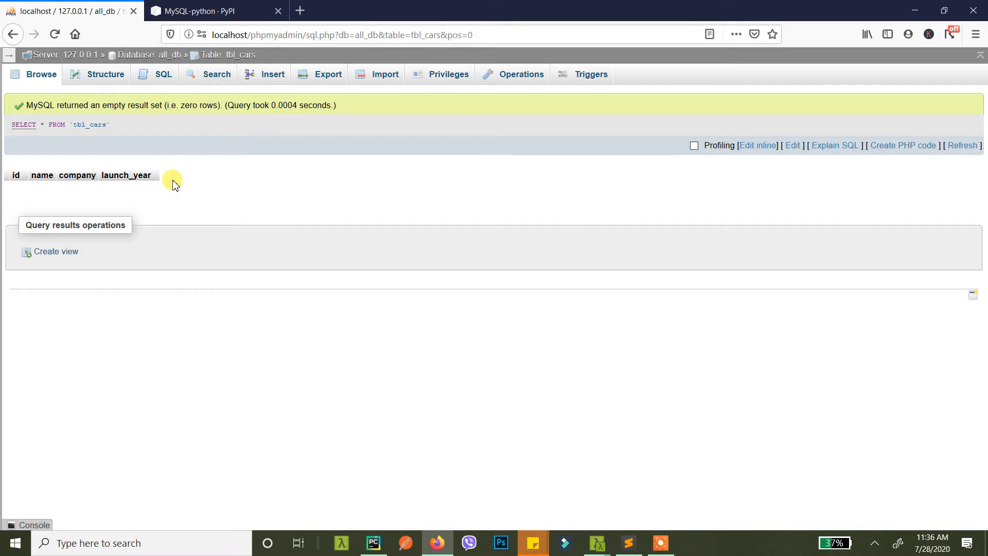
{"action": "key", "text": "alt+tab"}
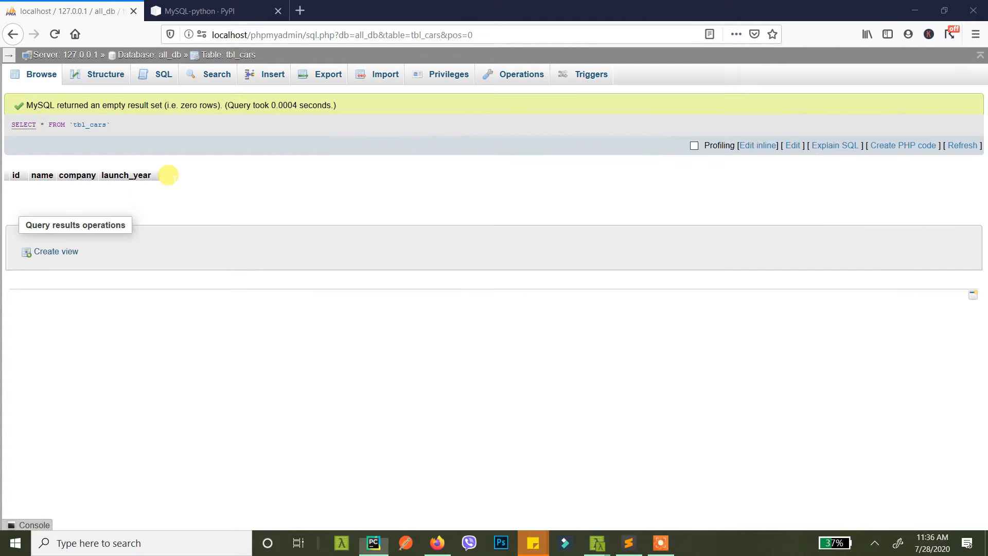
Step: Begin scratch_1.py with 'import MySQLdb', checking the MySQL-python package page on PyPI
{"action": "left_click", "coordinate": [373, 542]}
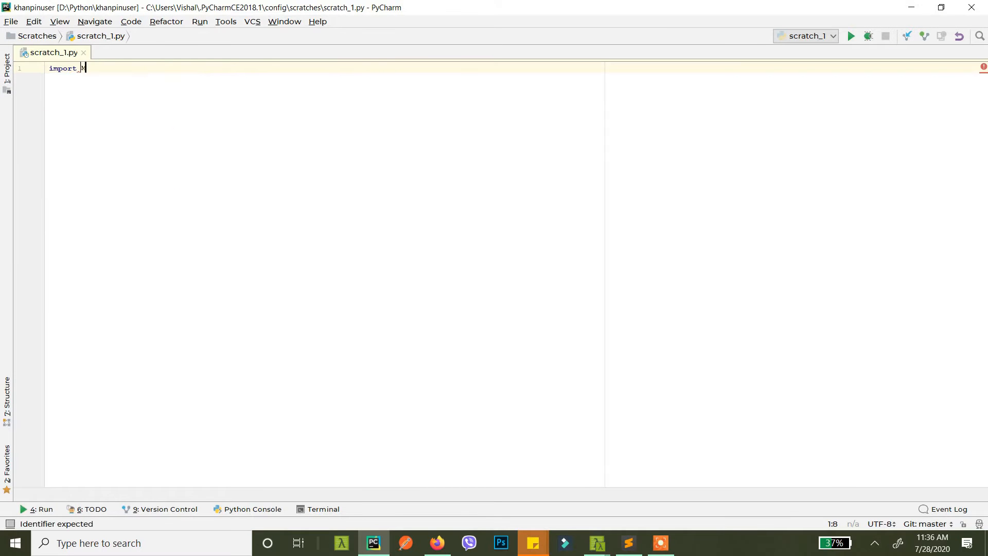
{"action": "type", "text": "MySQLdb"}
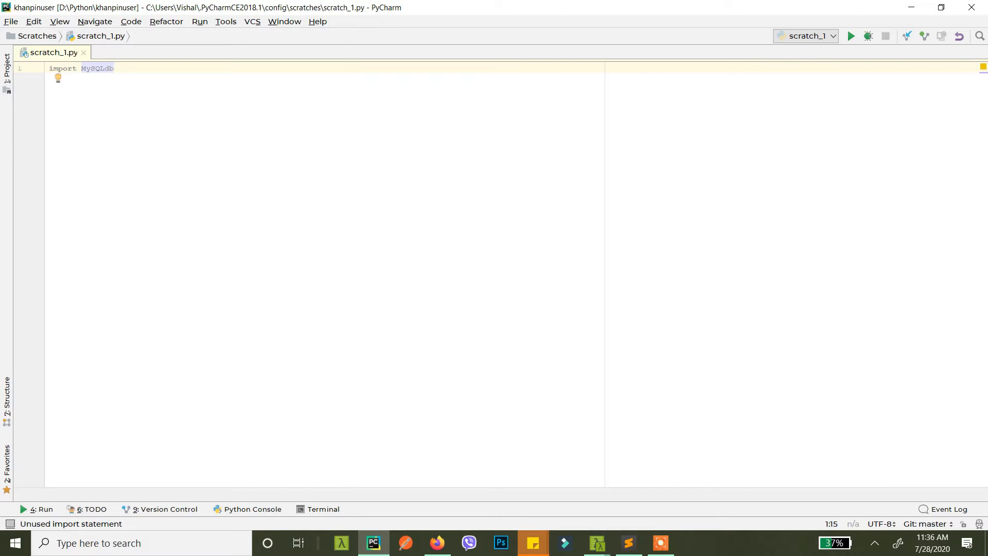
{"action": "left_click", "coordinate": [112, 68]}
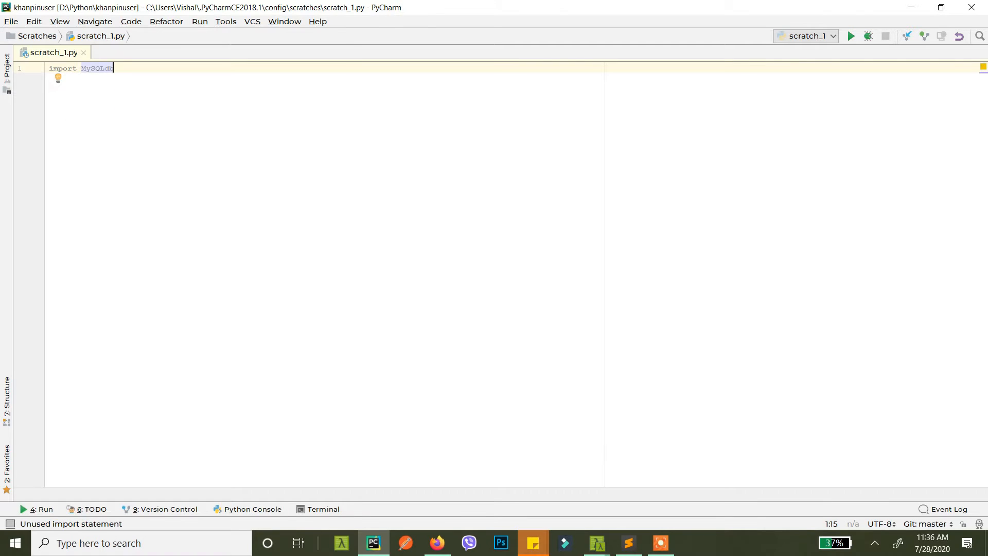
{"action": "left_click", "coordinate": [436, 542]}
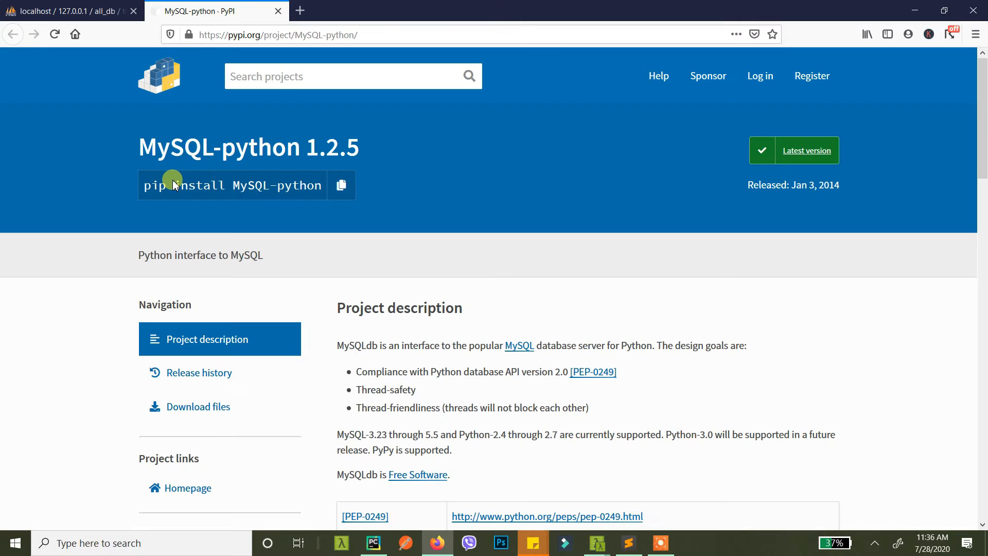
{"action": "mouse_move", "coordinate": [137, 195]}
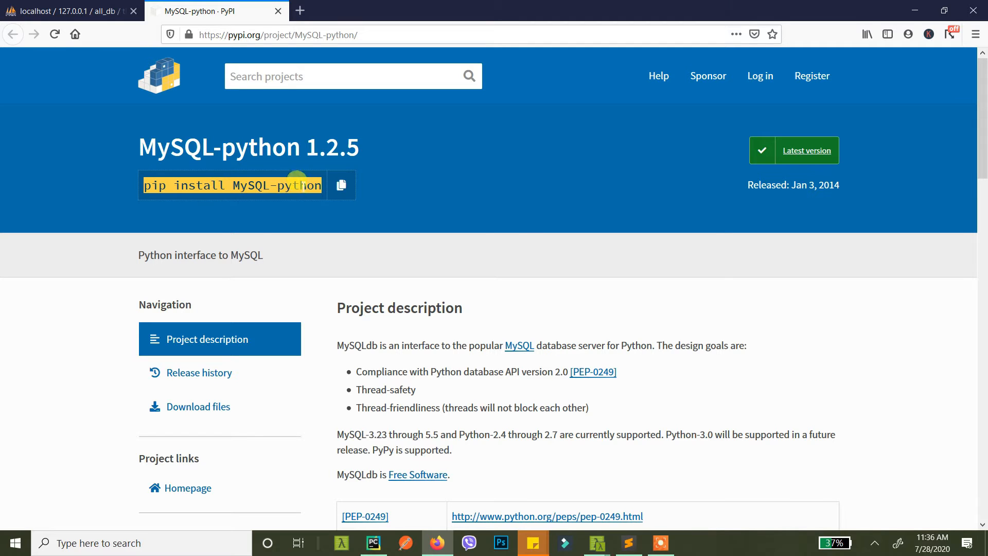
{"action": "scroll", "scroll_direction": "down", "scroll_amount": 3}
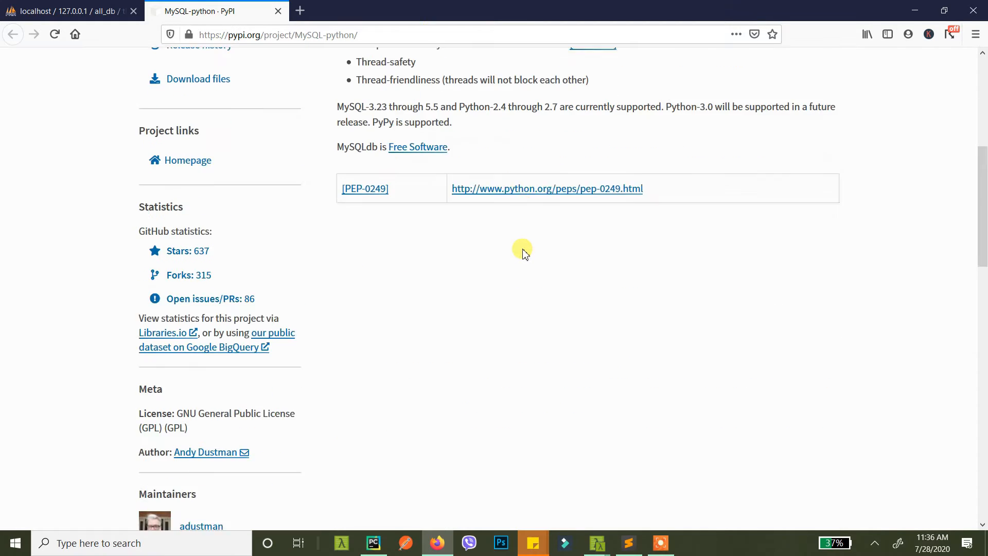
{"action": "key", "text": "alt+tab"}
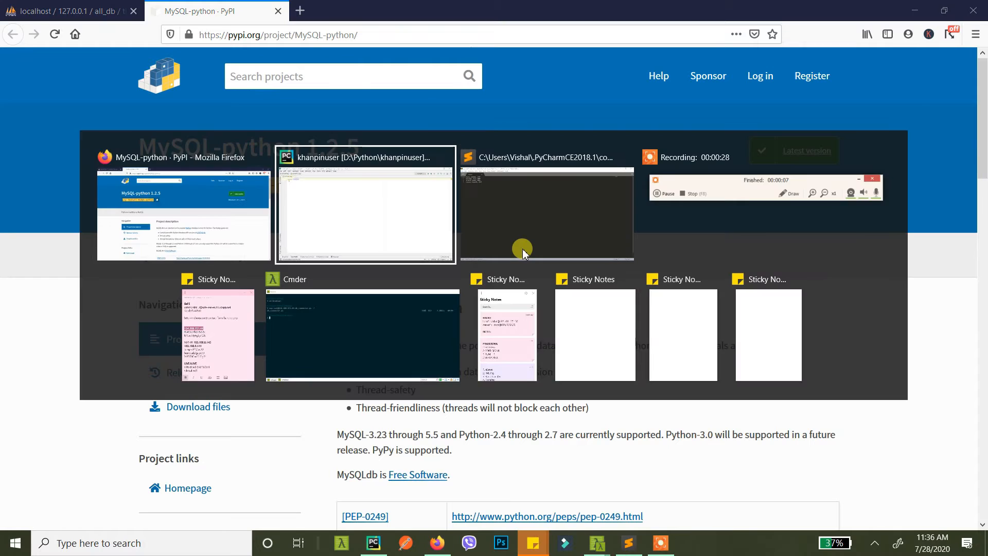
{"action": "left_click", "coordinate": [364, 204]}
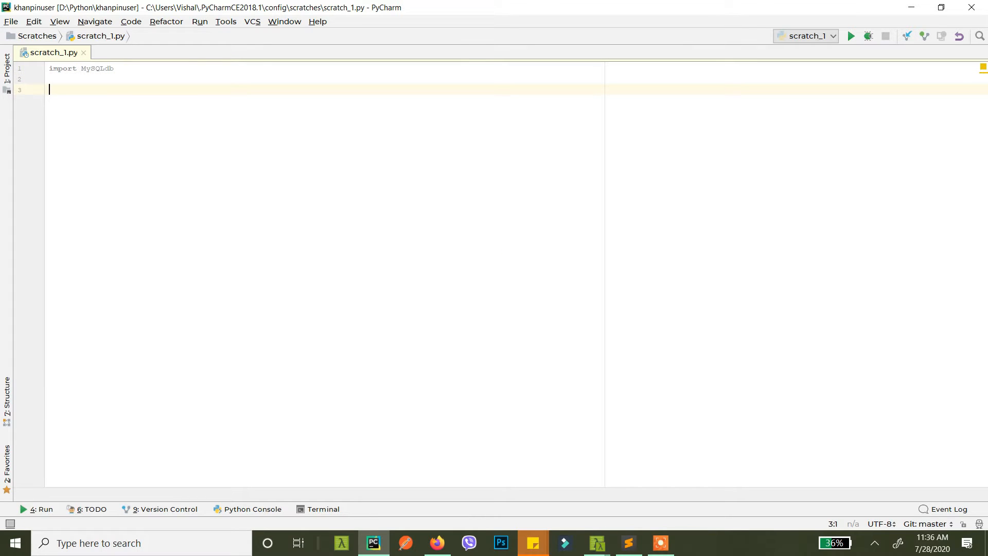
Step: Start mydb = MySQLdb.connect with host "127.0.0.1" and user "root"
{"action": "type", "text": "mydb ="}
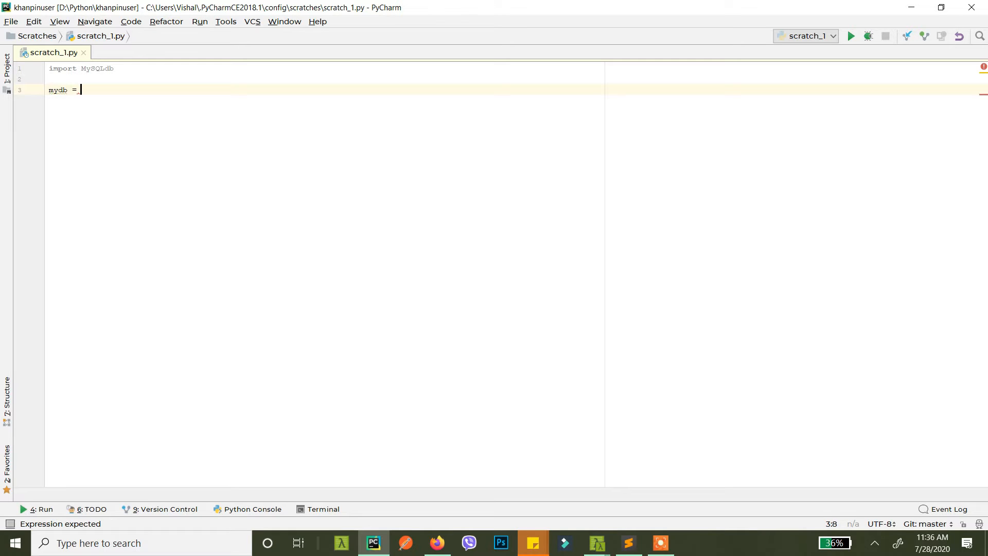
{"action": "type", "text": "My"}
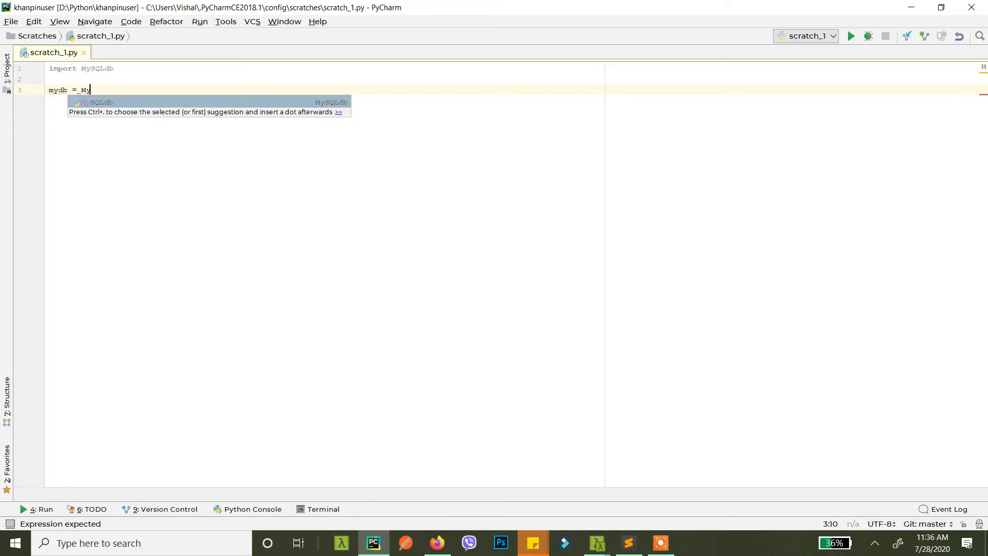
{"action": "type", "text": "SQLdb.cc"}
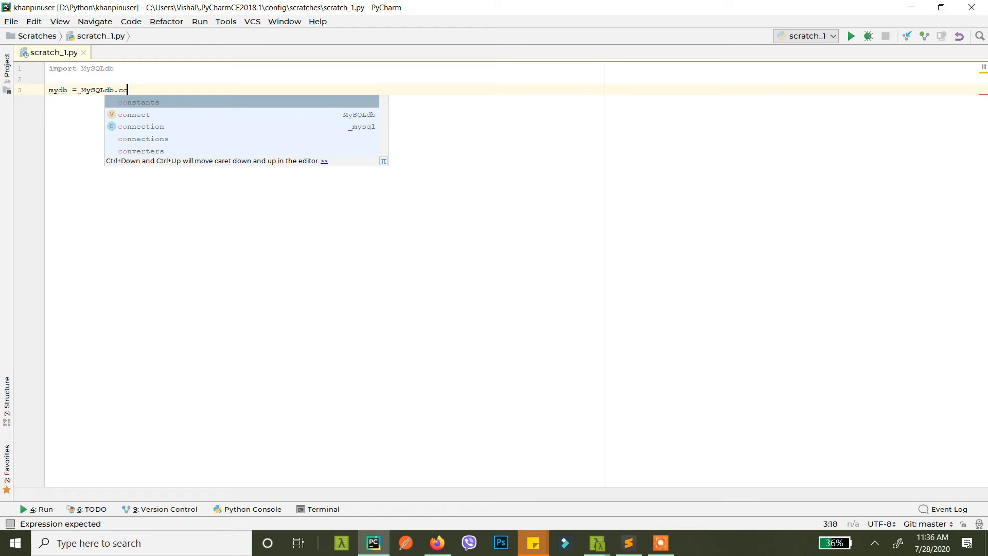
{"action": "left_click", "coordinate": [134, 114]}
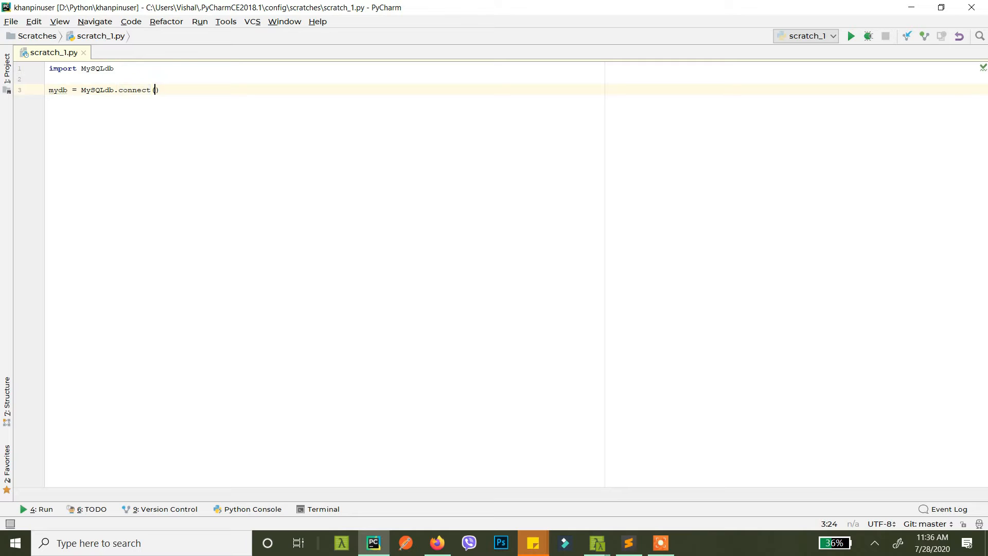
{"action": "type", "text": "\""}
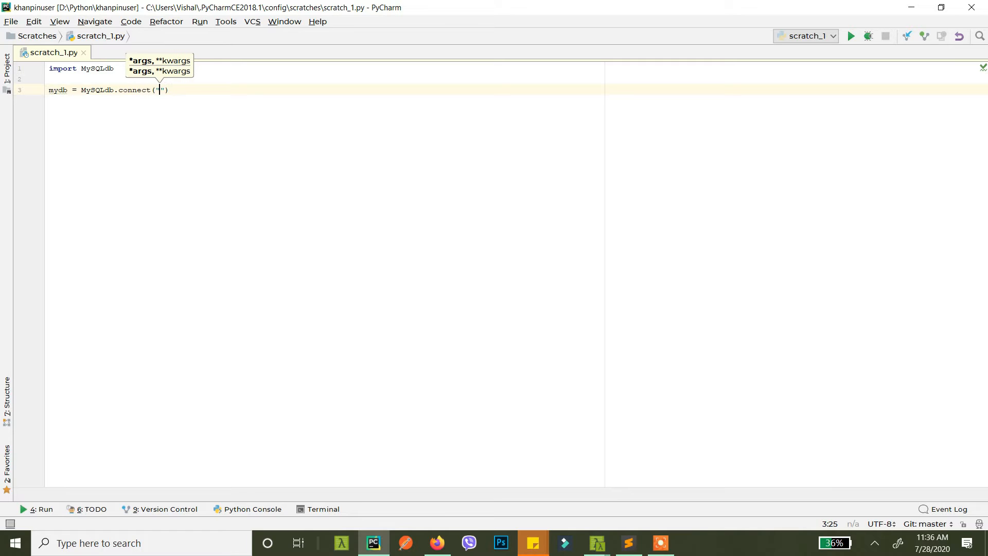
{"action": "type", "text": "host="}
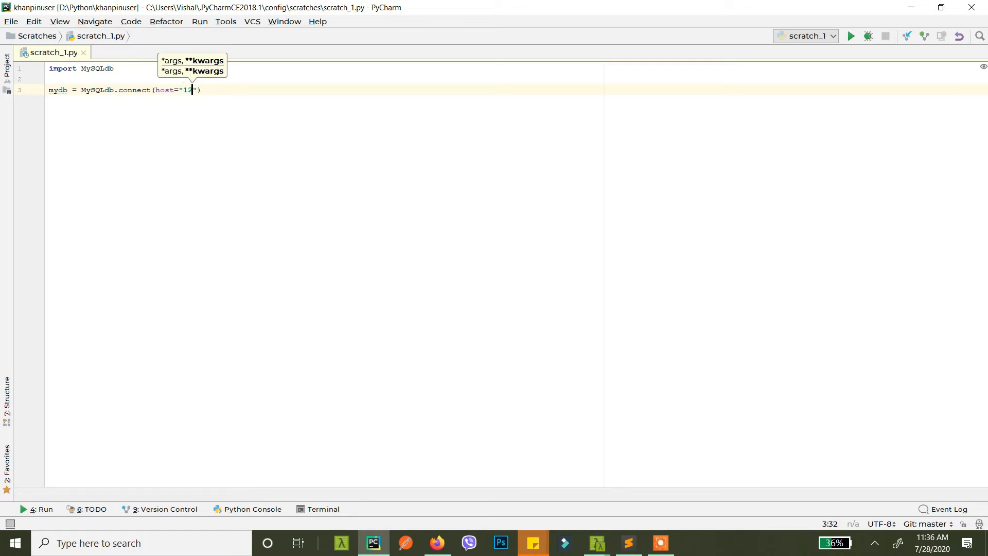
{"action": "type", "text": "7.0.0.1"}
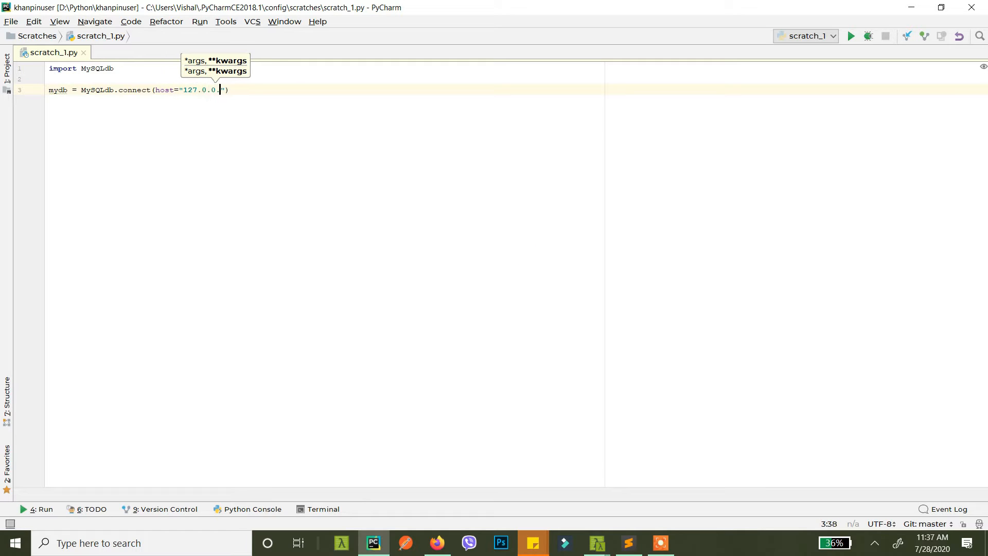
{"action": "type", "text": "1\","}
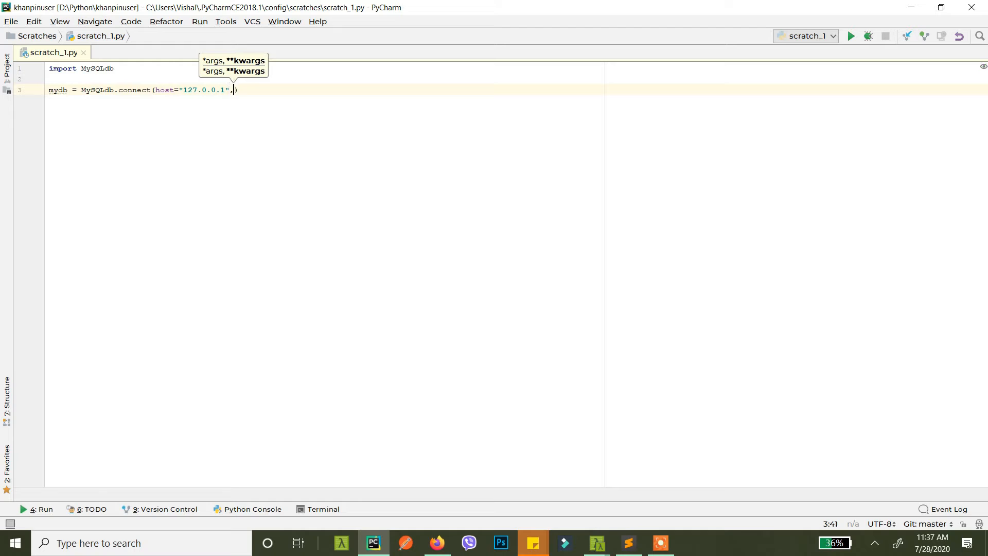
{"action": "type", "text": "user="}
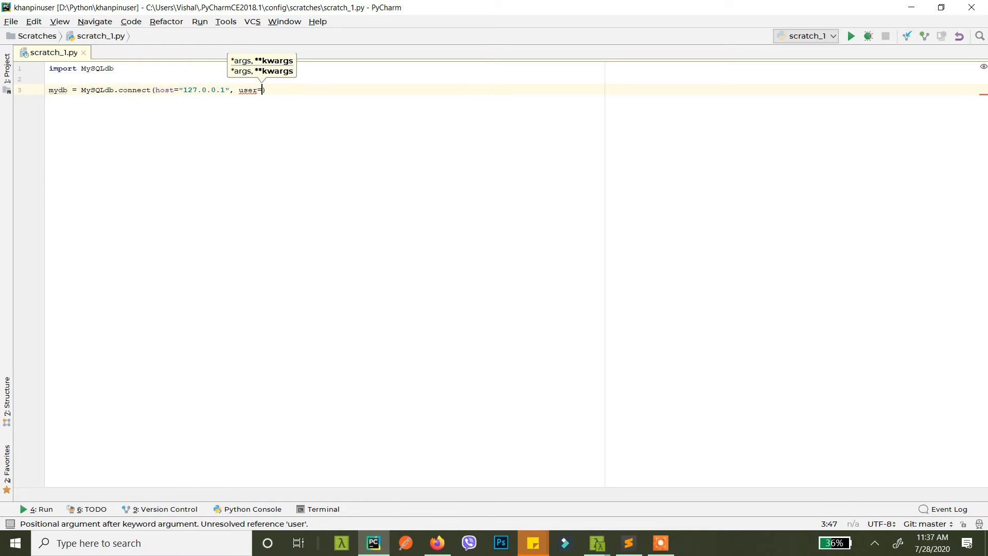
{"action": "type", "text": "\"r\""}
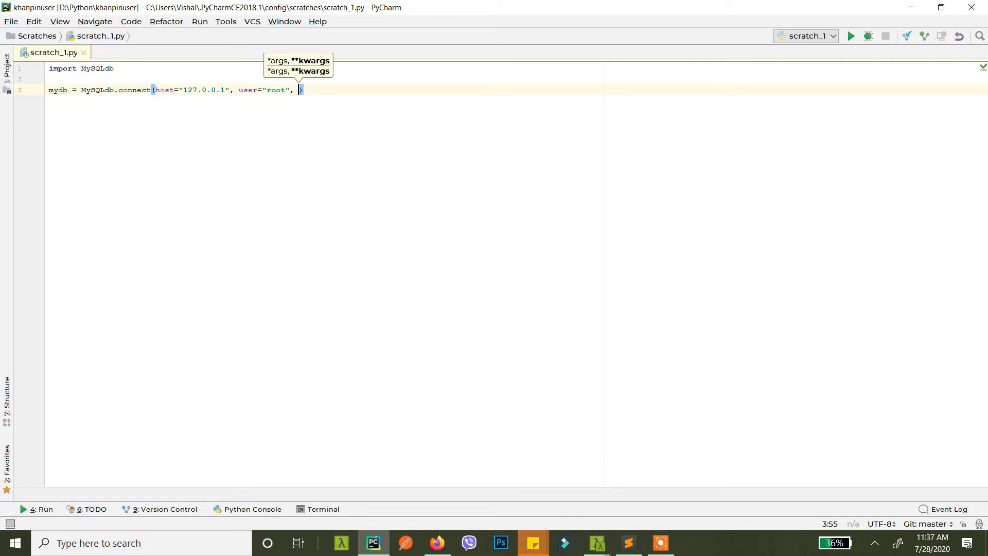
Step: Finish the connection with an empty password and database "all_db", checked against phpMyAdmin
{"action": "type", "text": "password"}
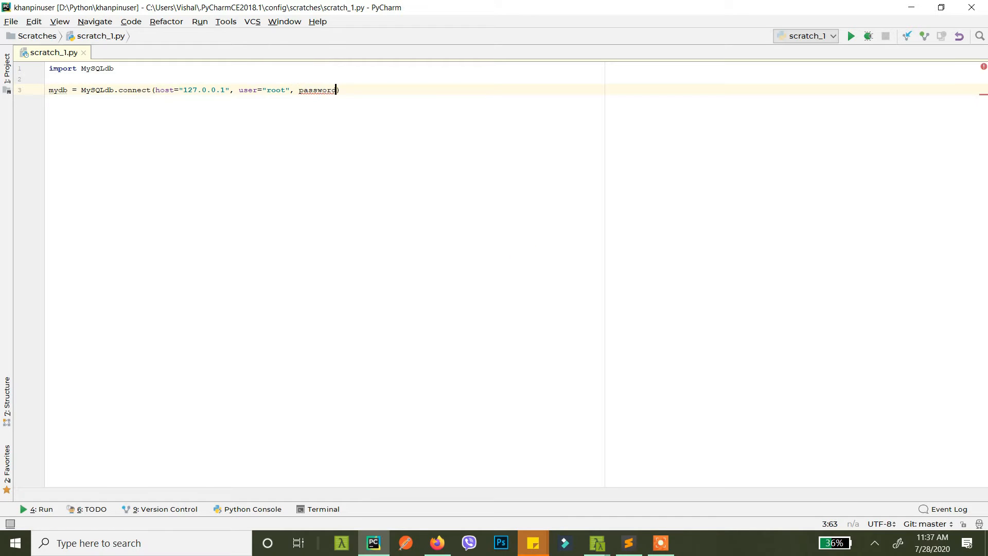
{"action": "type", "text": "=\"\", dat"}
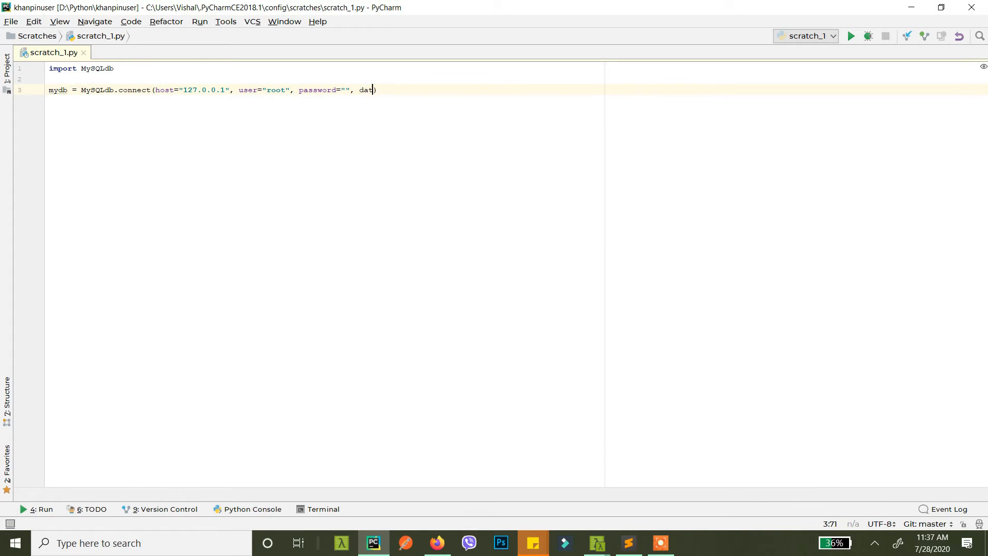
{"action": "type", "text": "abase="}
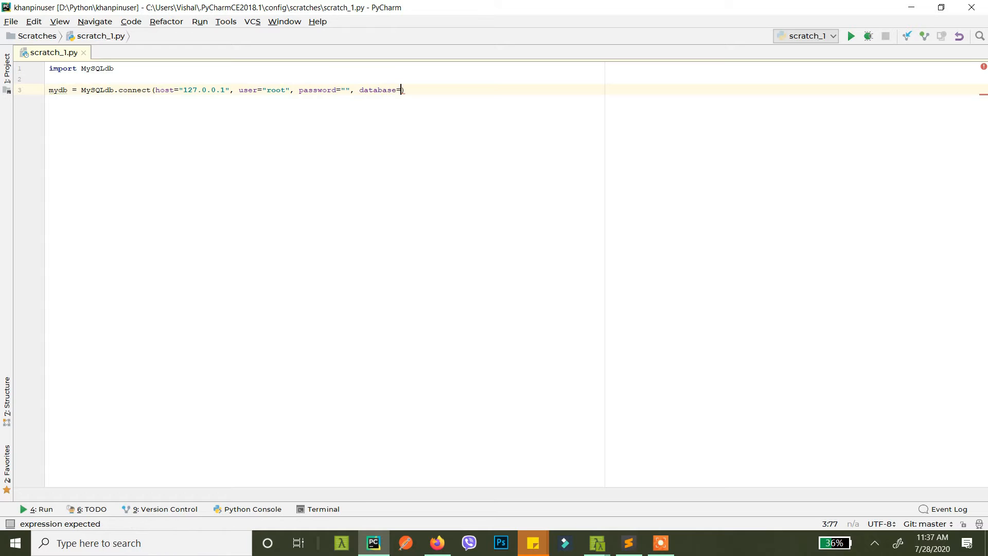
{"action": "key", "text": "alt+tab"}
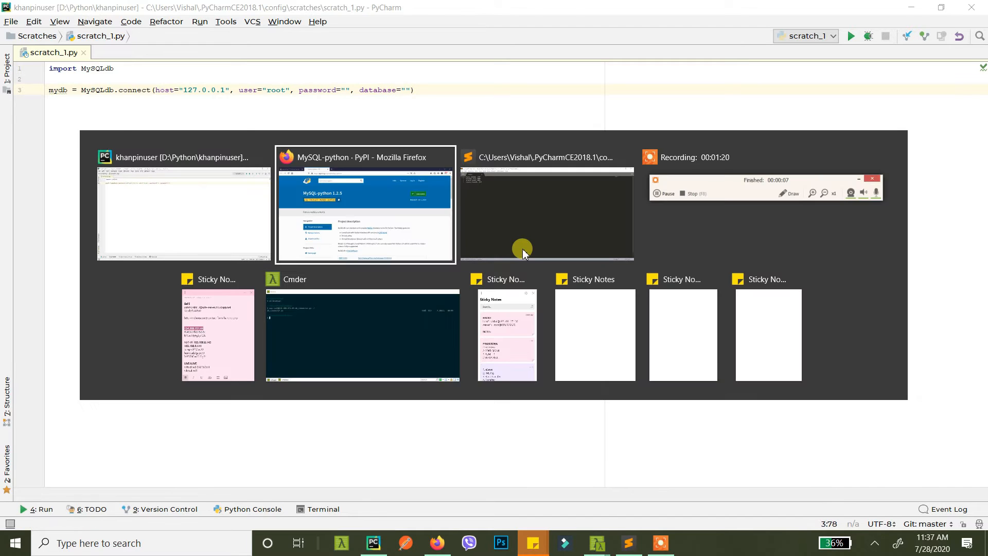
{"action": "left_click", "coordinate": [364, 208]}
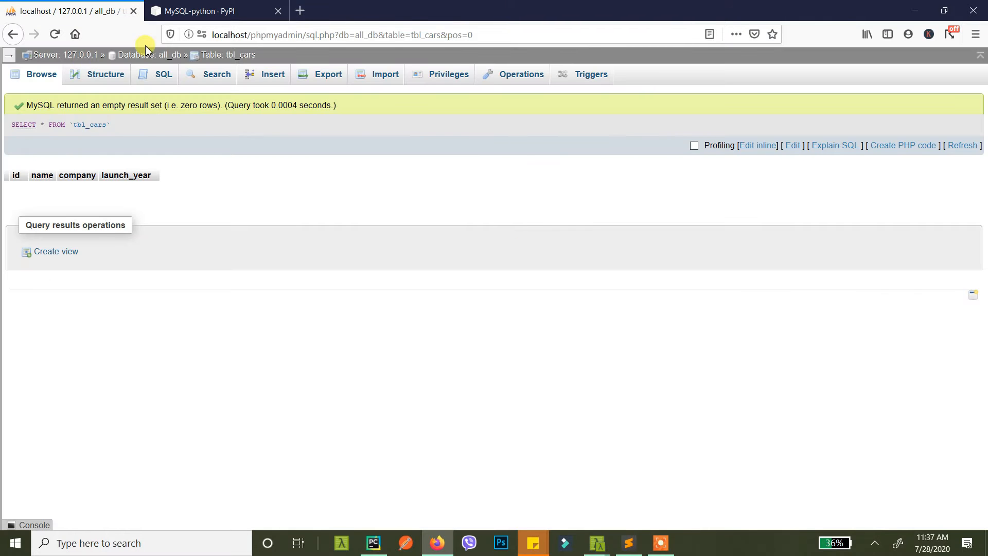
{"action": "key", "text": "alt+tab"}
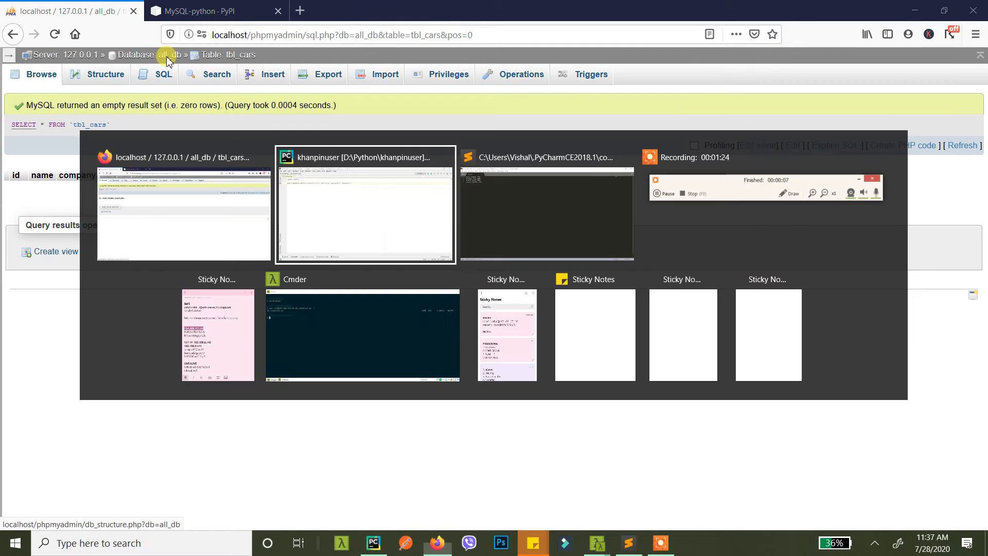
{"action": "left_click", "coordinate": [364, 204]}
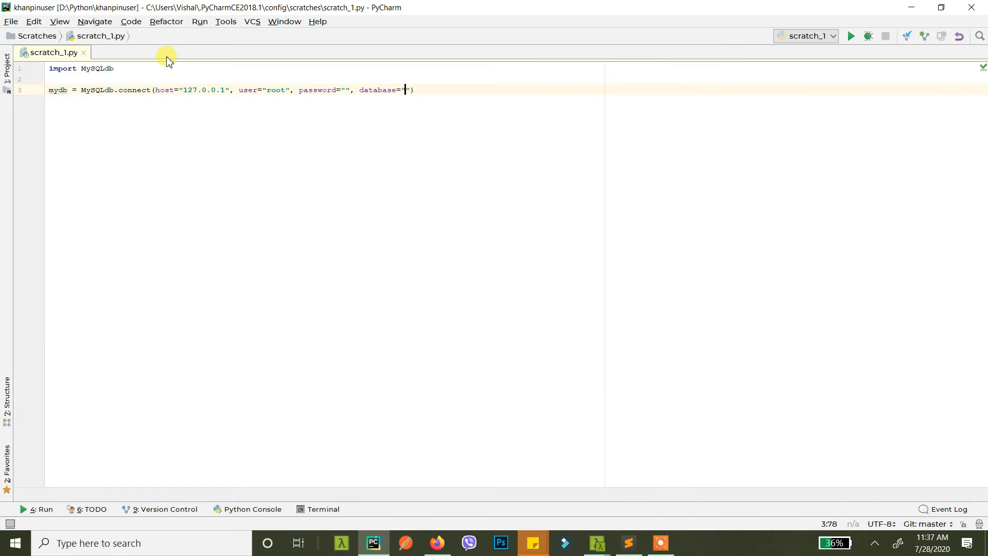
{"action": "type", "text": "all_db"}
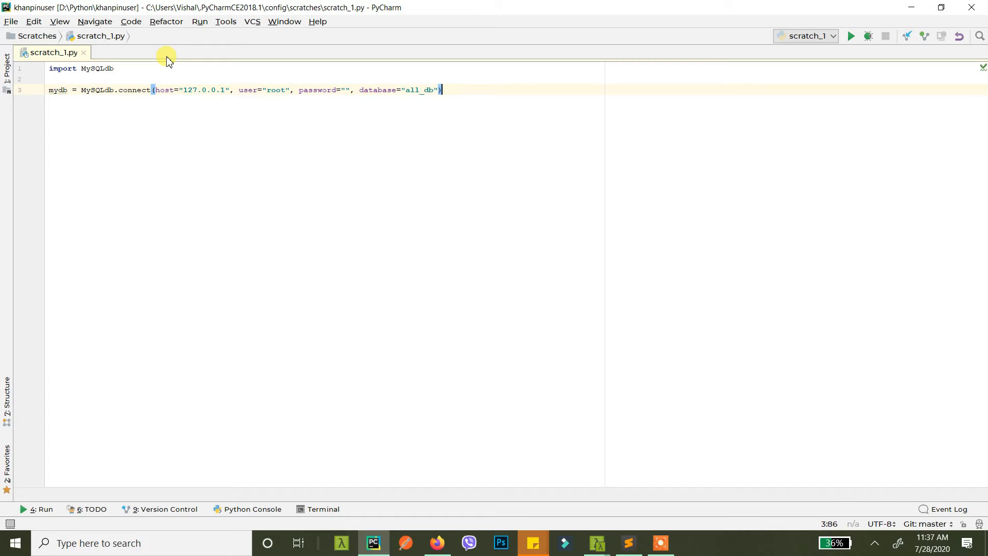
{"action": "key", "text": "alt+tab"}
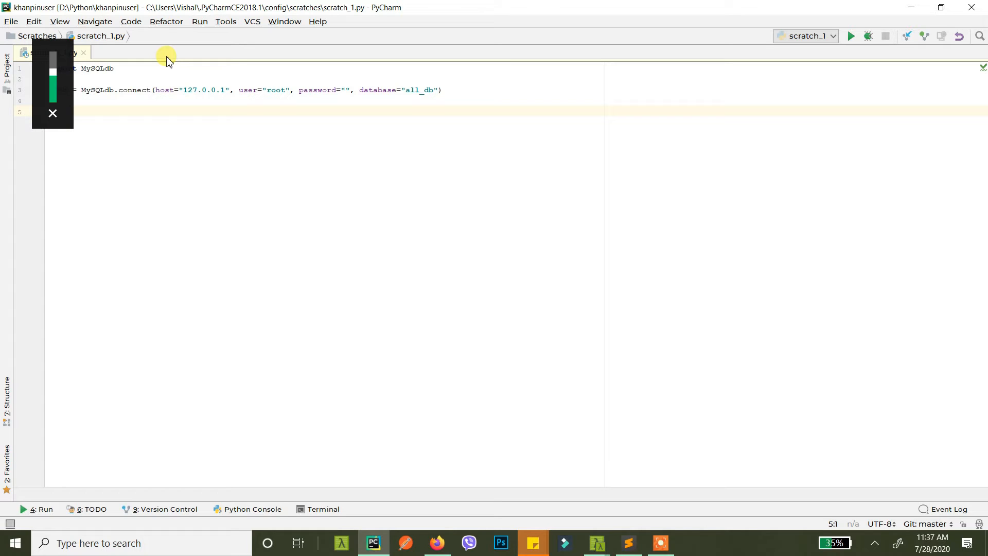
Step: Write with open('cars.csv') as csv_file: and start a csvfile = csv reader line inside it
{"action": "type", "text": "with"}
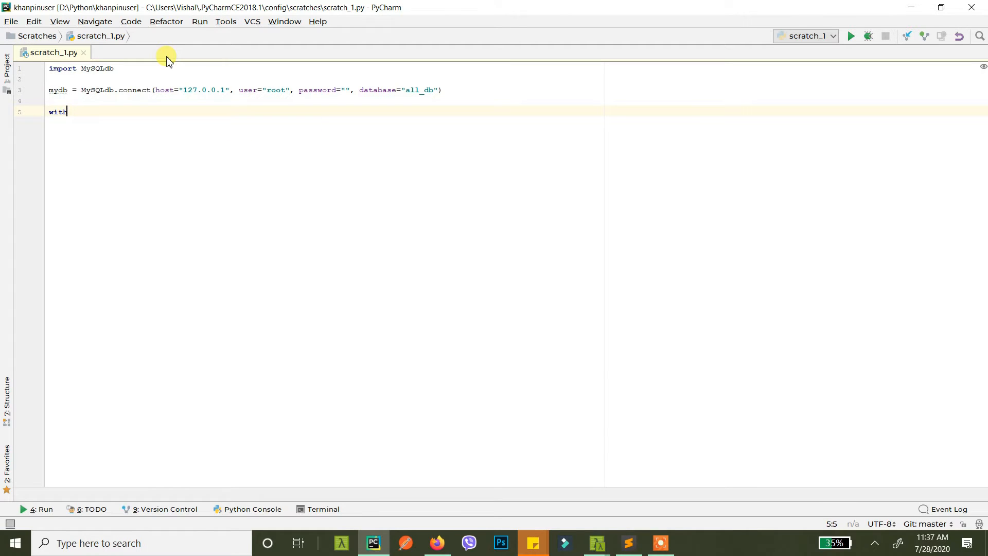
{"action": "type", "text": "pen("}
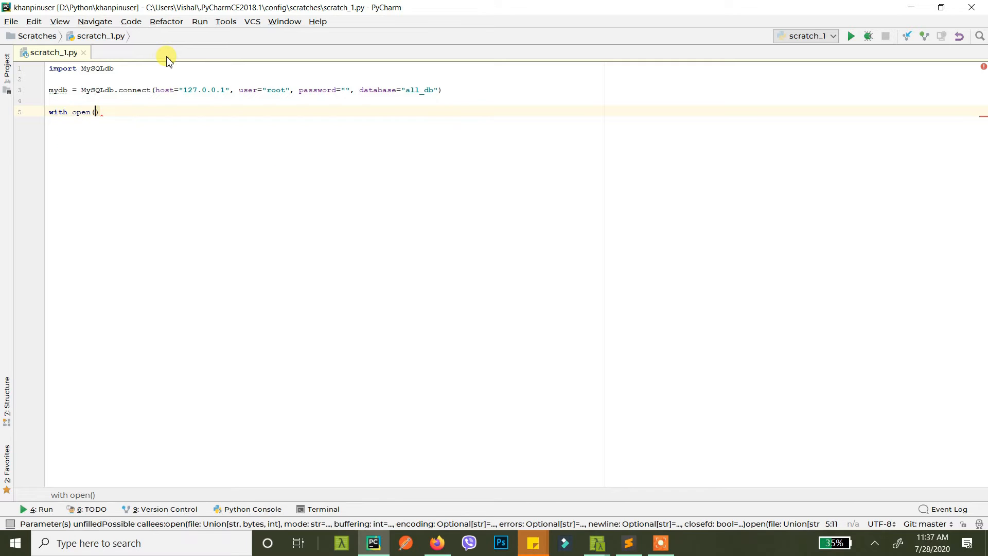
{"action": "key", "text": "alt+tab"}
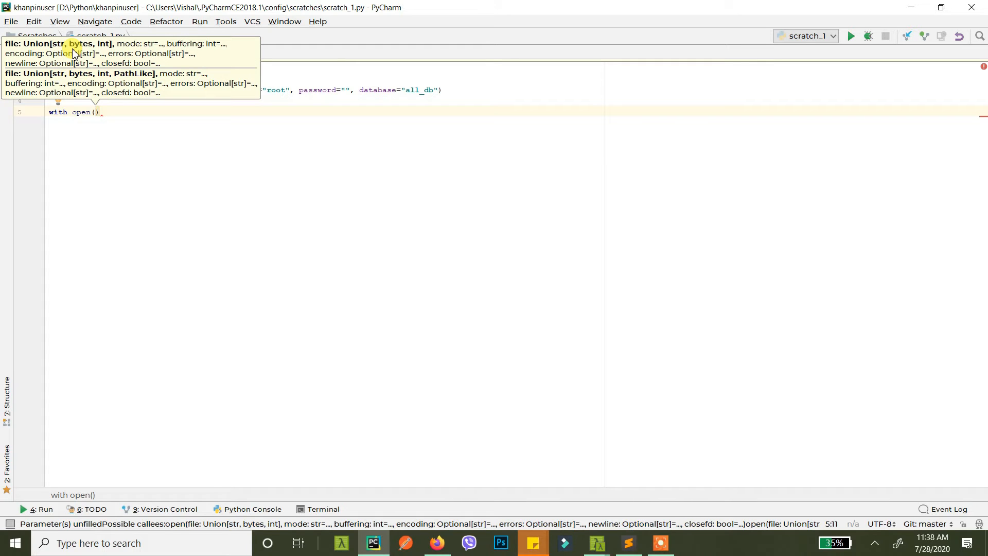
{"action": "type", "text": "'ca'"}
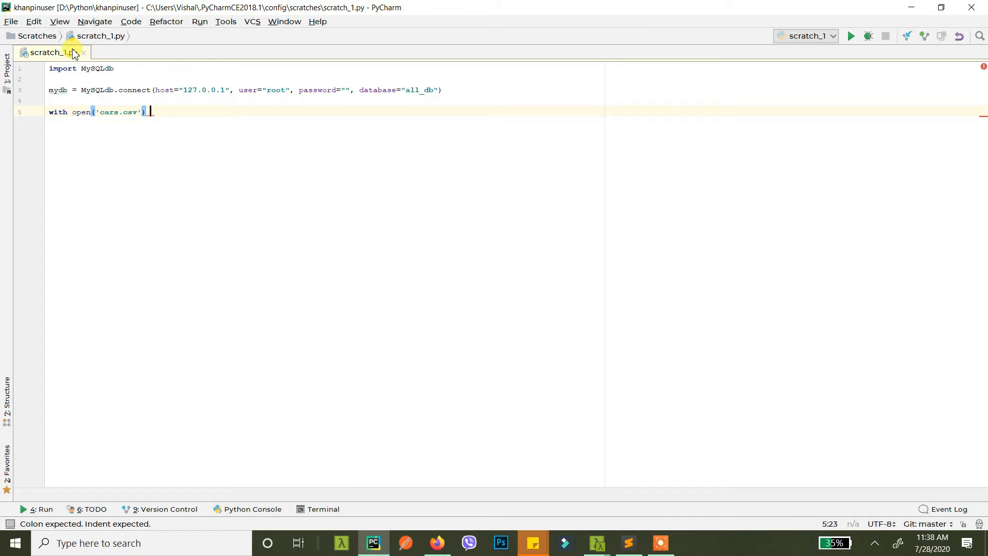
{"action": "mouse_move", "coordinate": [183, 58]}
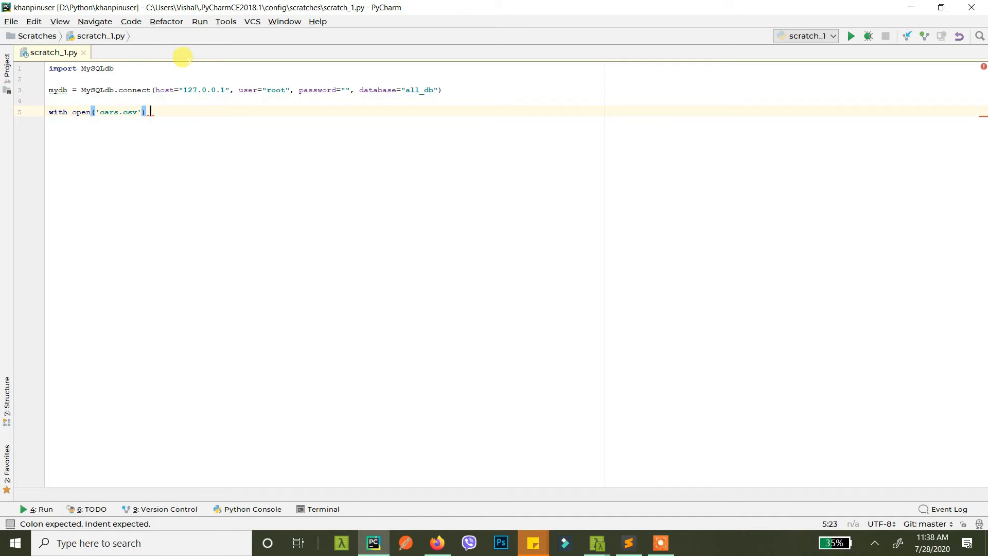
{"action": "type", "text": "as"}
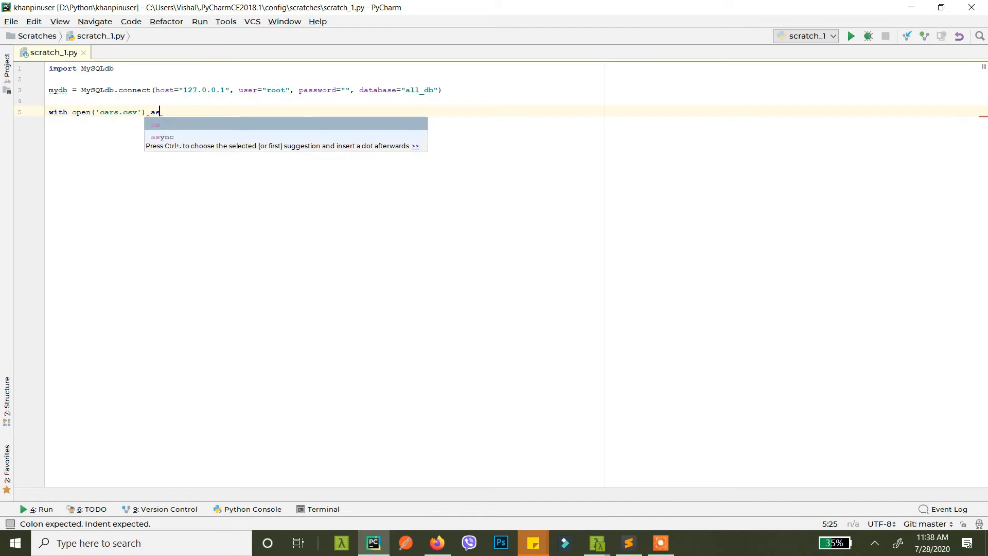
{"action": "type", "text": "csv_file:"}
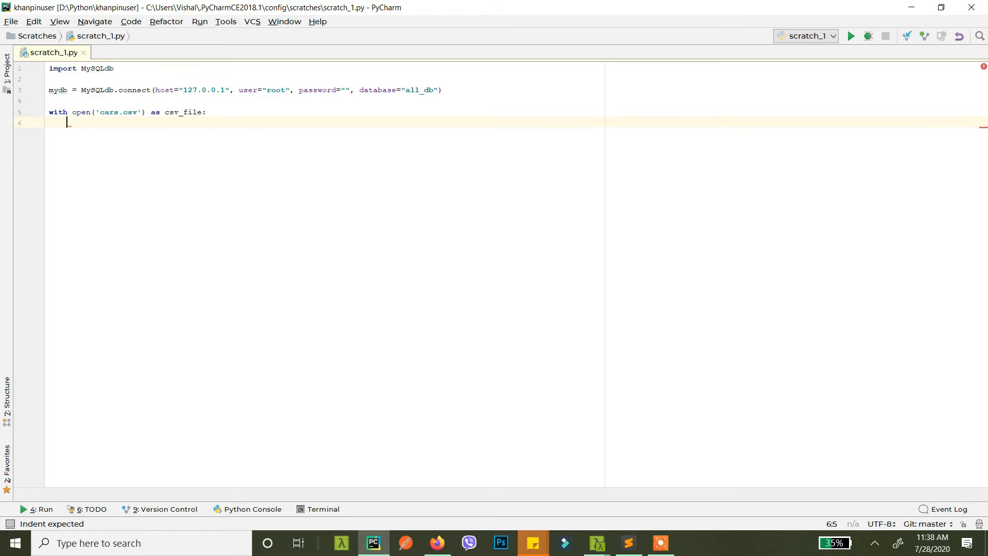
{"action": "type", "text": "csvfile = csv.rea"}
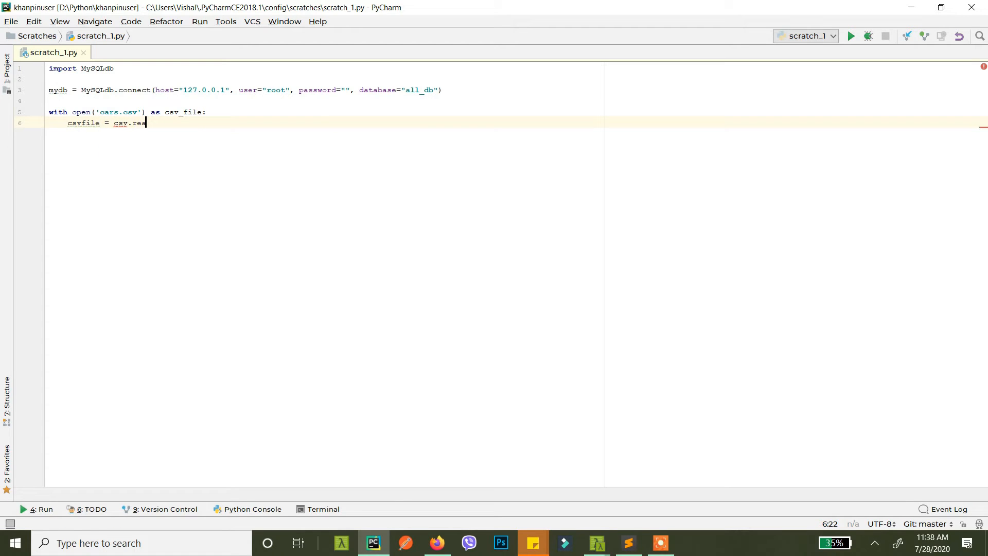
{"action": "mouse_move", "coordinate": [120, 122]}
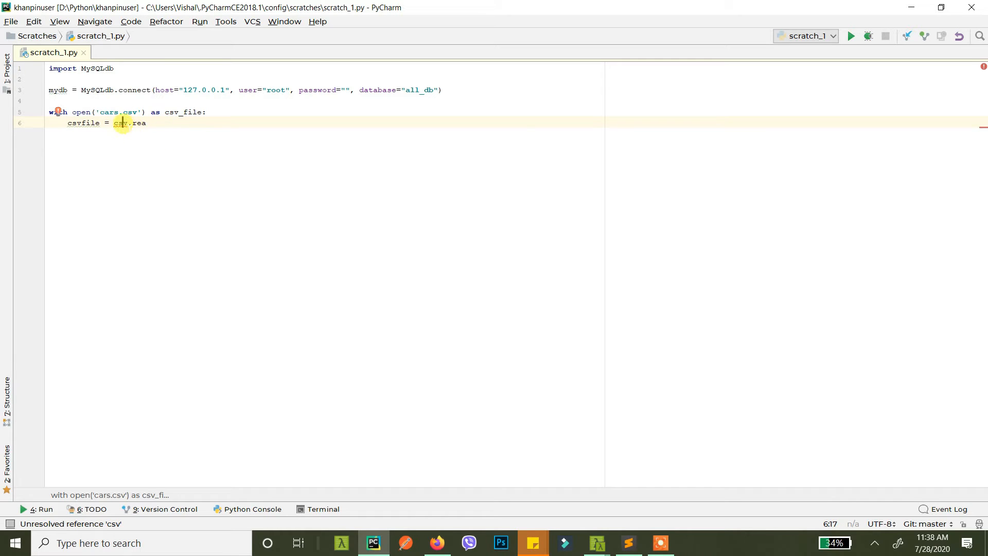
{"action": "mouse_move", "coordinate": [127, 131]}
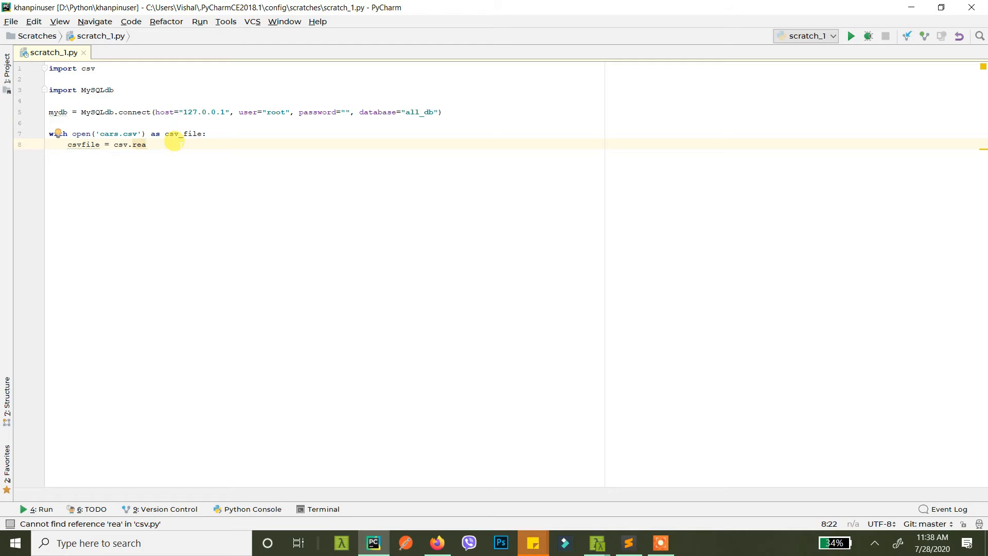
Step: Complete csvfile = csv.reader(csv_file, delimiter=','), checking cars.csv contents in Sublime Text
{"action": "type", "text": "der("}
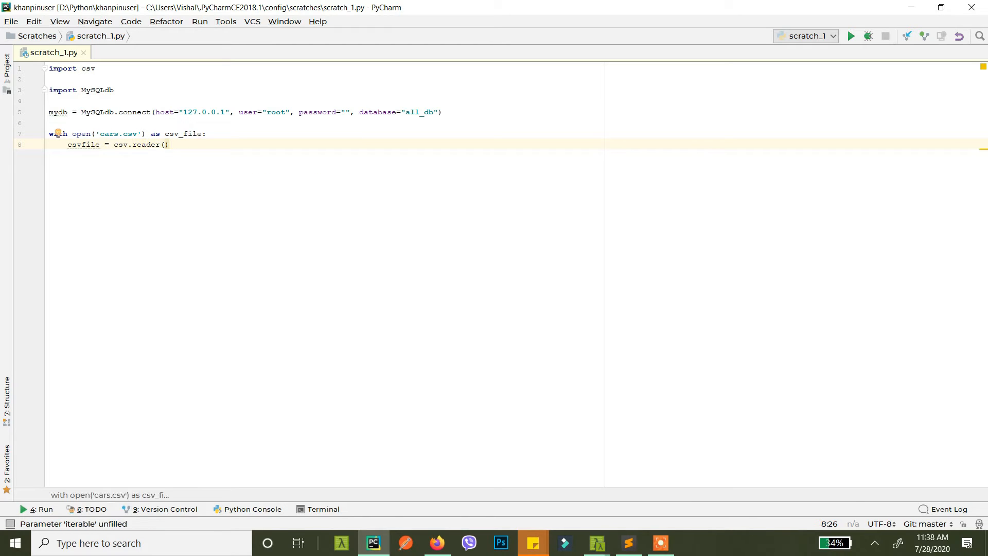
{"action": "type", "text": "cs"}
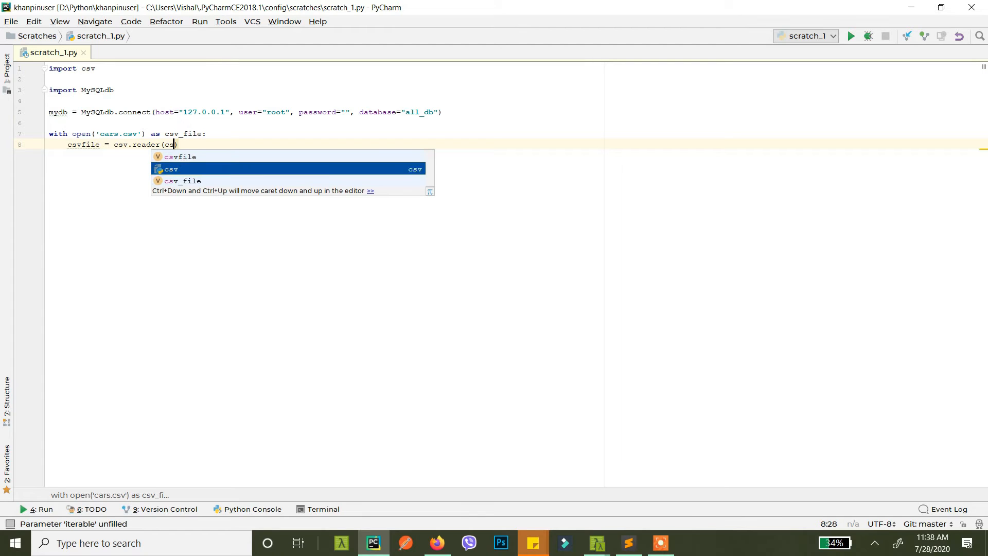
{"action": "left_click", "coordinate": [183, 181]}
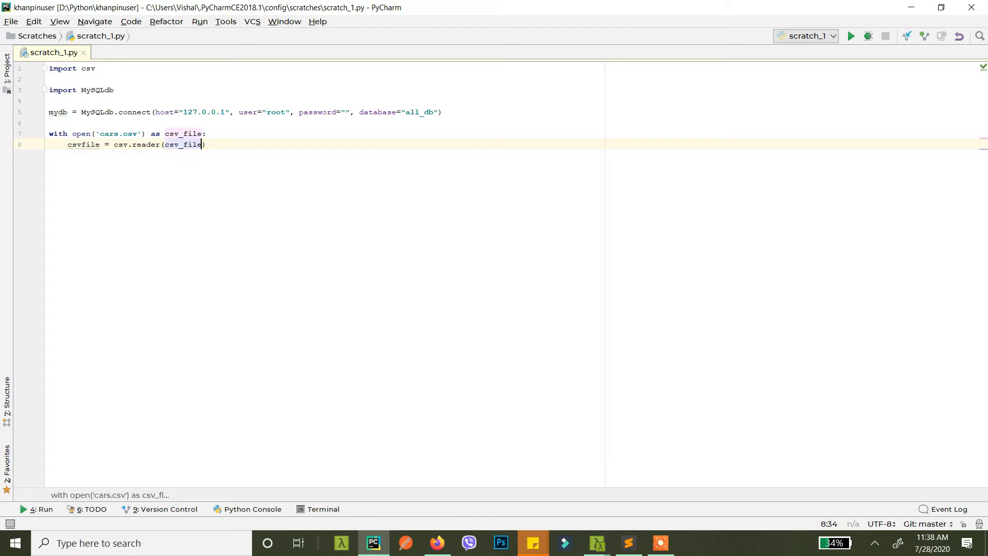
{"action": "type", "text": ", del"}
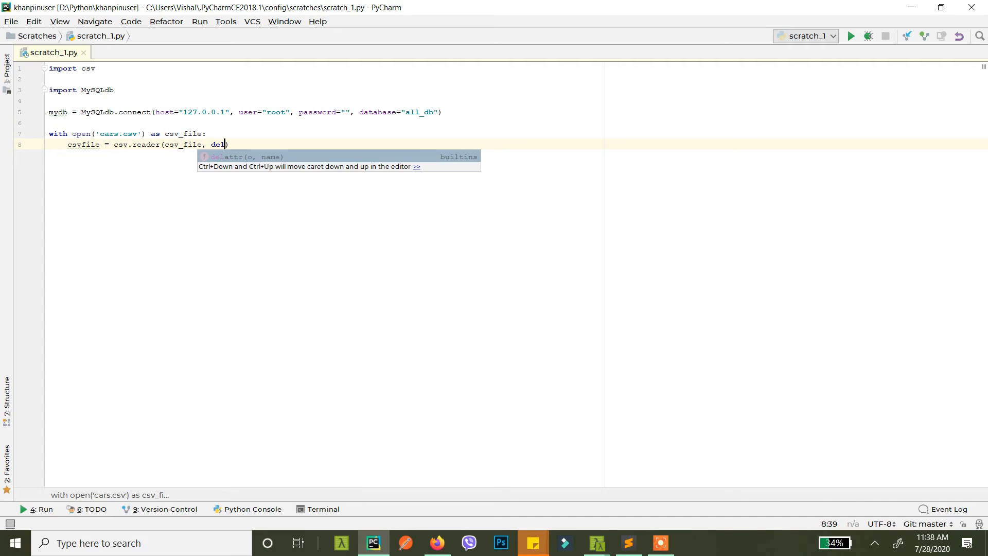
{"action": "type", "text": "imiter"}
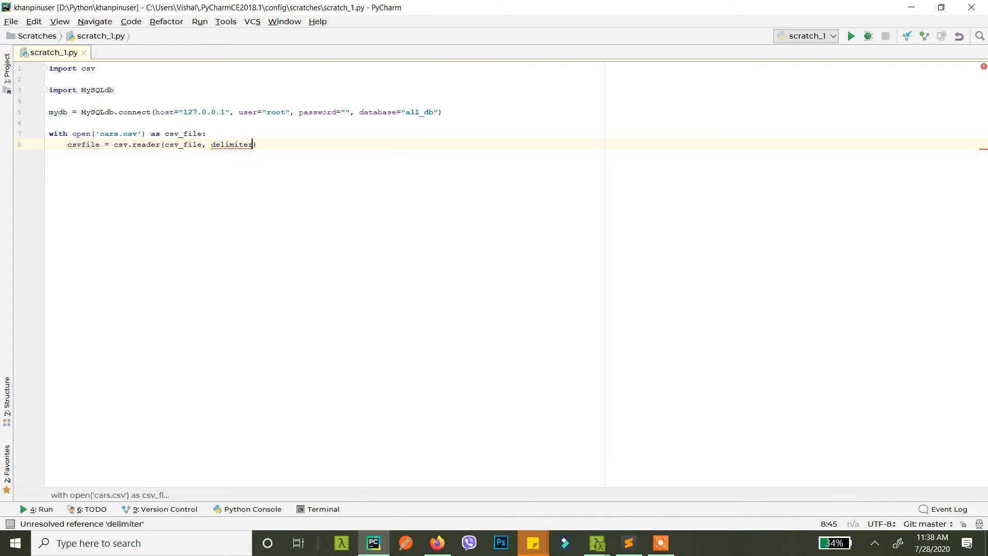
{"action": "key", "text": "alt+tab"}
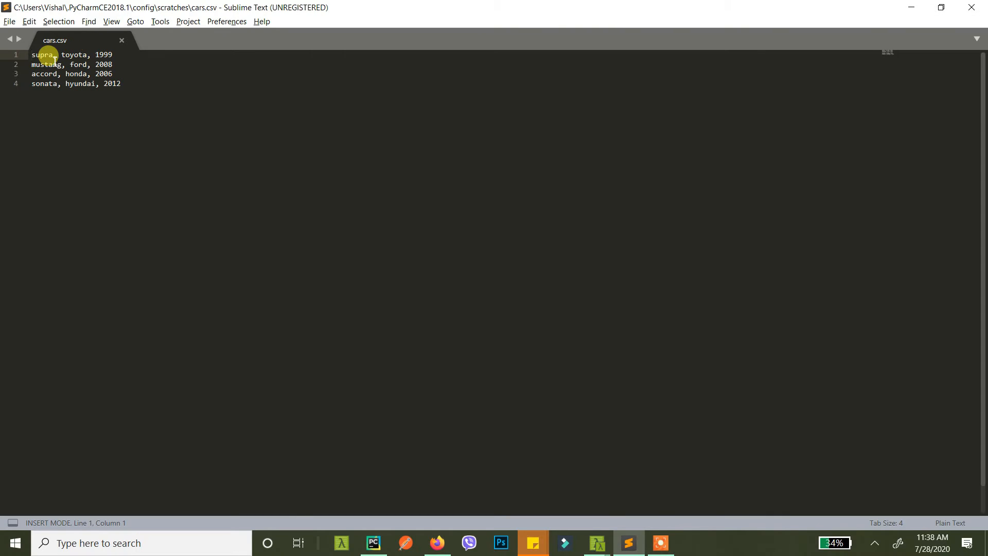
{"action": "left_click", "coordinate": [373, 542]}
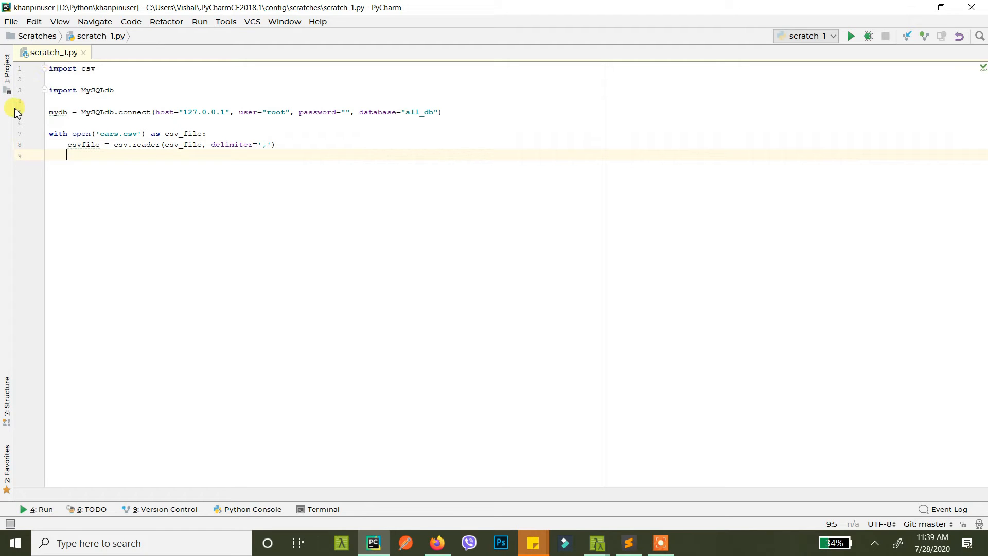
Step: Add all_value = [] and a for row in csvfile loop below the reader
{"action": "double_click", "coordinate": [83, 144]}
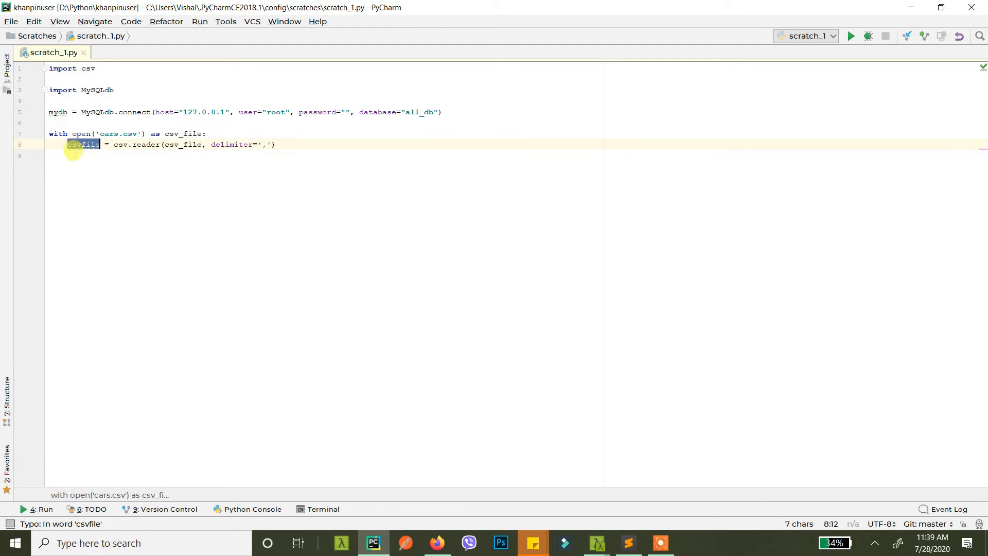
{"action": "type", "text": "all"}
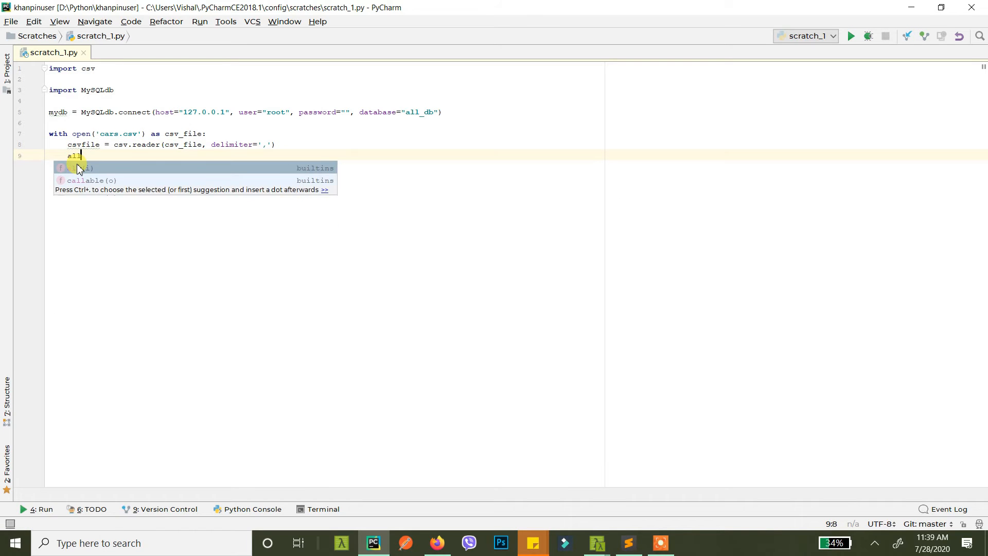
{"action": "type", "text": "_val"}
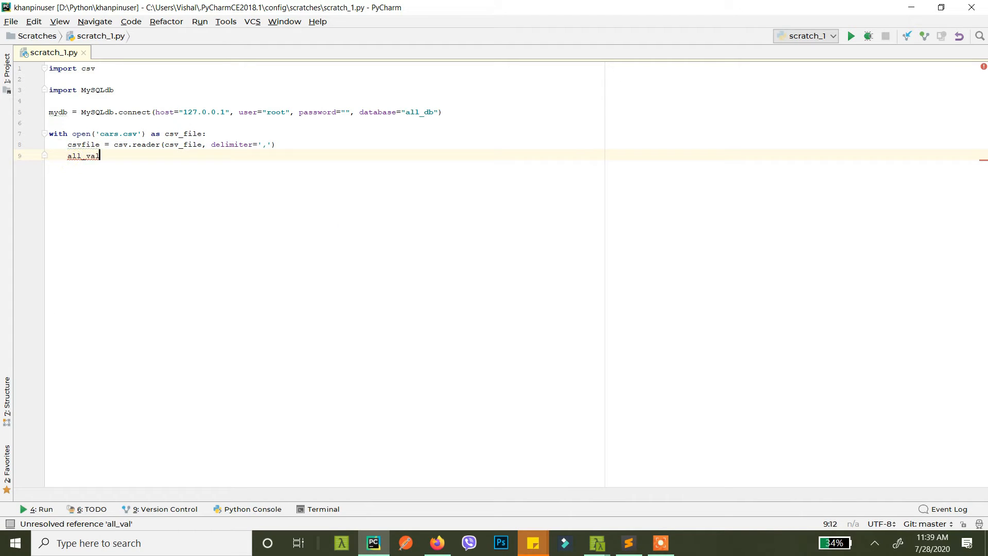
{"action": "type", "text": "ue = ["}
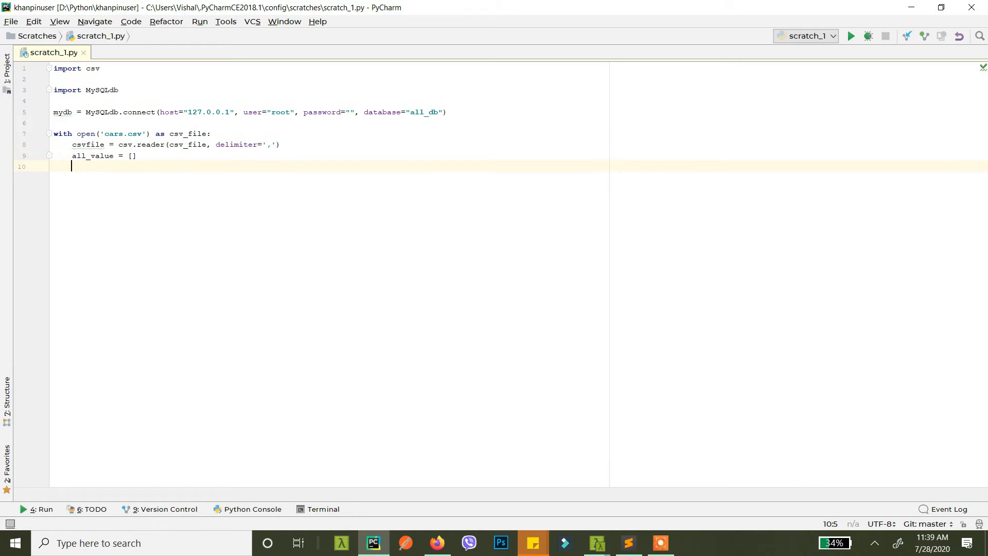
{"action": "type", "text": "for row in"}
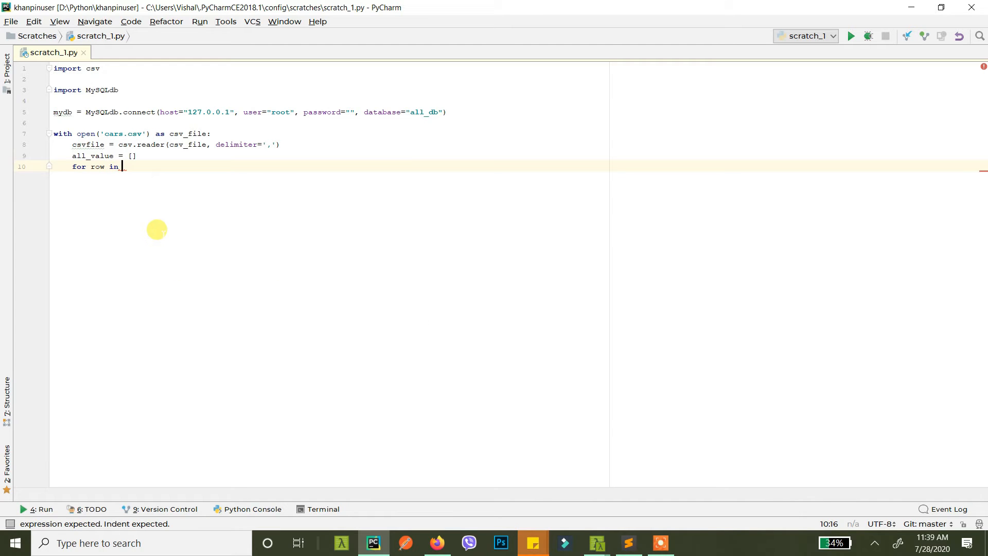
{"action": "type", "text": "csvfile:"}
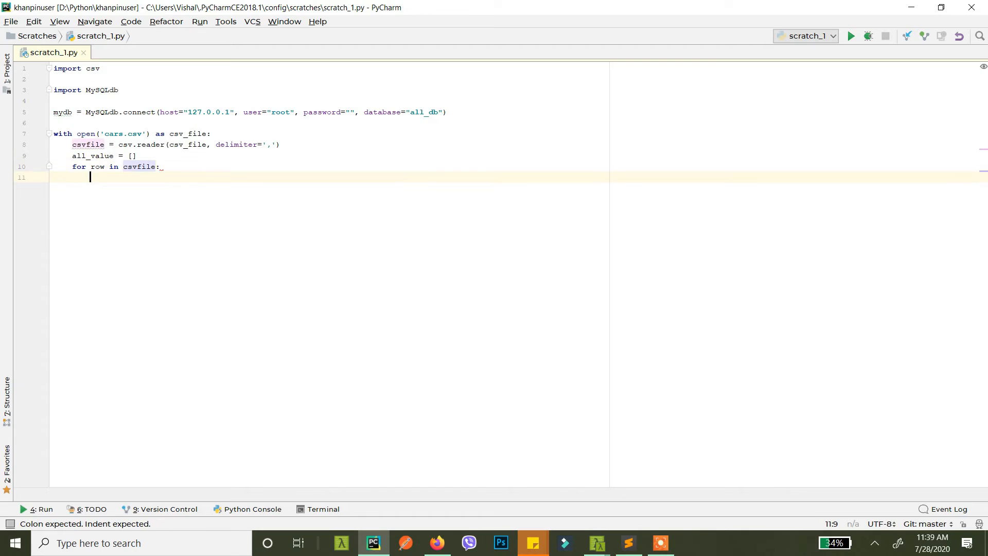
Step: Inside the loop, start value = (row[0], as a tuple of the row's fields
{"action": "type", "text": "va"}
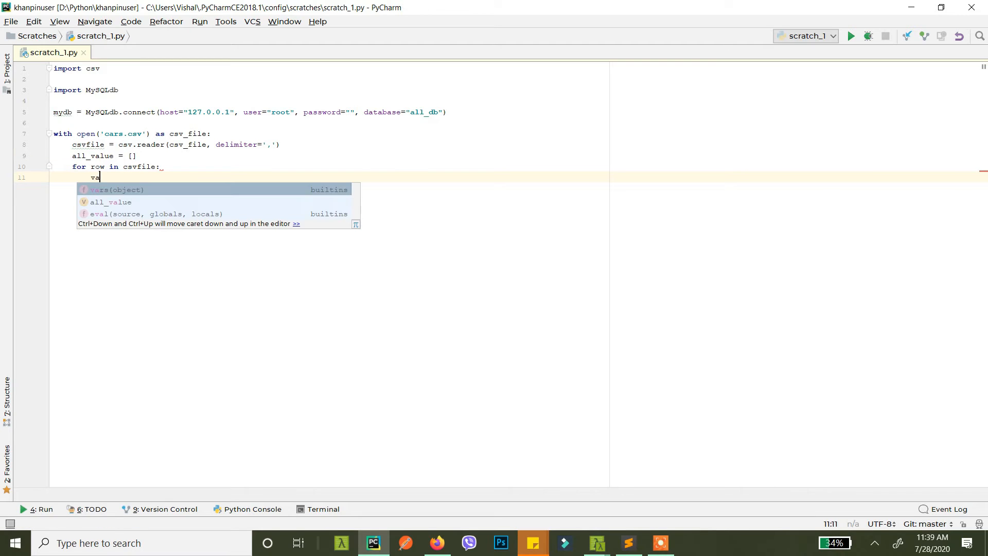
{"action": "type", "text": "lue"}
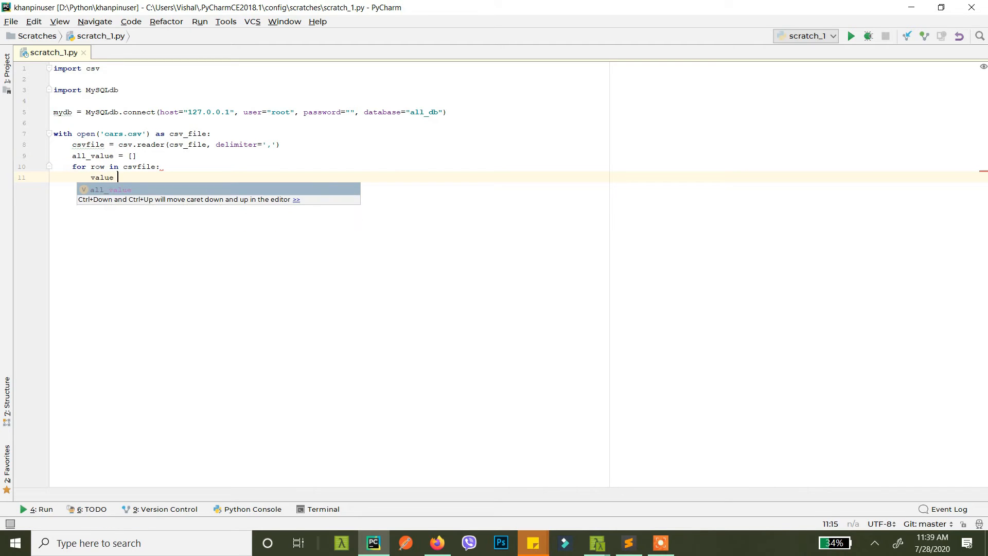
{"action": "type", "text": "= []"}
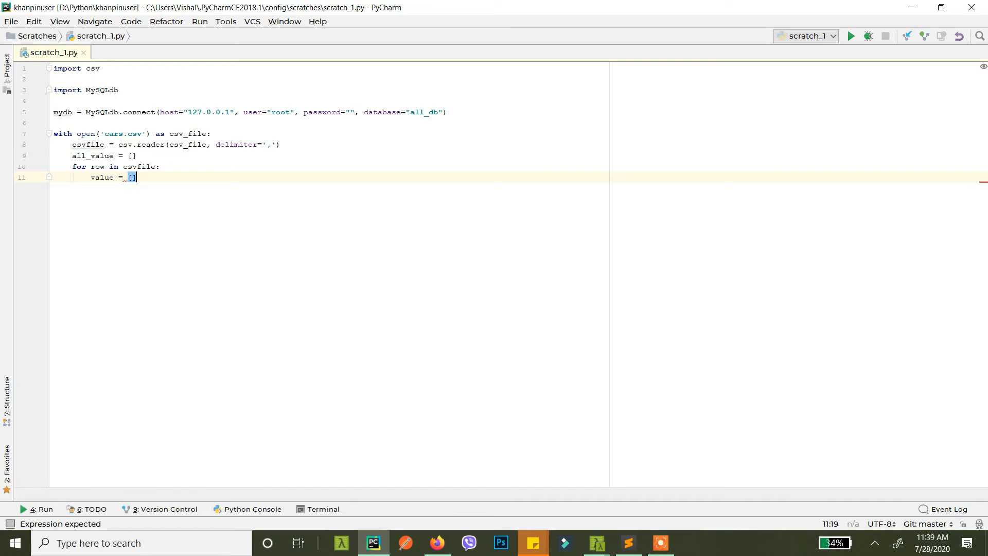
{"action": "key", "text": "Backspace"}
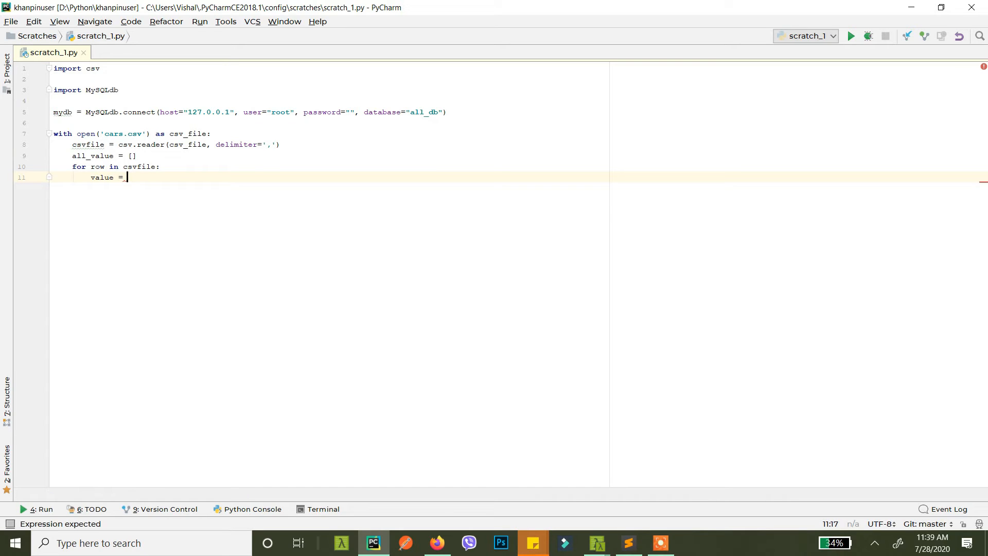
{"action": "type", "text": "(row["}
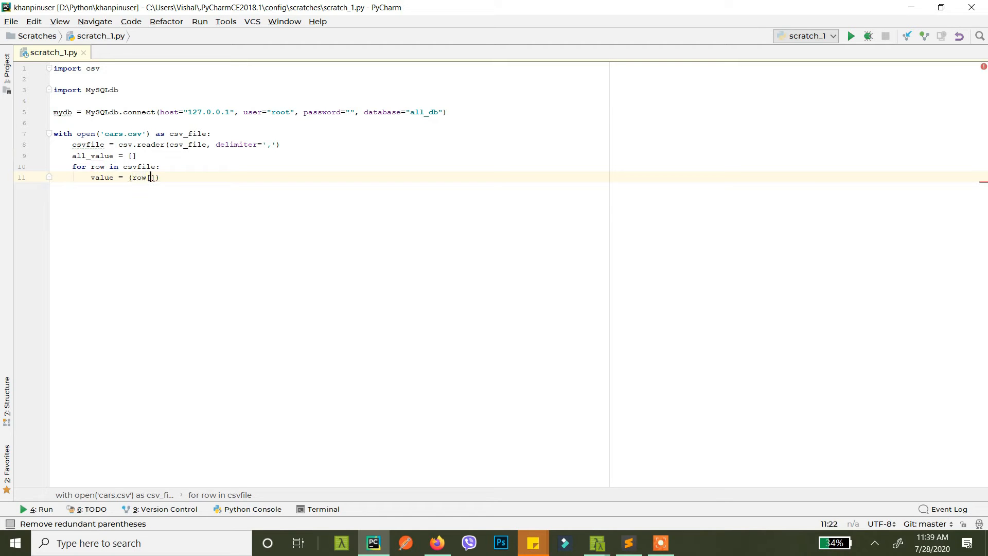
{"action": "type", "text": "0,"}
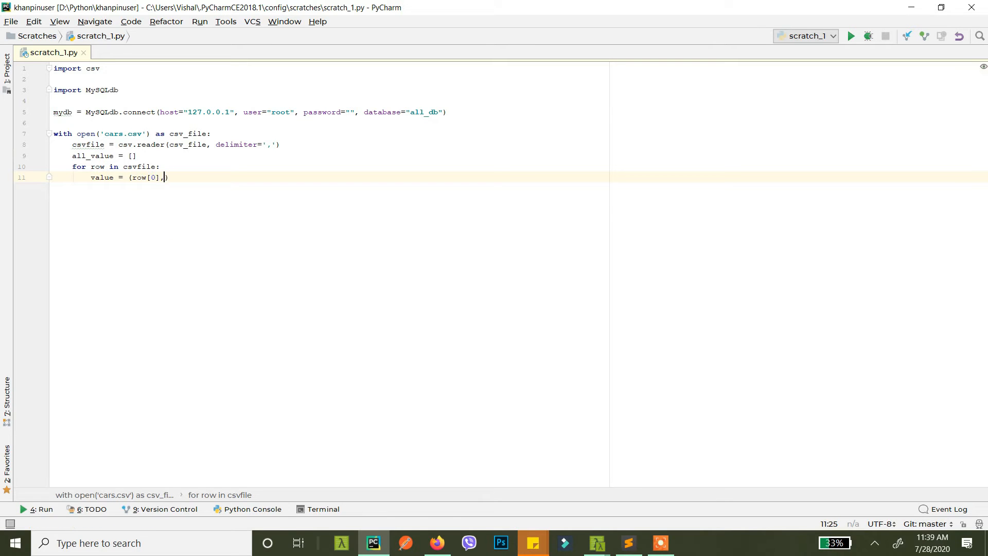
Step: Complete value = (row[0], row[1], row[2]) after checking the fields in cars.csv
{"action": "left_click", "coordinate": [628, 542]}
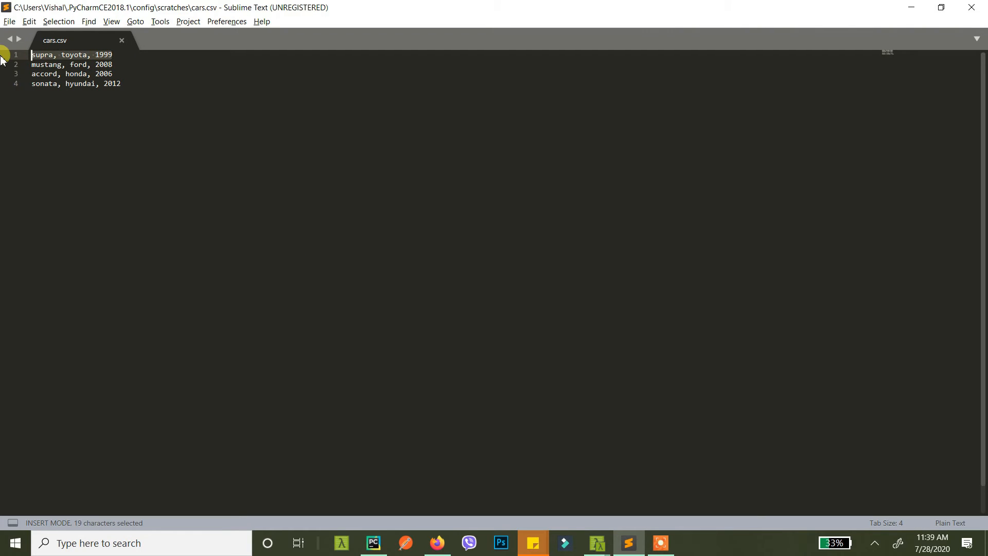
{"action": "double_click", "coordinate": [41, 55]}
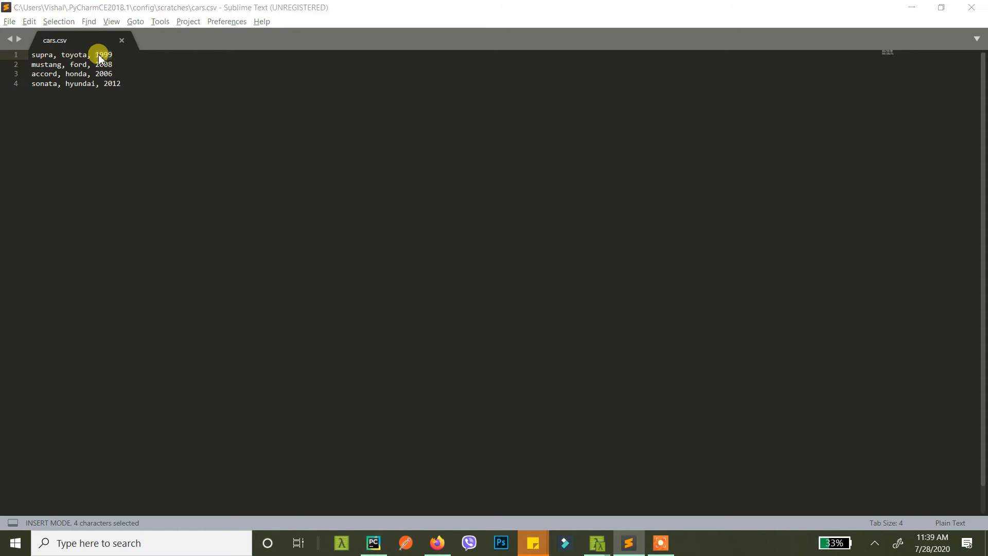
{"action": "left_click", "coordinate": [372, 542]}
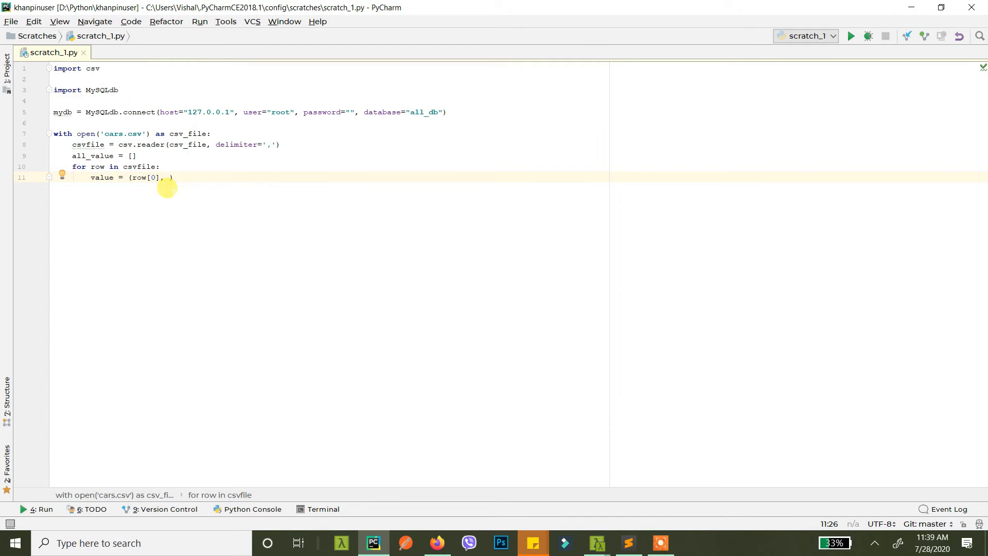
{"action": "type", "text": "row"}
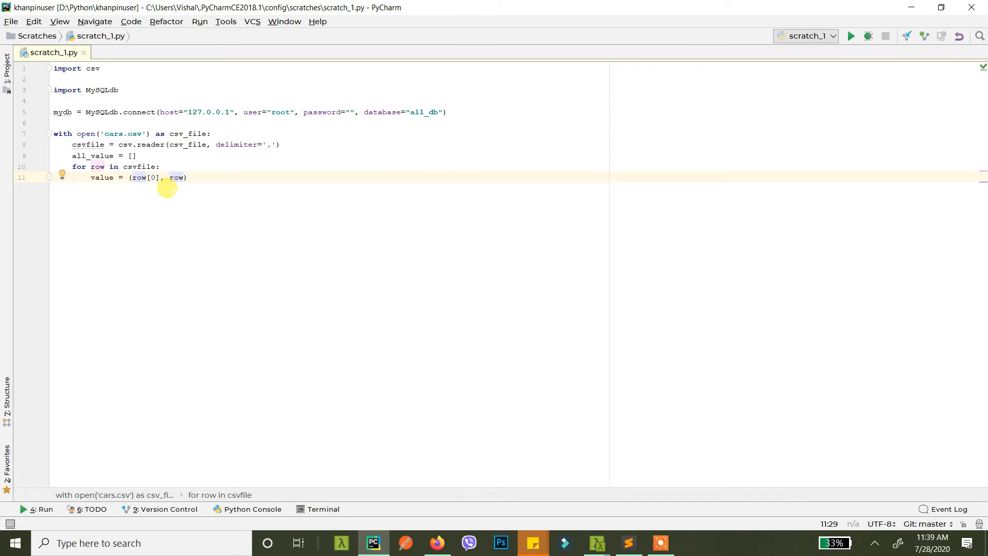
{"action": "type", "text": "[1]"}
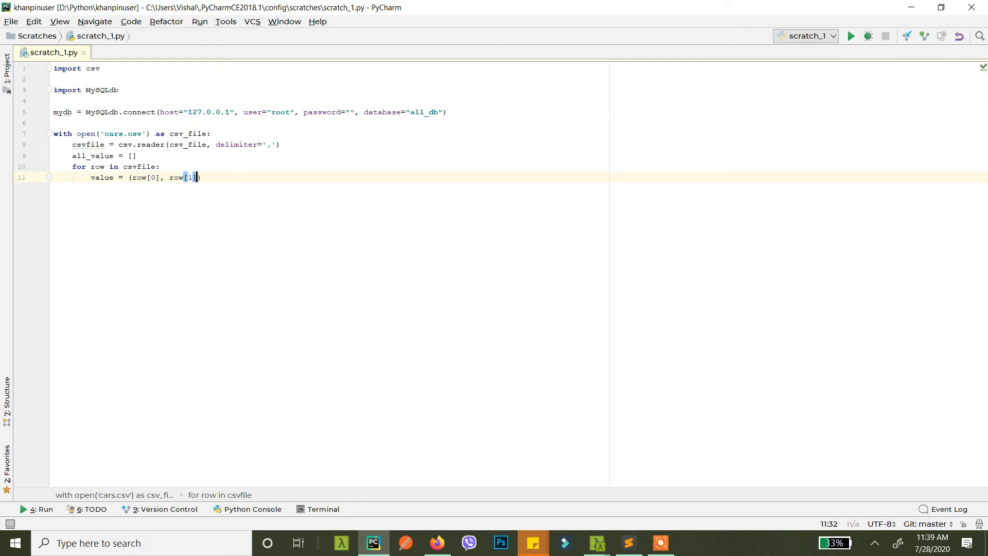
{"action": "type", "text": ", row"}
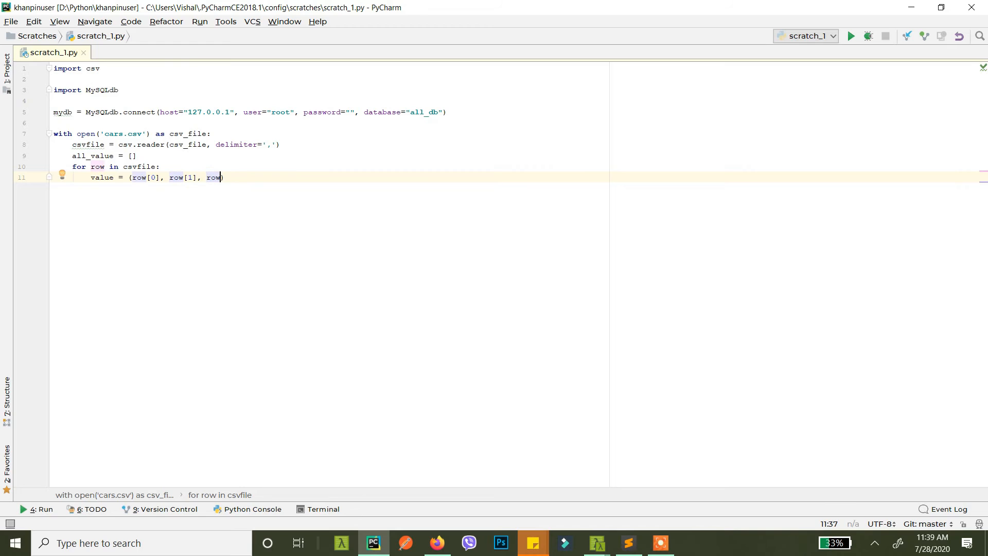
{"action": "type", "text": "[2]"}
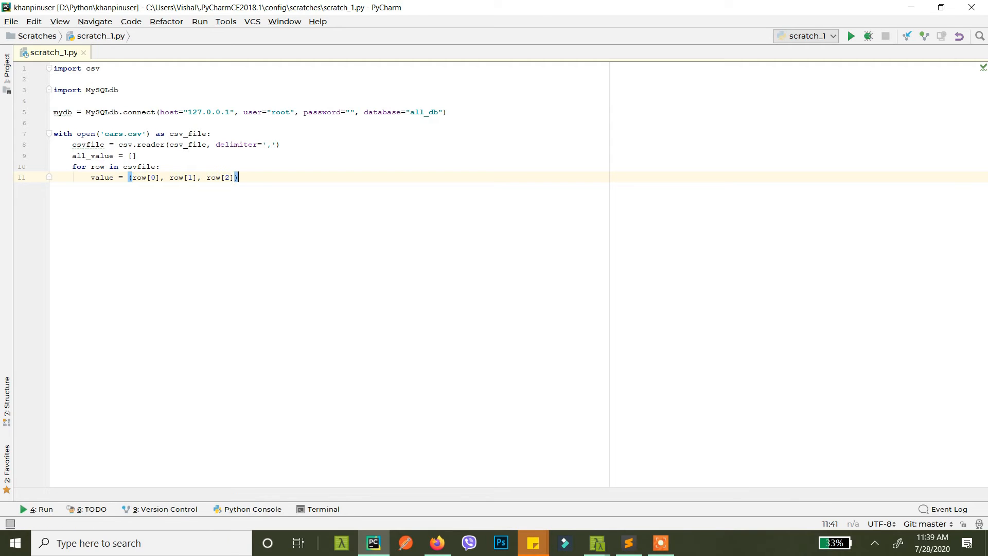
{"action": "mouse_move", "coordinate": [238, 176]}
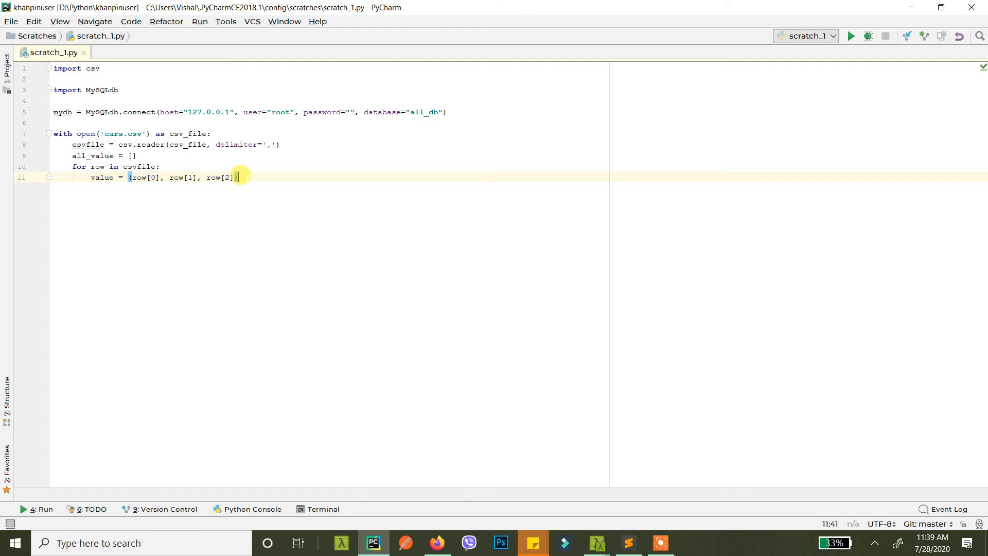
Step: Add all_value.append(value) inside the loop to collect each row
{"action": "left_click_drag", "start_coordinate": [238, 177], "coordinate": [130, 177]}
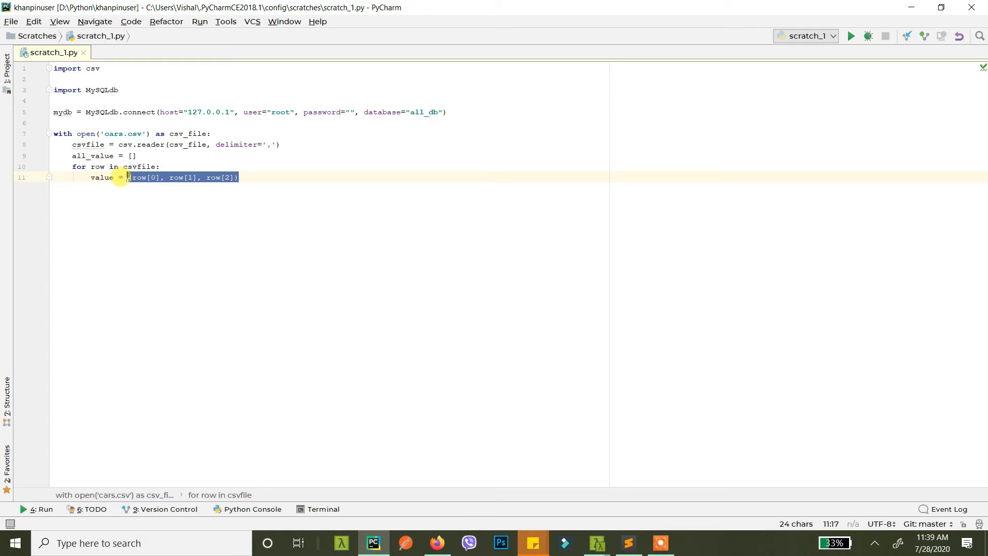
{"action": "mouse_move", "coordinate": [250, 173]}
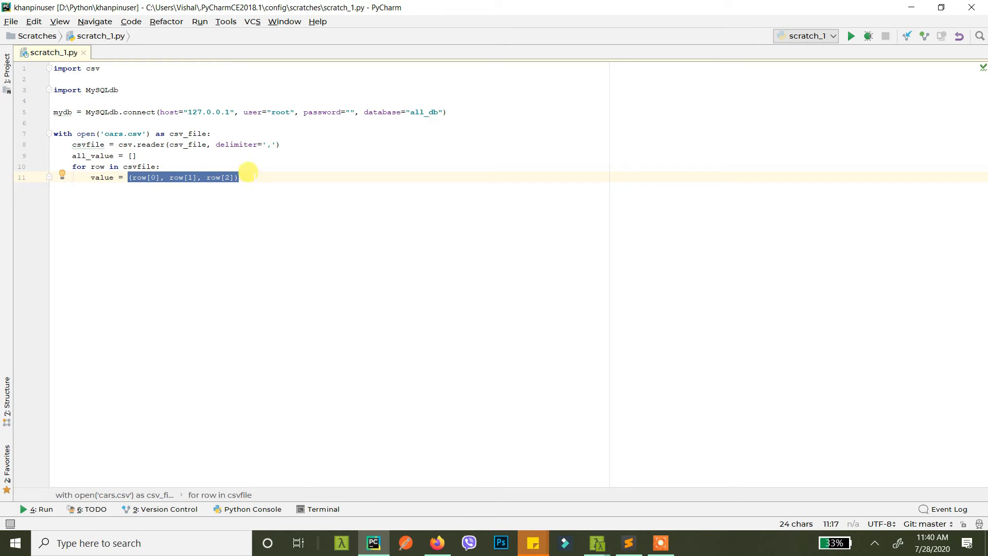
{"action": "type", "text": "all"}
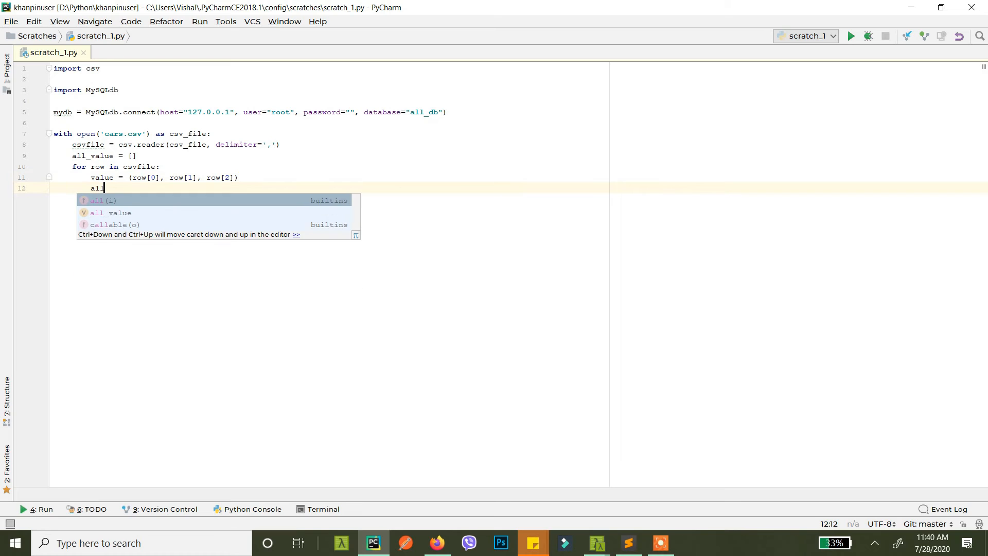
{"action": "type", "text": "_value.append(value"}
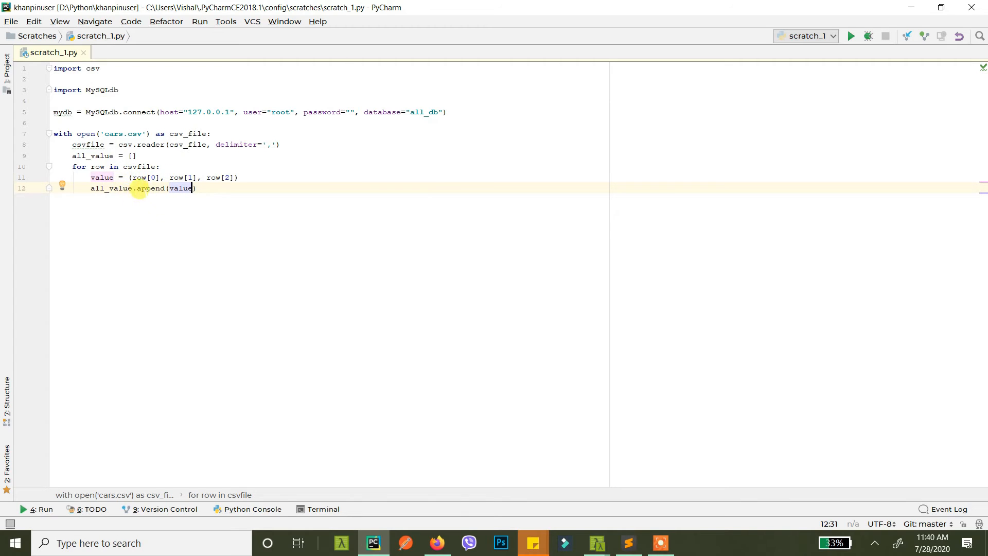
{"action": "double_click", "coordinate": [112, 188]}
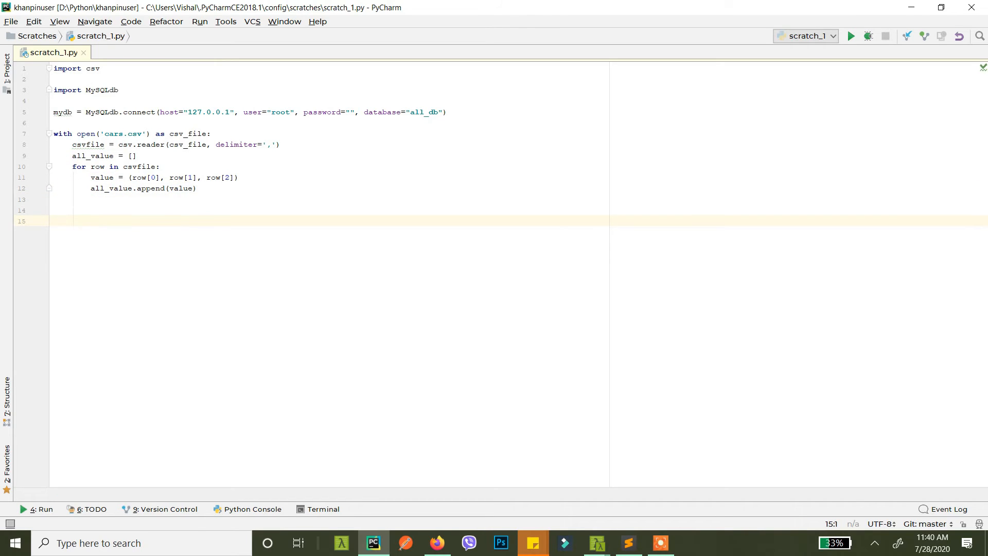
Step: Below the loop, begin query = "insert into `tbl_cars`(``)" with an empty column list
{"action": "type", "text": "m"}
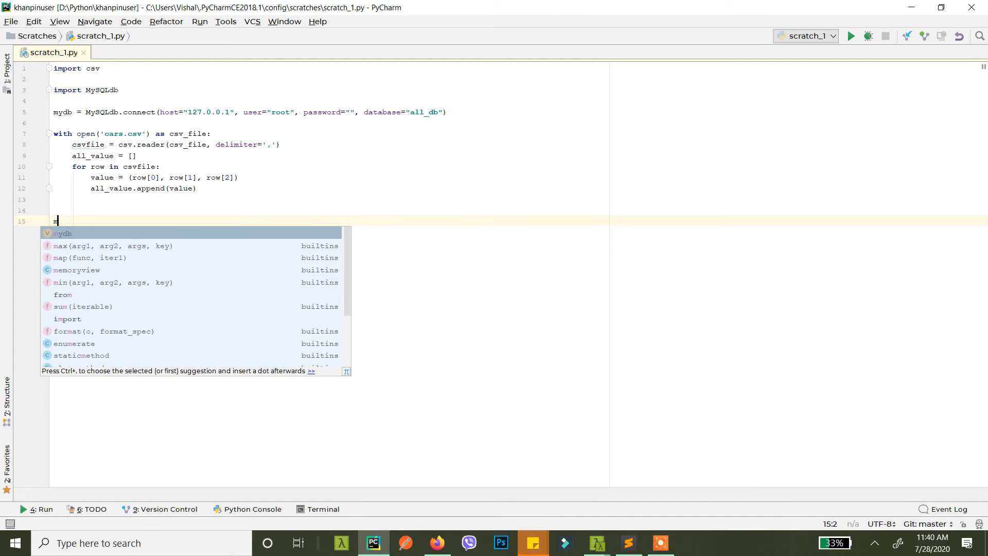
{"action": "type", "text": "qe"}
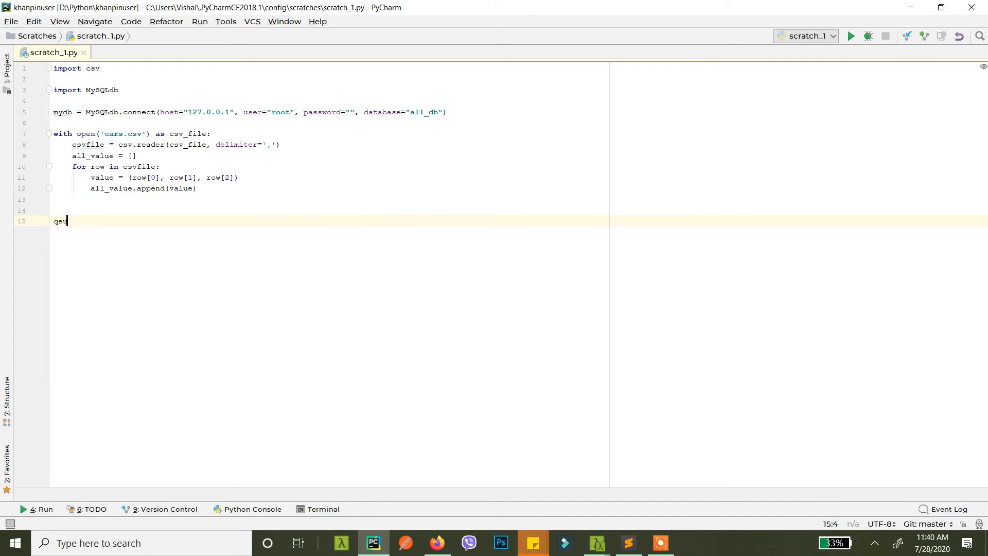
{"action": "type", "text": "uery = \"insert"}
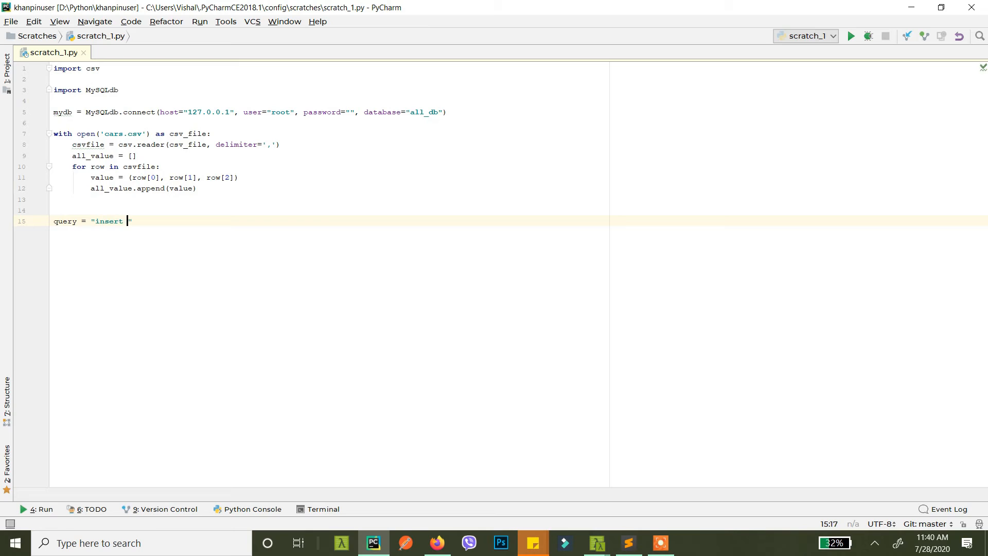
{"action": "type", "text": "into `tbl_cars"}
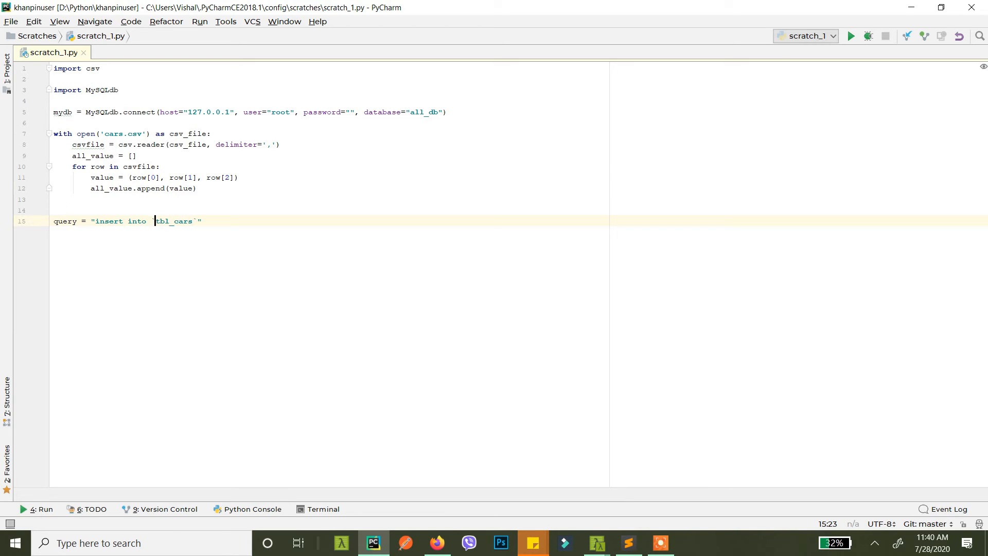
{"action": "type", "text": "`"}
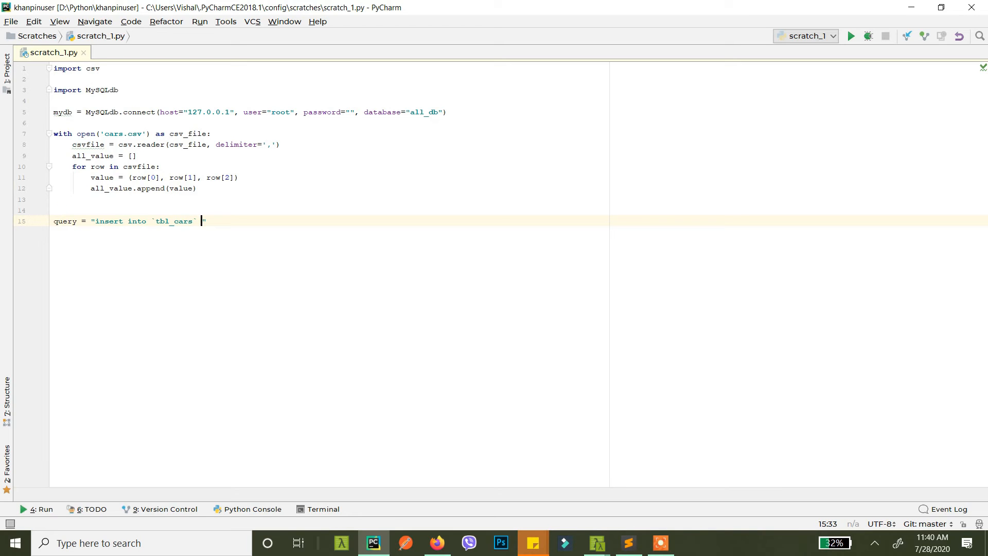
{"action": "type", "text": "()"}
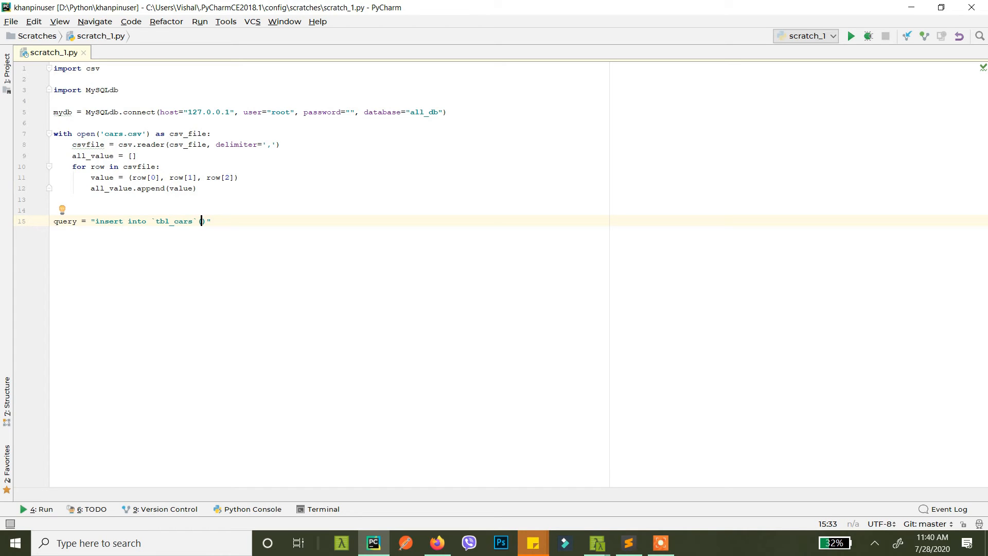
{"action": "type", "text": "("}
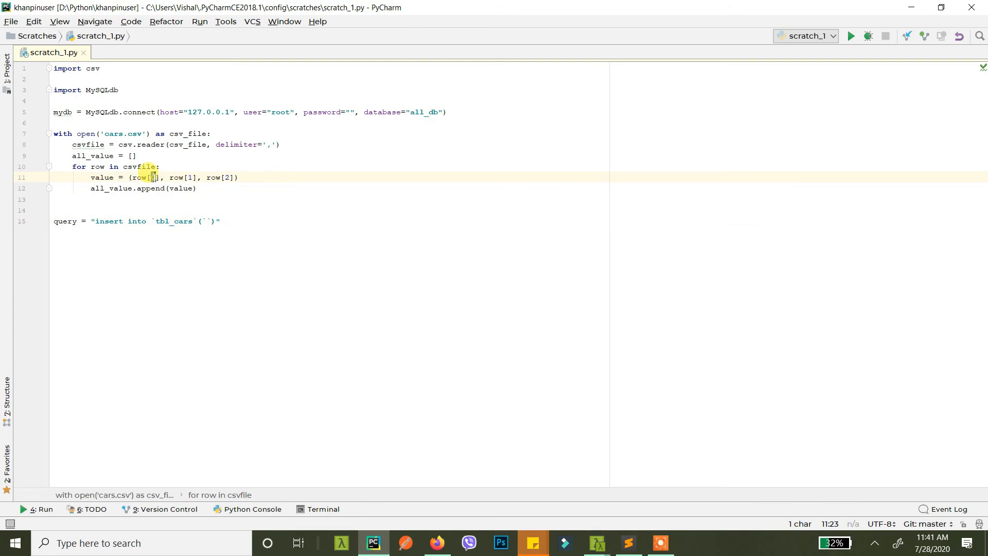
Step: List `name`, `company` in the query's columns, verifying against cars.csv and tbl_cars in phpMyAdmin
{"action": "left_click", "coordinate": [627, 542]}
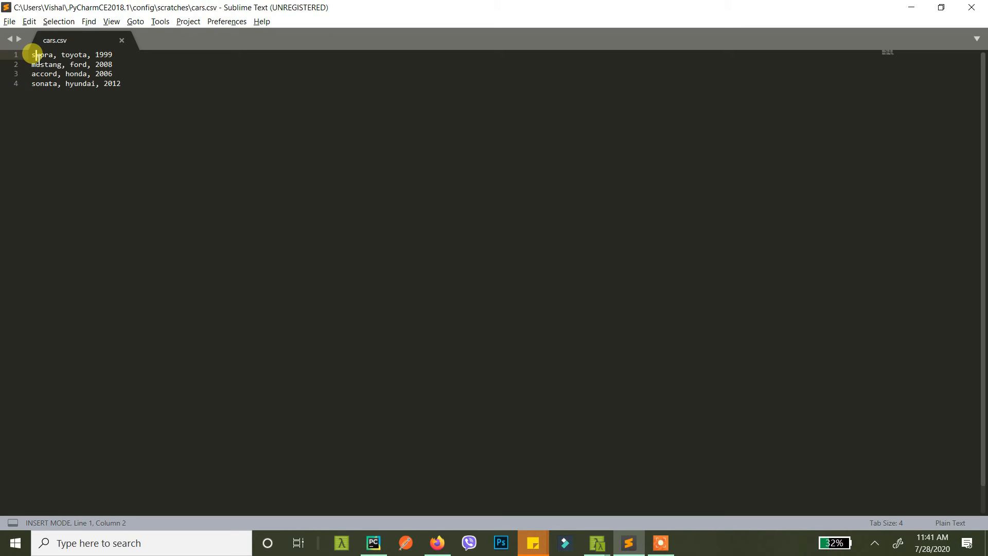
{"action": "left_click", "coordinate": [373, 543]}
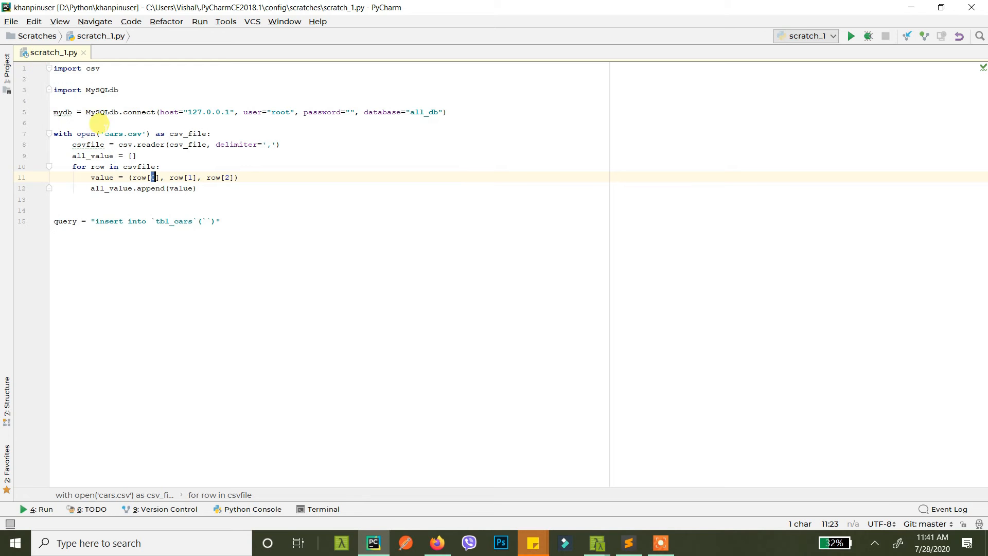
{"action": "type", "text": "name`,"}
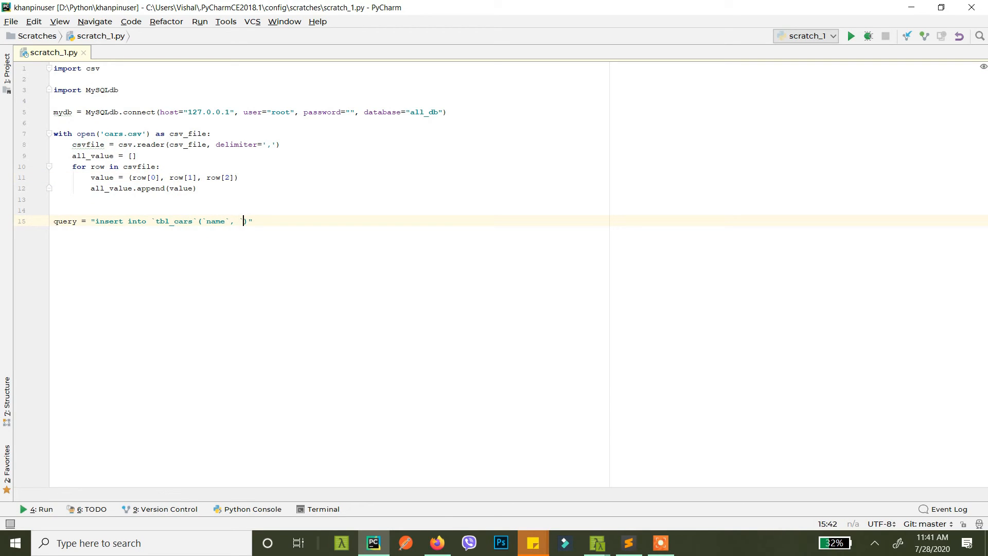
{"action": "left_click", "coordinate": [628, 542]}
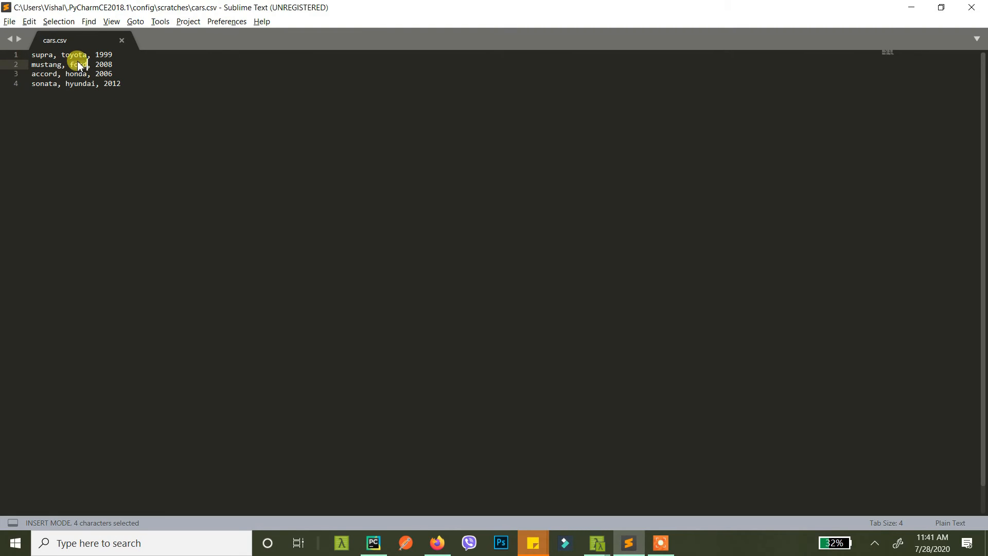
{"action": "left_click", "coordinate": [373, 542]}
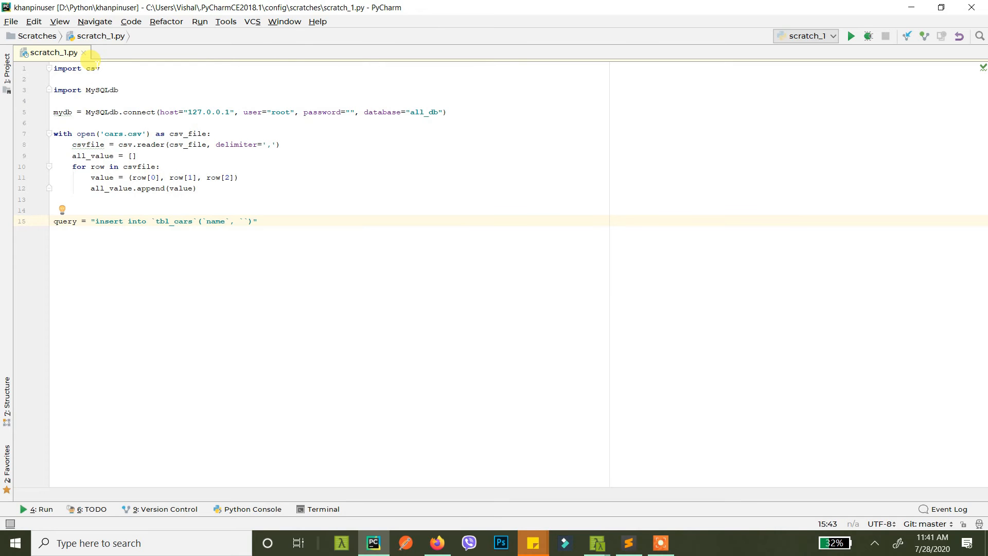
{"action": "type", "text": "compa"}
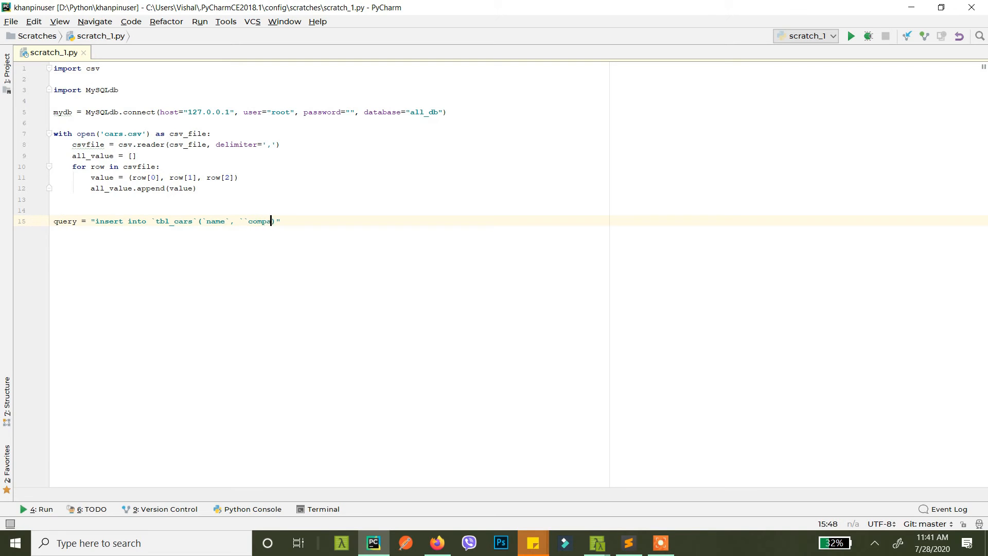
{"action": "key", "text": "Backspace"}
{"action": "type", "text": "ny`"}
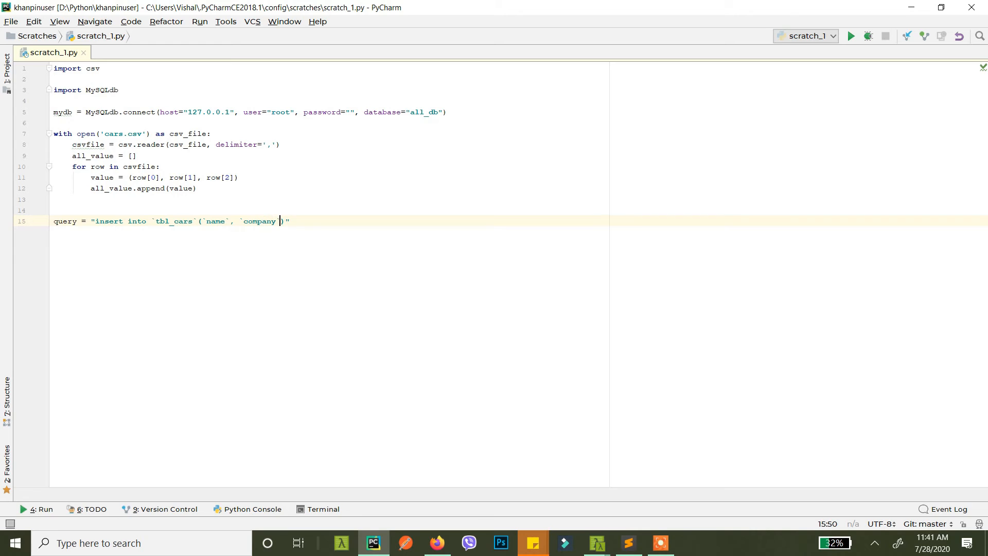
{"action": "key", "text": "alt+tab"}
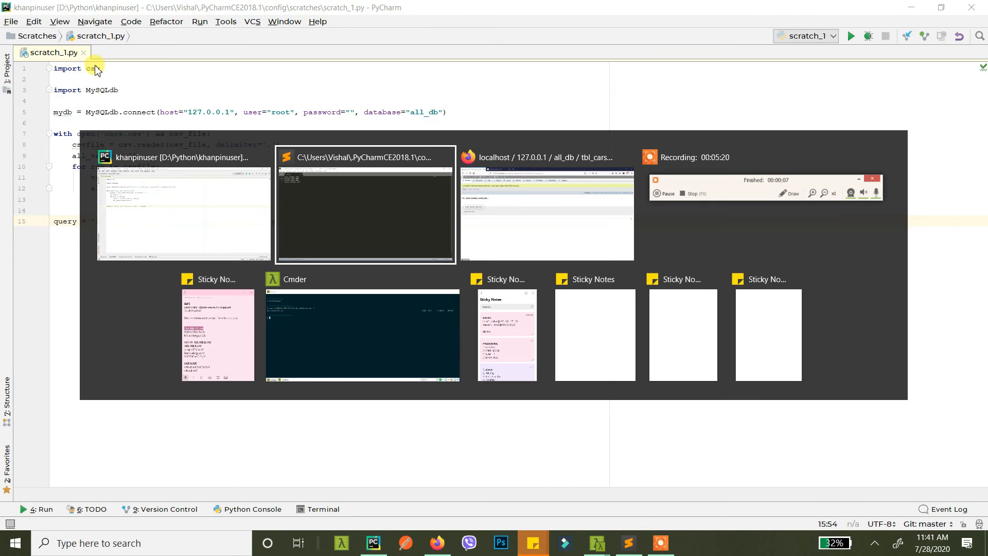
{"action": "left_click", "coordinate": [546, 207]}
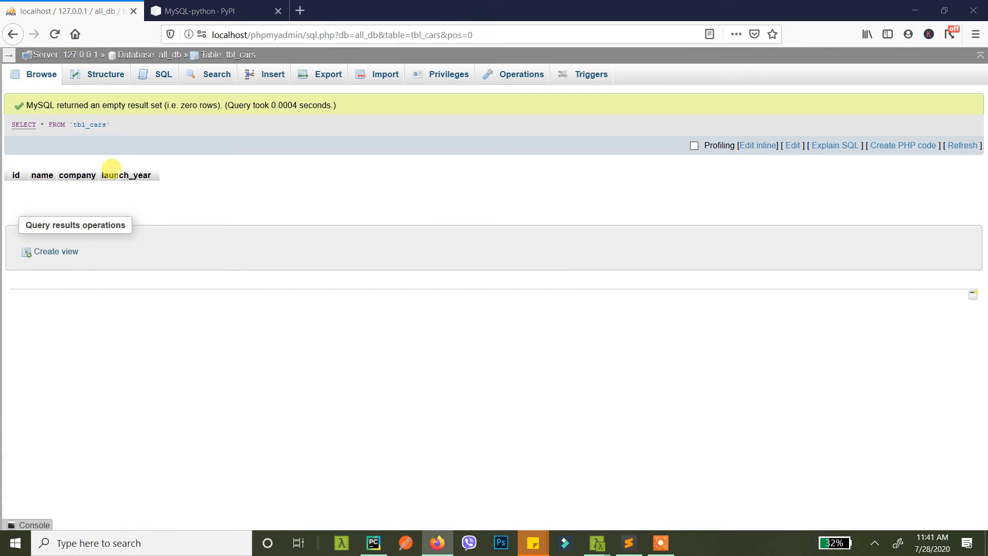
{"action": "left_click", "coordinate": [372, 542]}
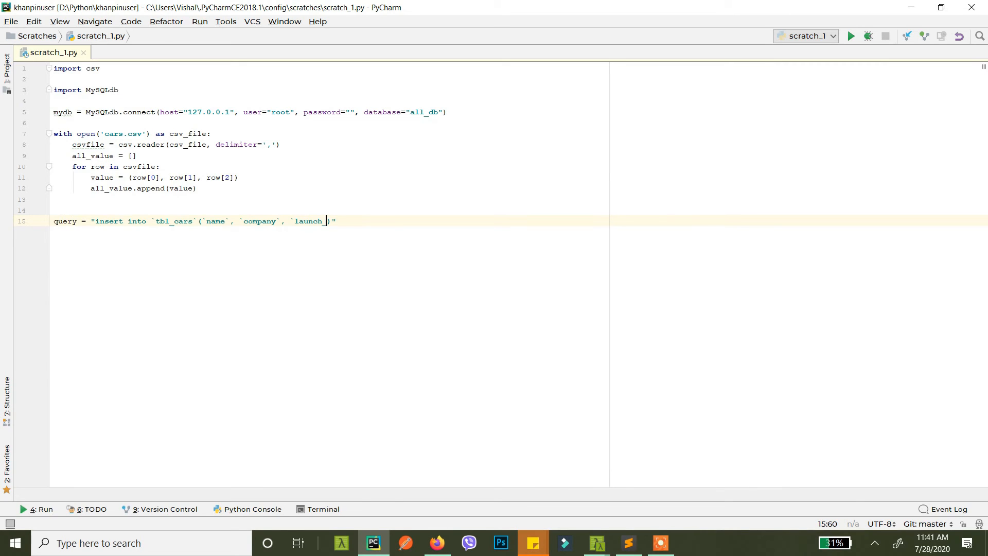
Step: Finish the query with `launch_year`) values (%s,%s,%s) and start a new line
{"action": "type", "text": "_year)"}
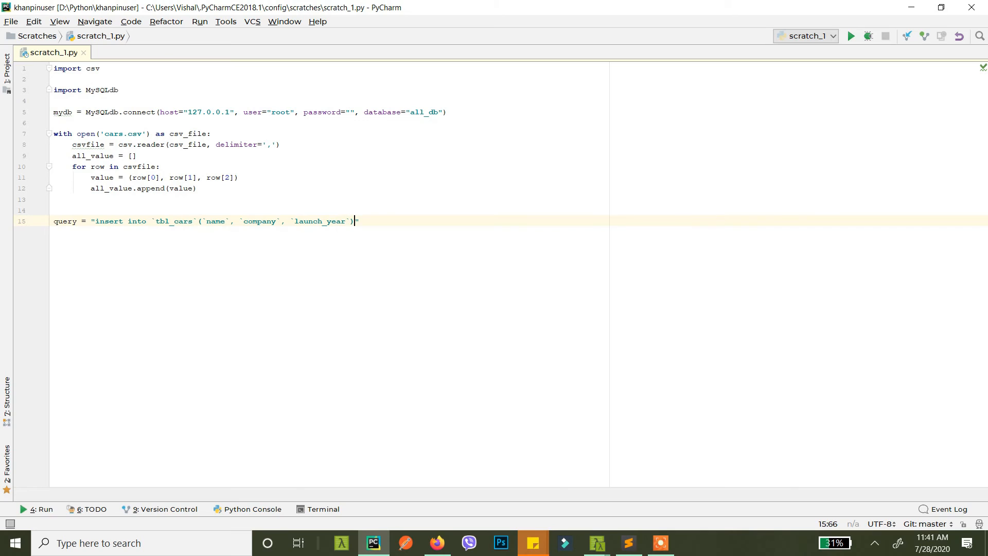
{"action": "type", "text": "valu"}
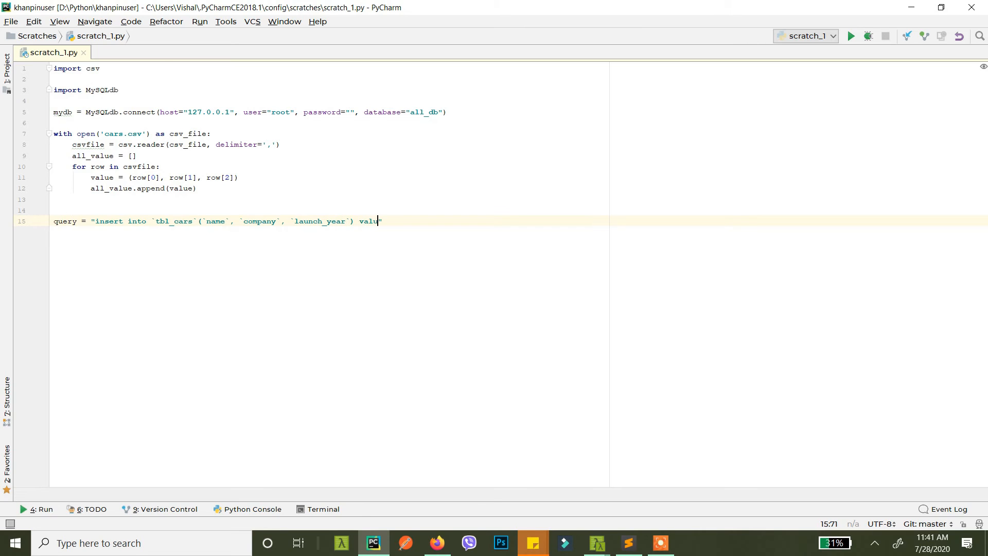
{"action": "type", "text": "es ()"}
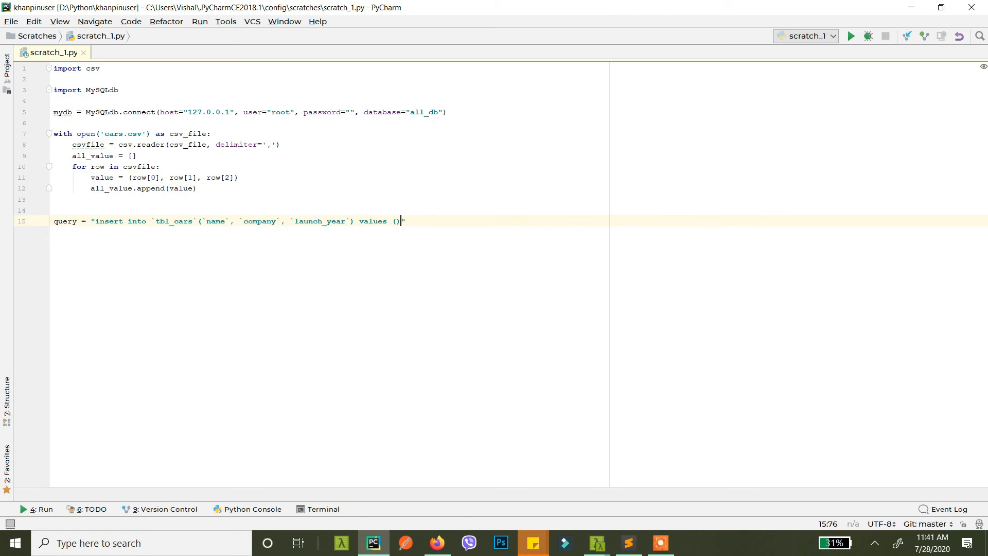
{"action": "type", "text": "%s"}
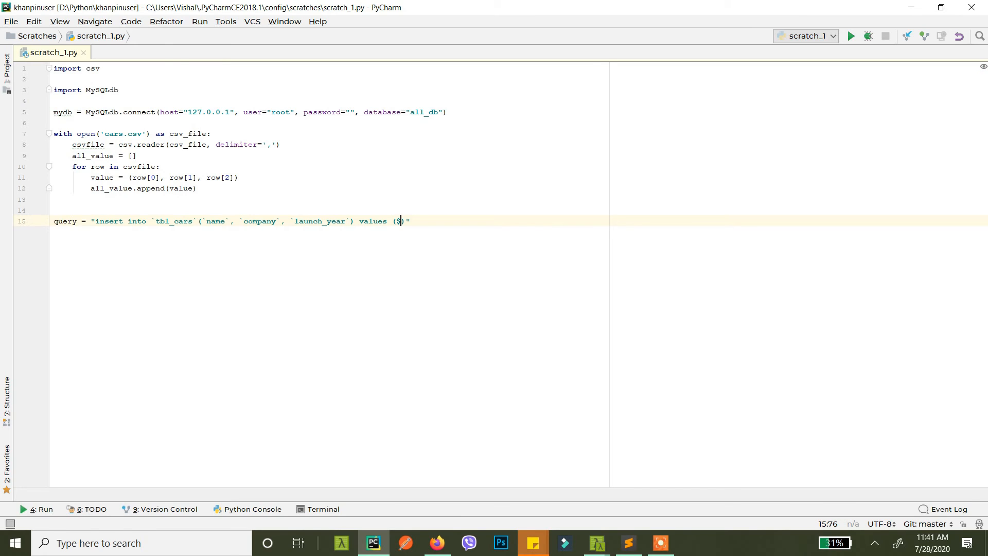
{"action": "type", "text": "%s,"}
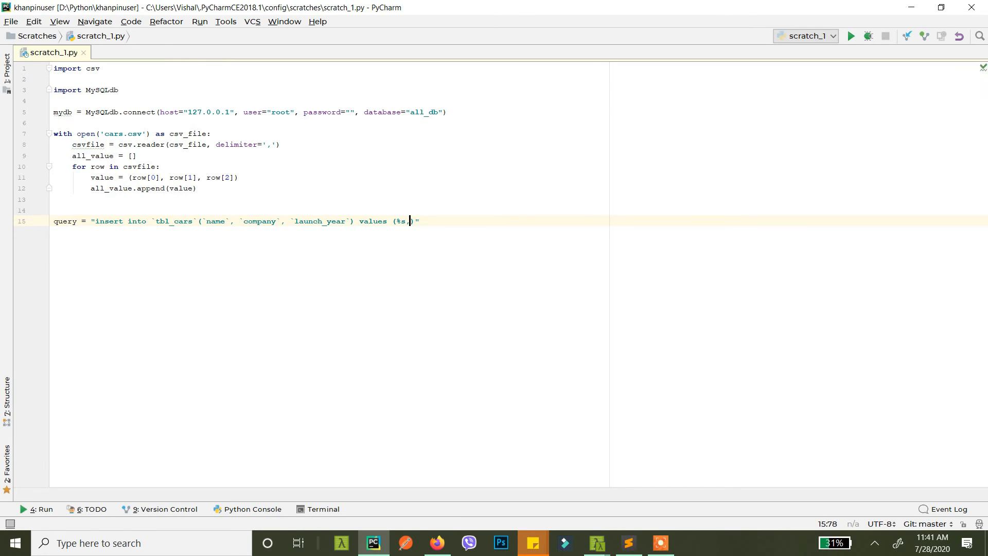
{"action": "type", "text": "%s,%s)"}
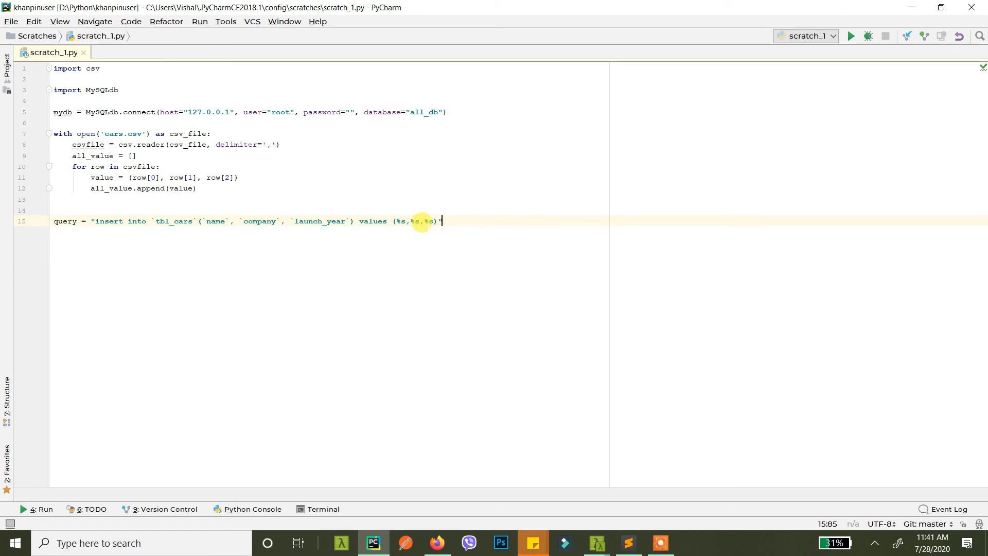
{"action": "key", "text": "enter"}
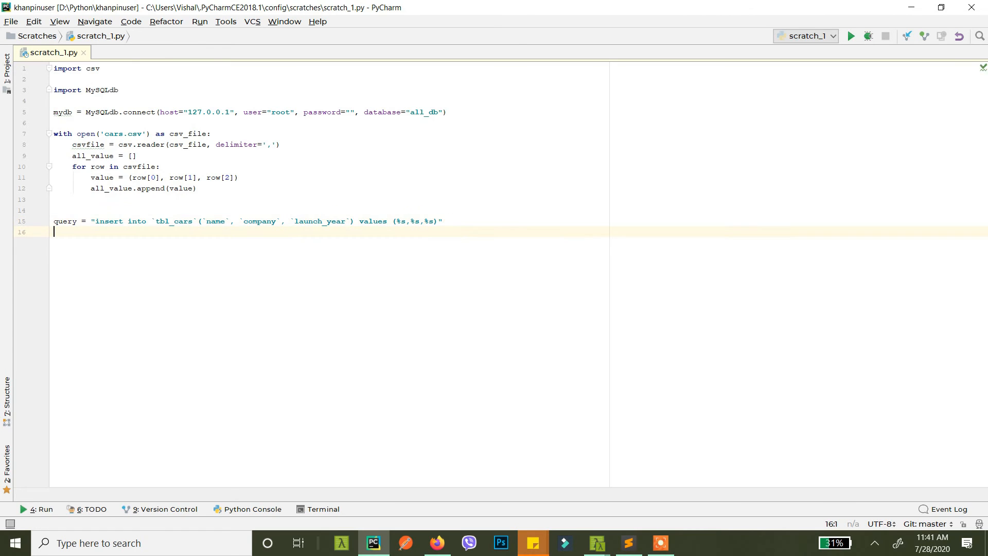
Step: Create the cursor object with mycursor = mydb.connect() above the insert call
{"action": "type", "text": "mysql"}
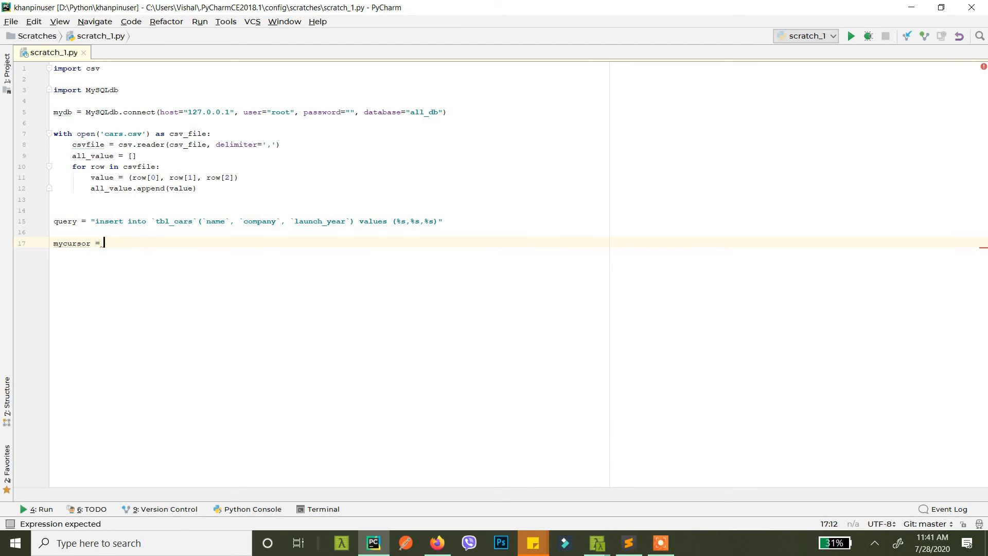
{"action": "type", "text": "mydb.connect("}
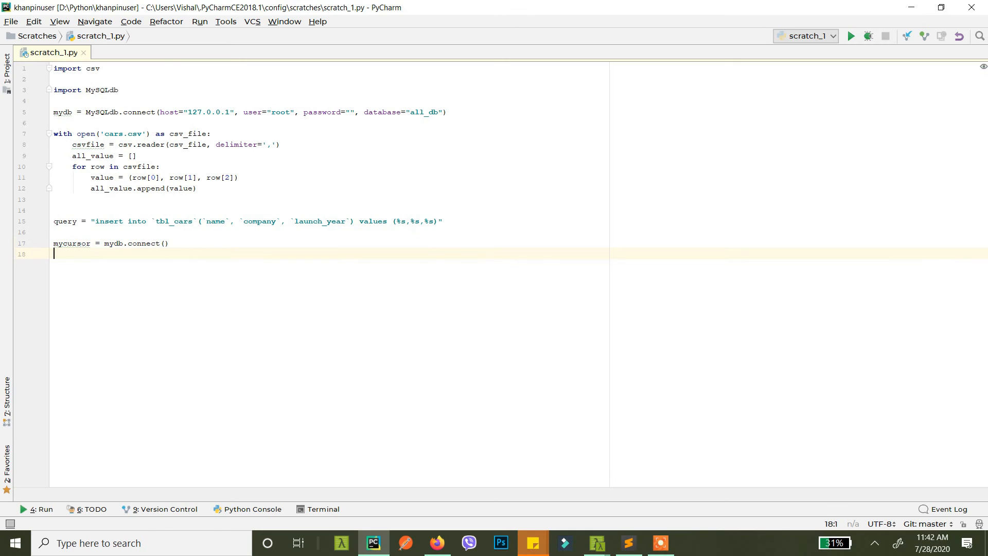
{"action": "type", "text": "m"}
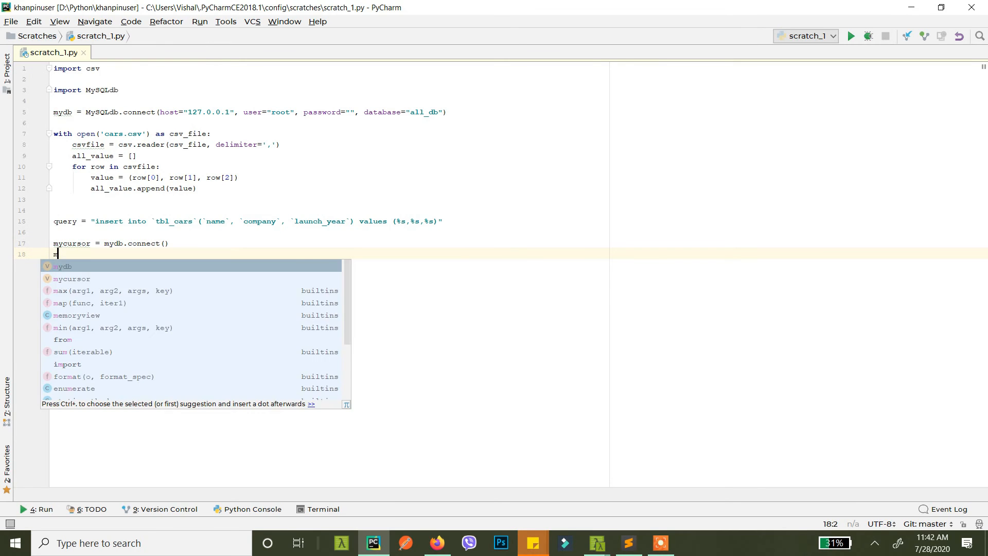
{"action": "type", "text": "mysq"}
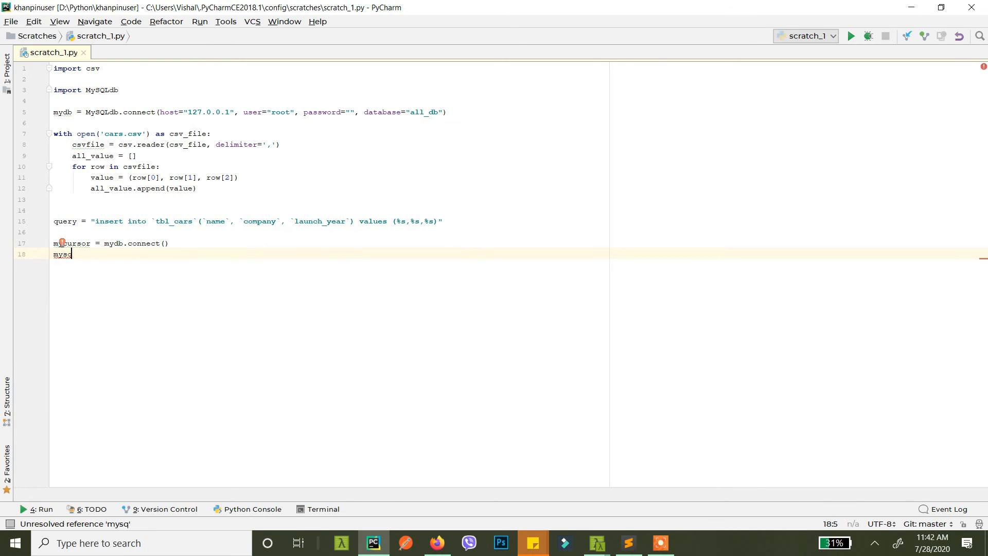
{"action": "type", "text": "cursor"}
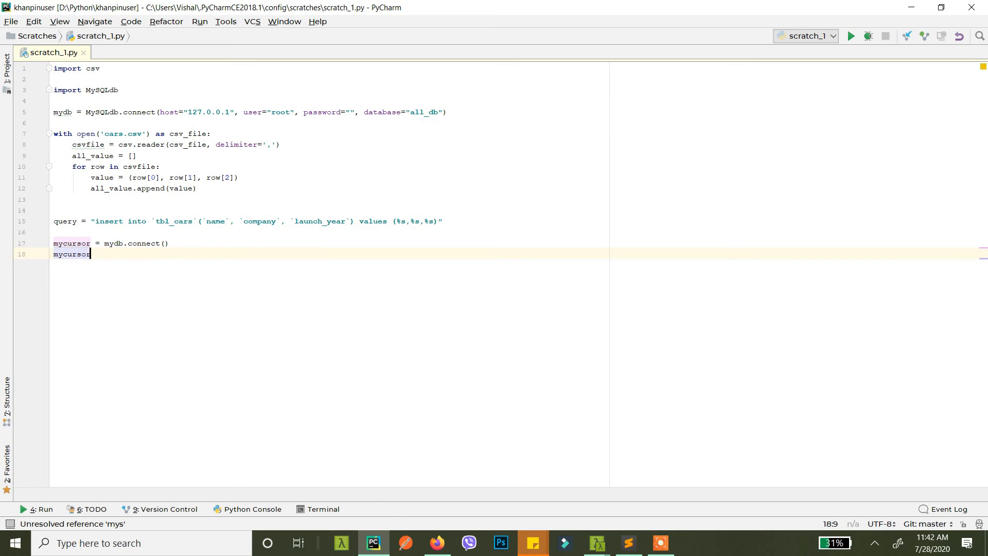
Step: Add mycursor.executemany(query, all_value) followed by mydb.commit()
{"action": "type", "text": ".ex"}
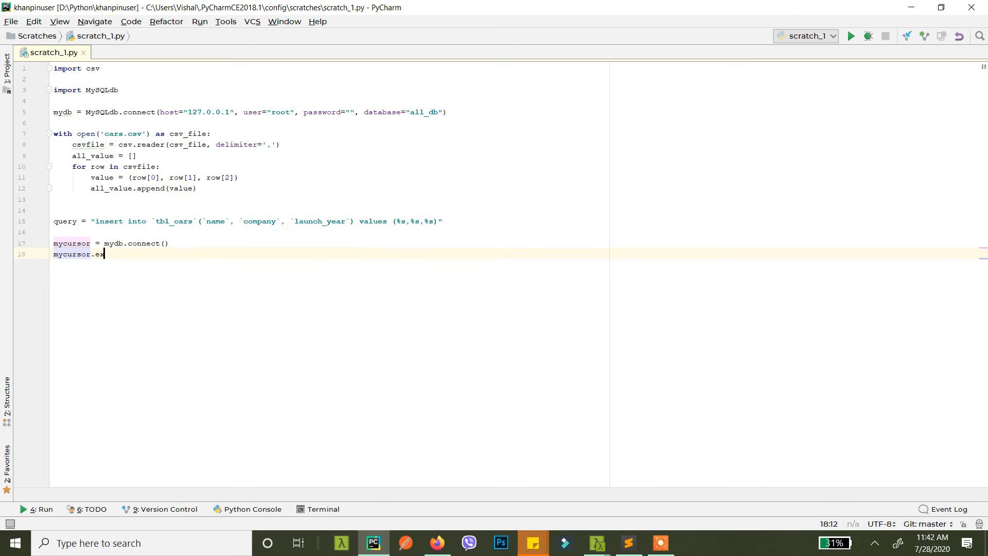
{"action": "type", "text": "ecutemany"}
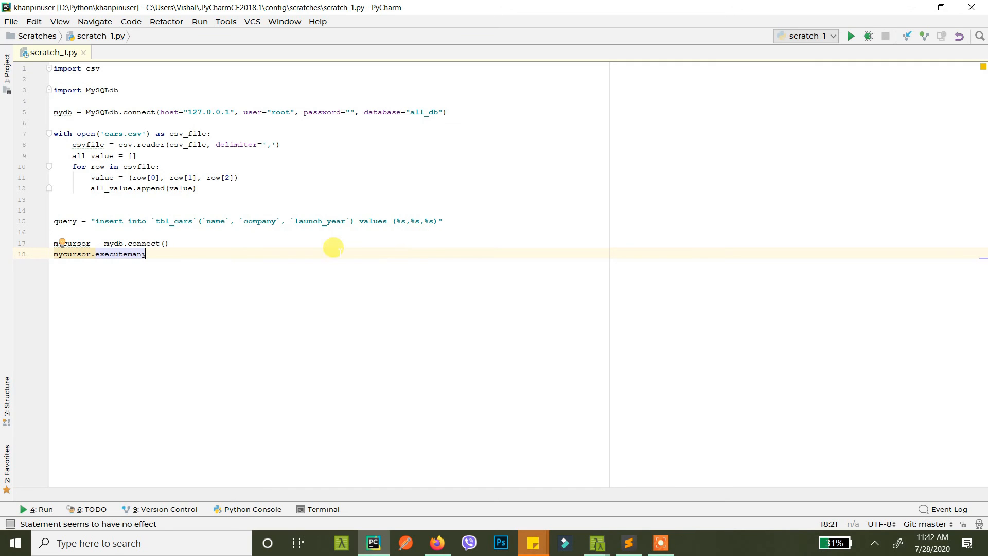
{"action": "mouse_move", "coordinate": [3, 167]}
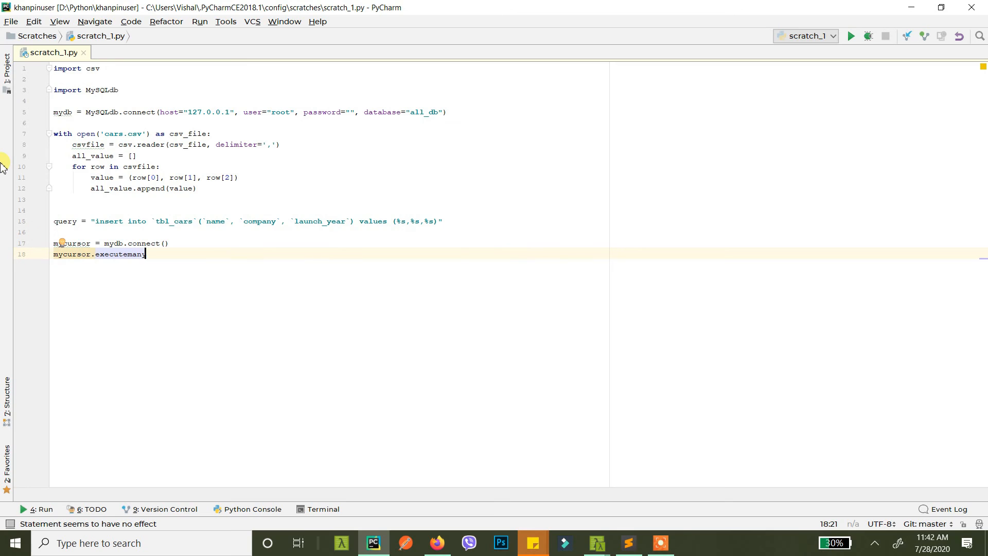
{"action": "type", "text": "("}
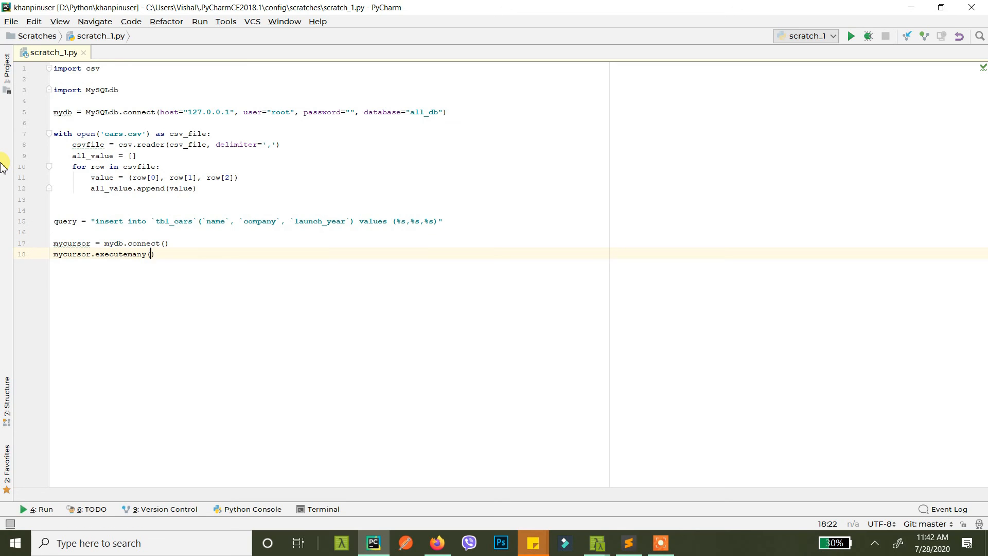
{"action": "type", "text": "query"}
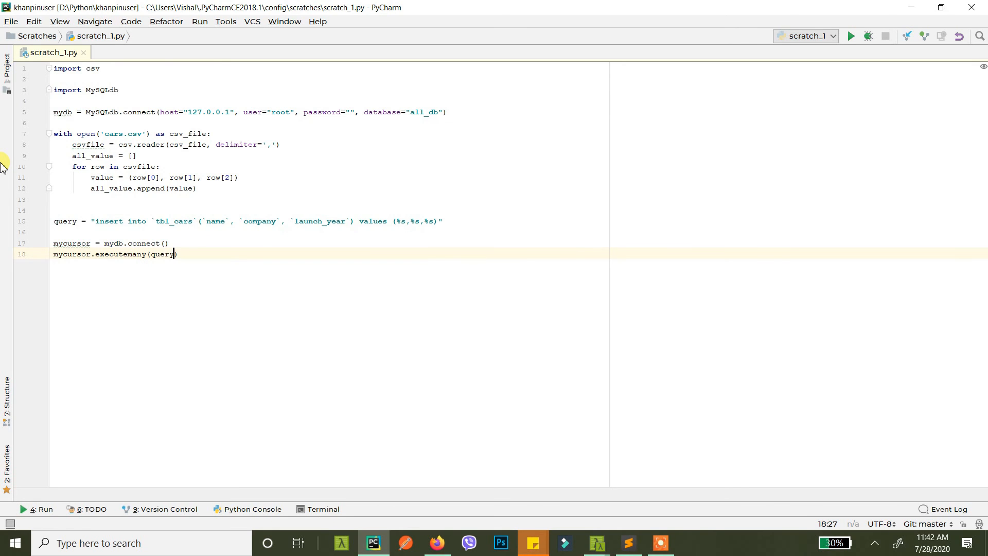
{"action": "type", "text": ", all_value"}
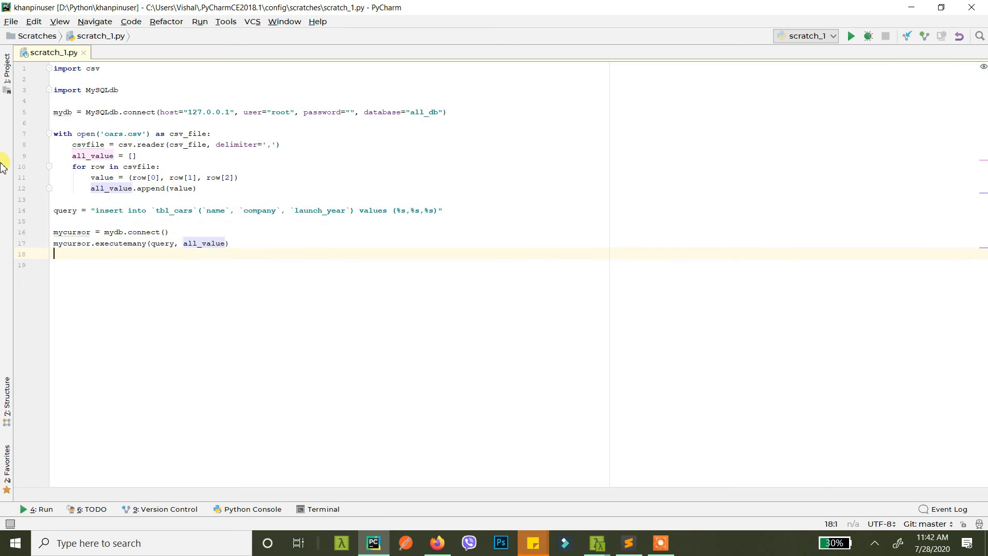
{"action": "type", "text": "mys"}
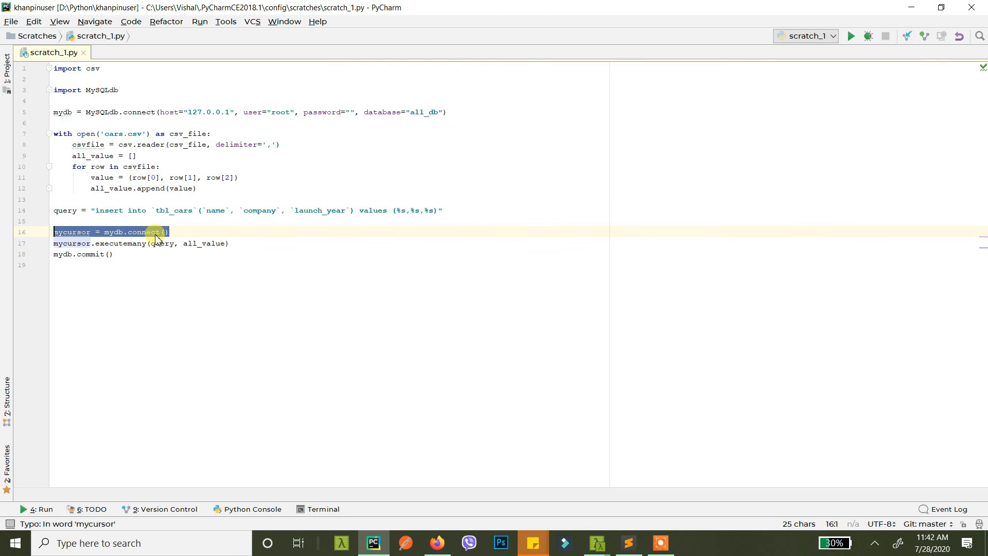
Step: Highlight the executemany call and its query argument while explaining the line
{"action": "double_click", "coordinate": [118, 243]}
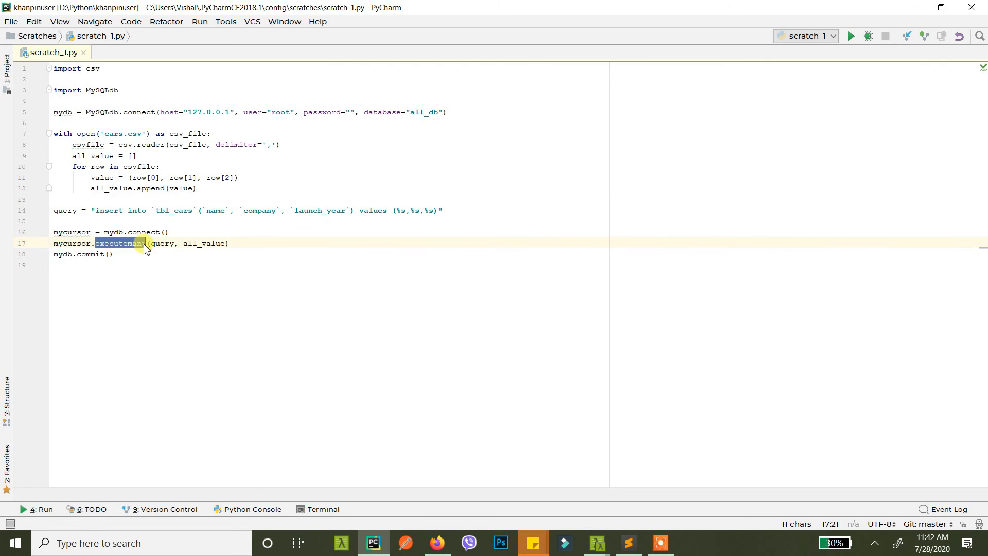
{"action": "double_click", "coordinate": [161, 243]}
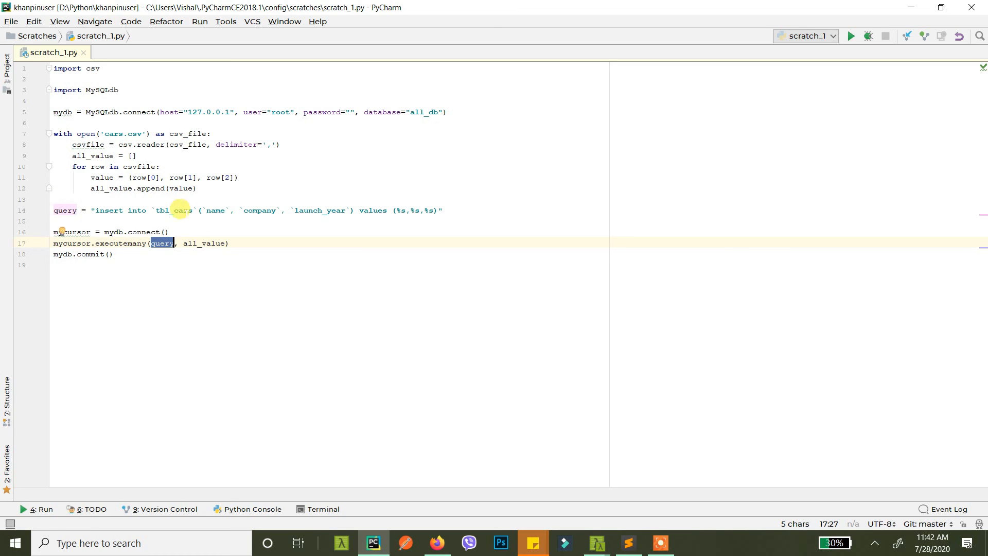
{"action": "double_click", "coordinate": [204, 243]}
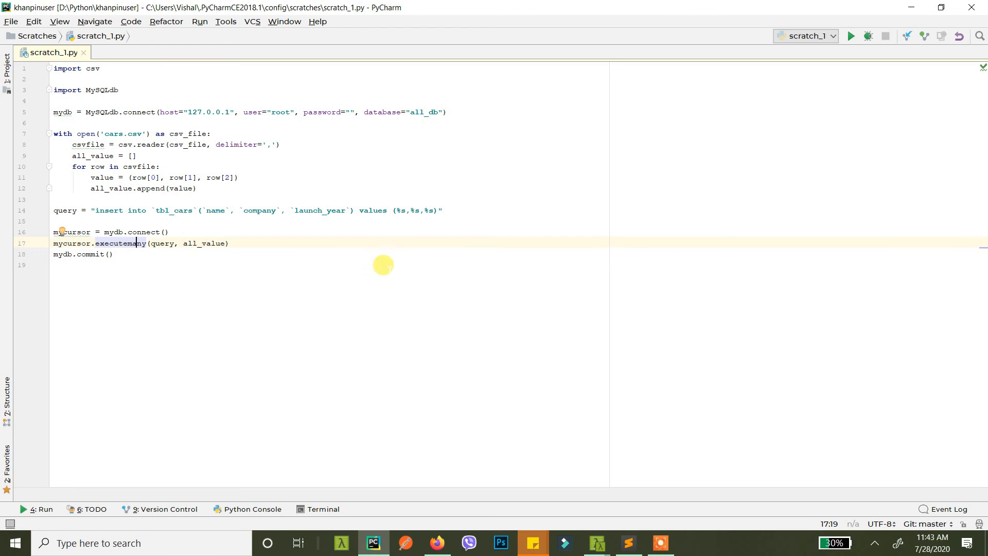
Step: Check in phpMyAdmin that tbl_cars still holds zero rows, then return to the script
{"action": "key", "text": "alt+tab"}
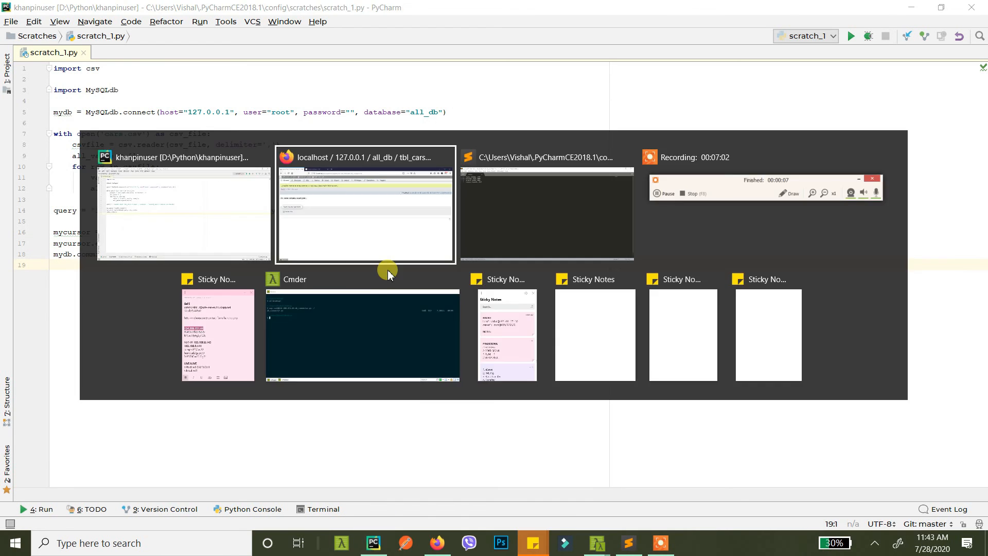
{"action": "left_click", "coordinate": [365, 208]}
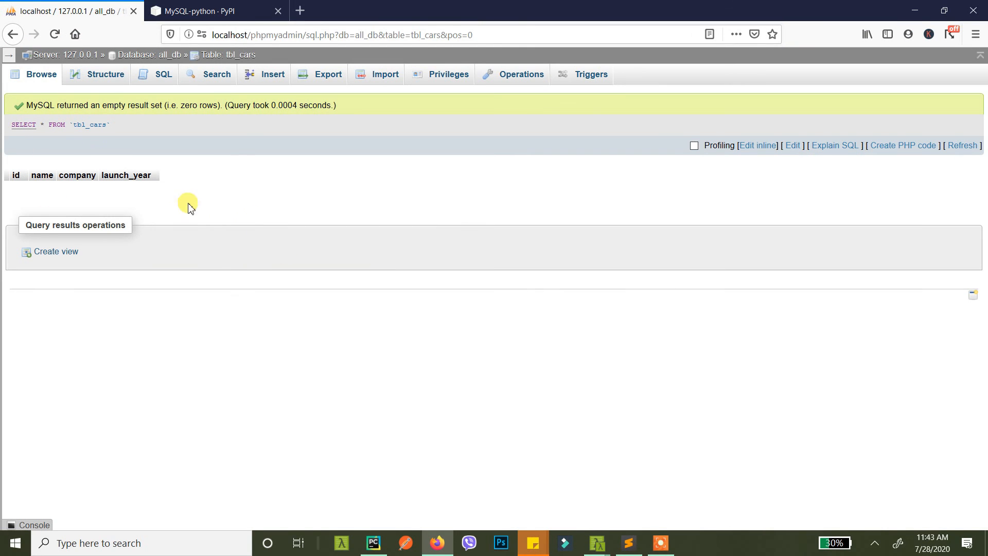
{"action": "left_click", "coordinate": [373, 543]}
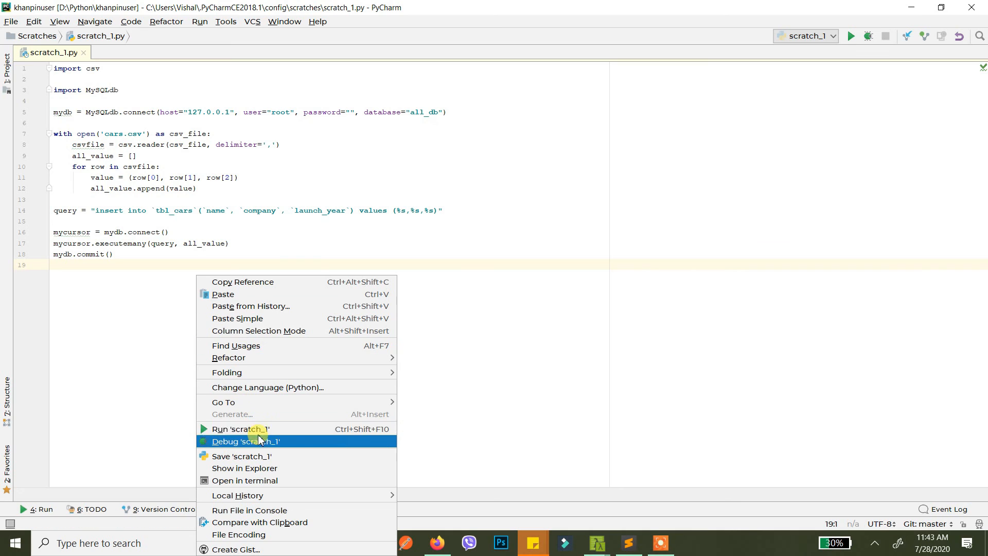
Step: Run the script, hit the AttributeError, and change mydb.connect() to mydb.cursor()
{"action": "left_click", "coordinate": [240, 428]}
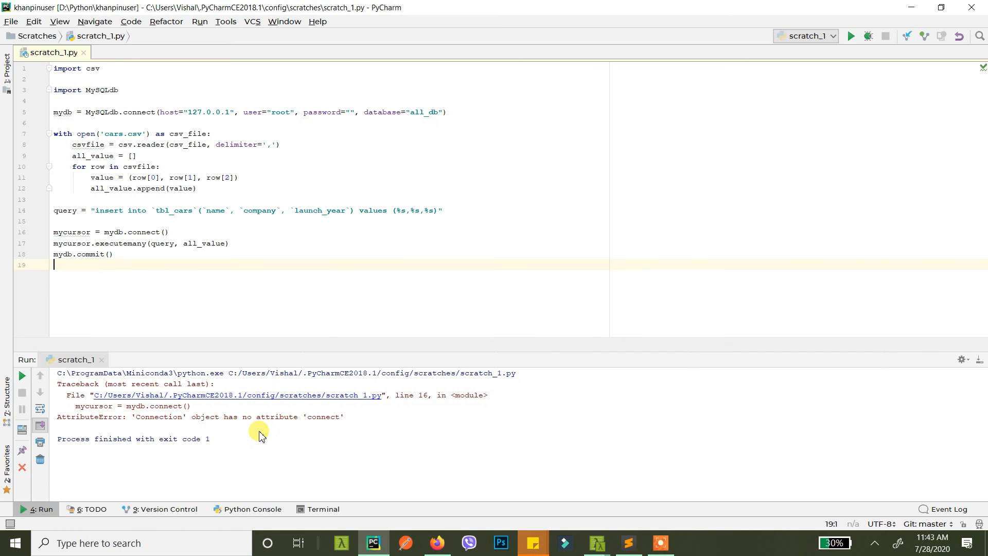
{"action": "mouse_move", "coordinate": [262, 417]}
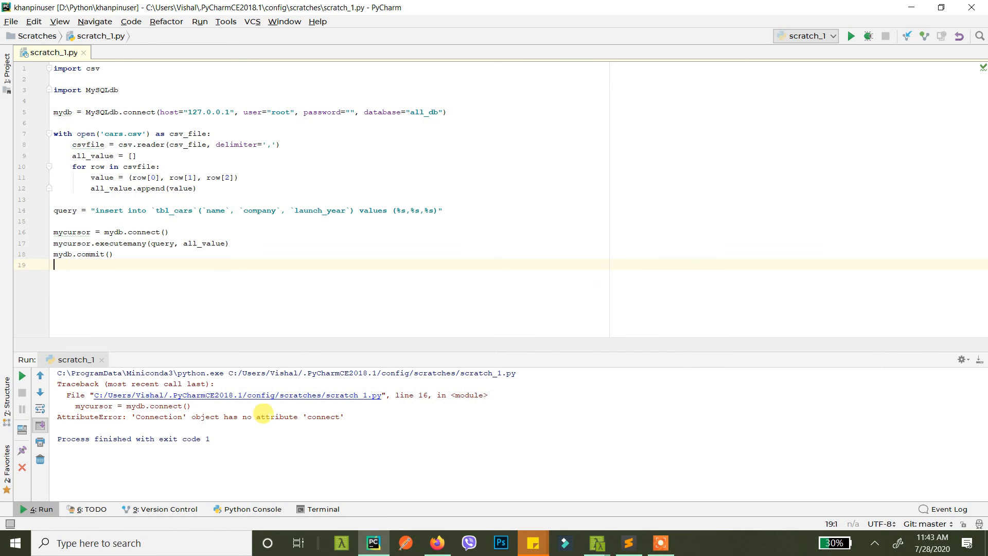
{"action": "mouse_move", "coordinate": [139, 414]}
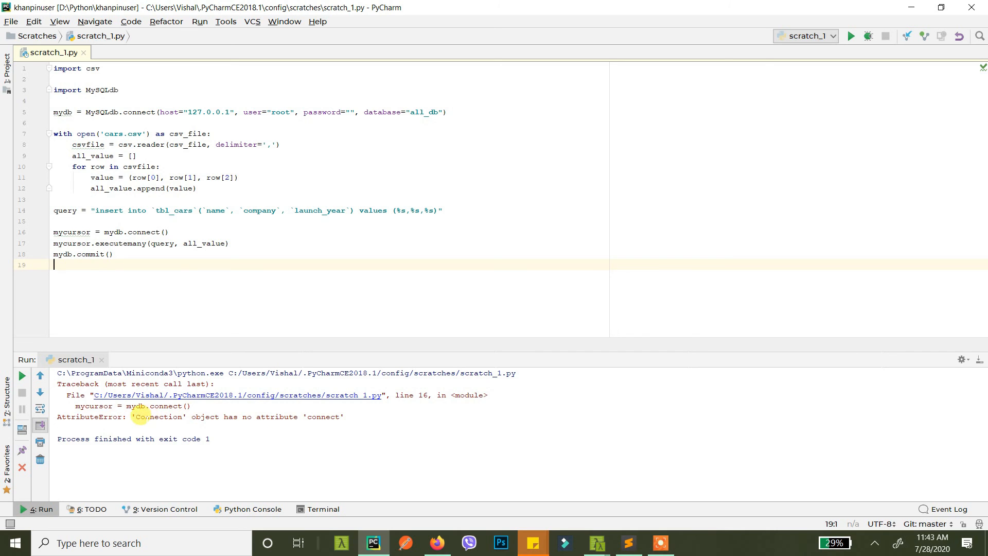
{"action": "mouse_move", "coordinate": [294, 413]}
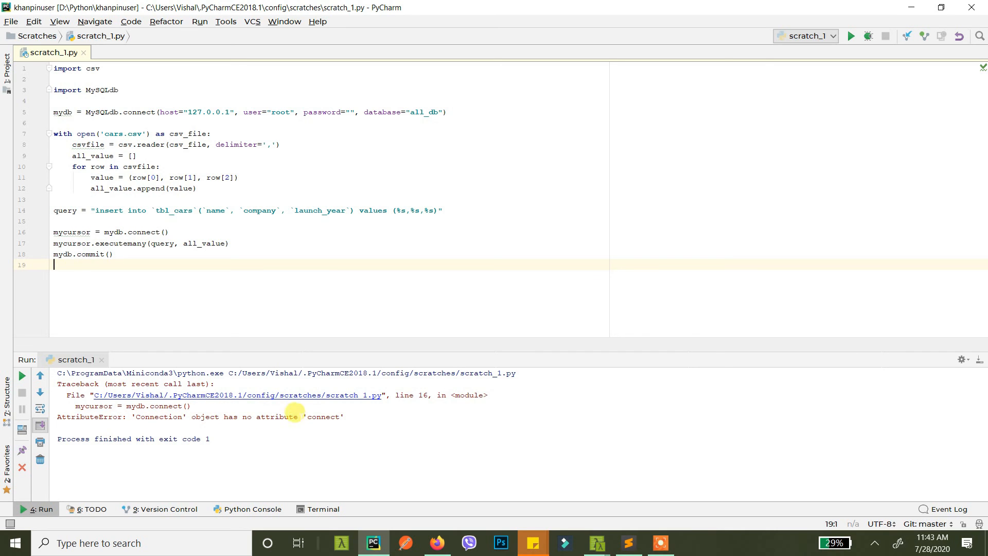
{"action": "left_click", "coordinate": [130, 231]}
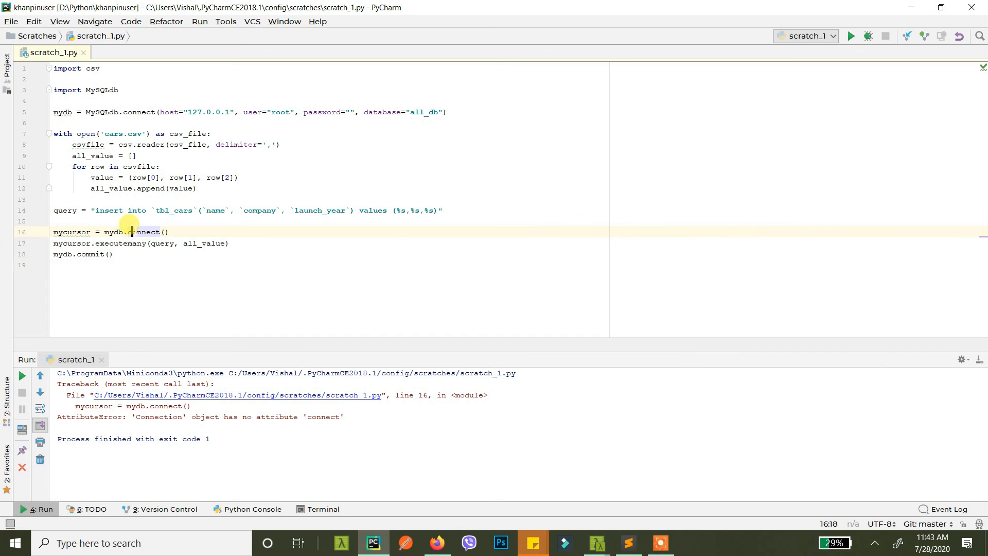
{"action": "double_click", "coordinate": [144, 232]}
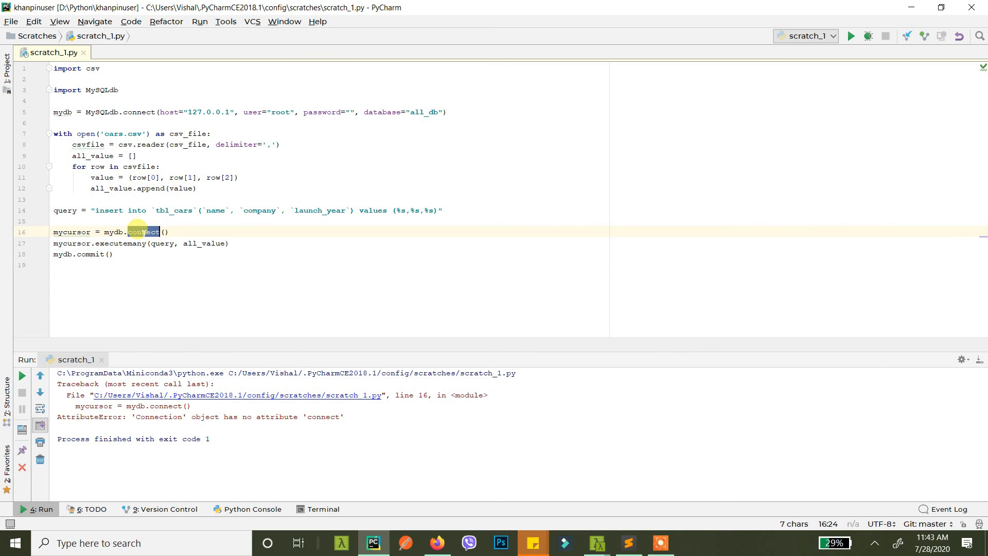
{"action": "type", "text": "cus"}
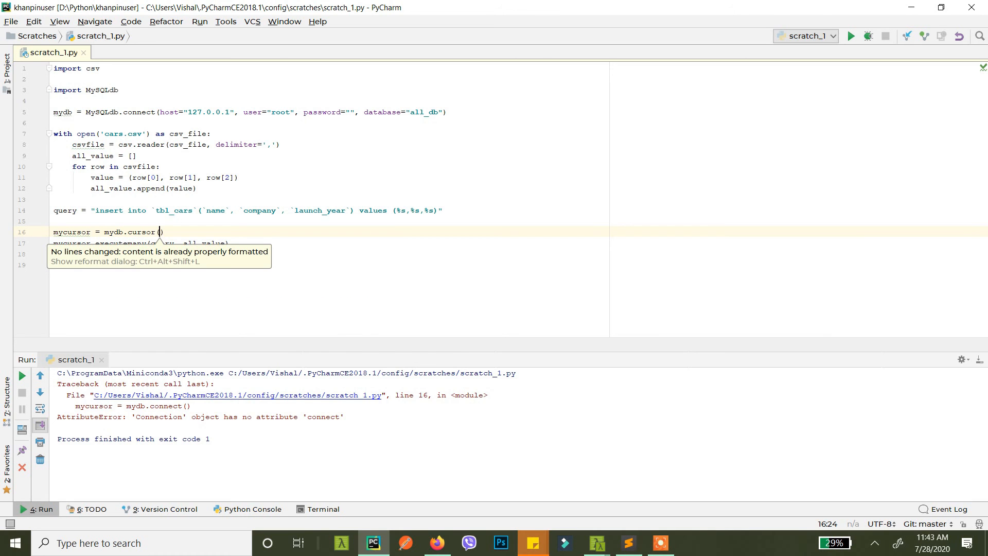
Step: Run 'scratch_1' again with exit code 0 and see four car rows in tbl_cars in phpMyAdmin
{"action": "right_click", "coordinate": [183, 187]}
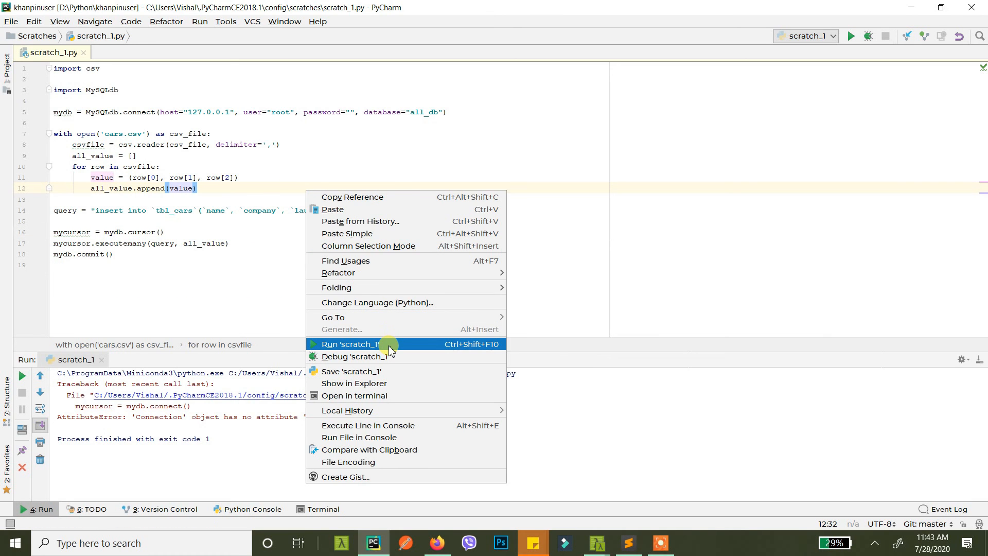
{"action": "left_click", "coordinate": [350, 344]}
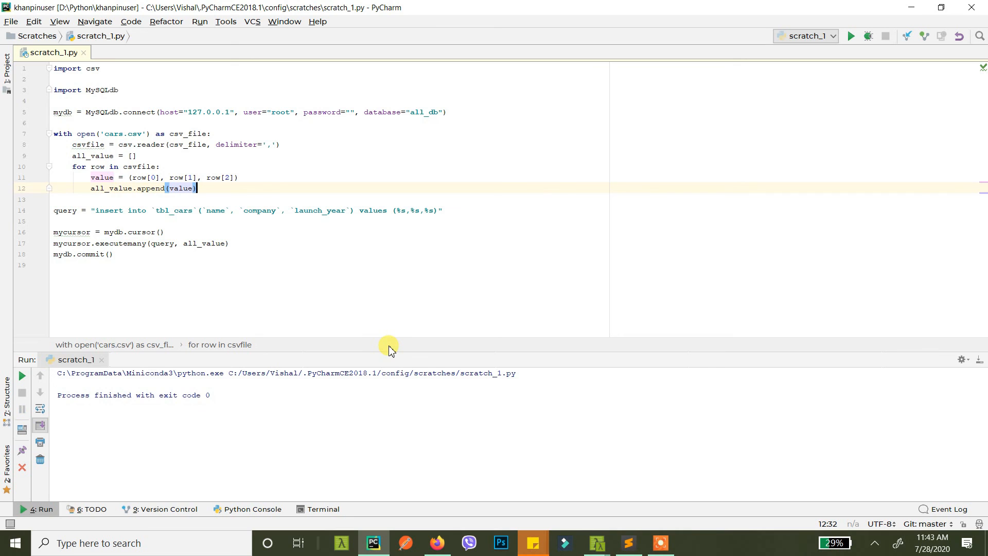
{"action": "left_click", "coordinate": [436, 542]}
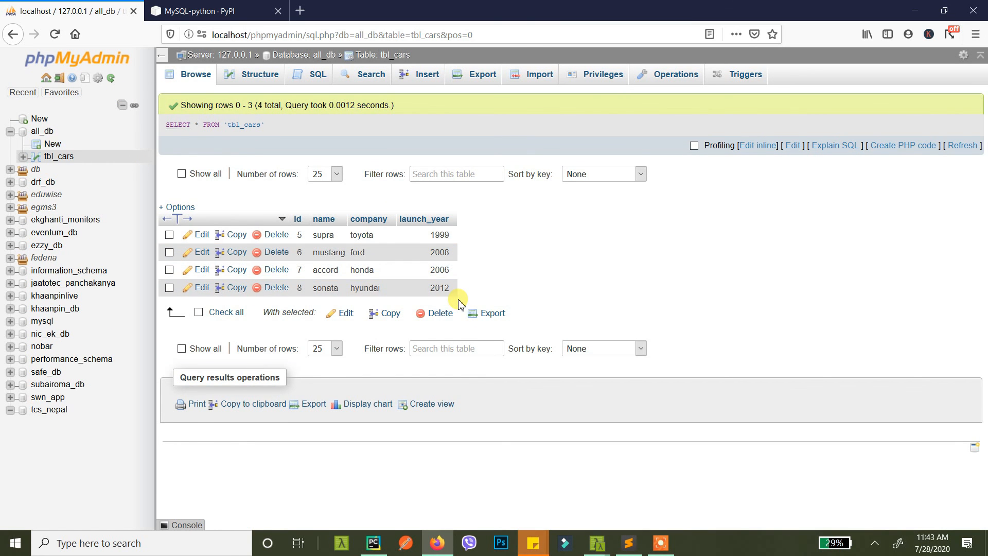
{"action": "left_click", "coordinate": [372, 543]}
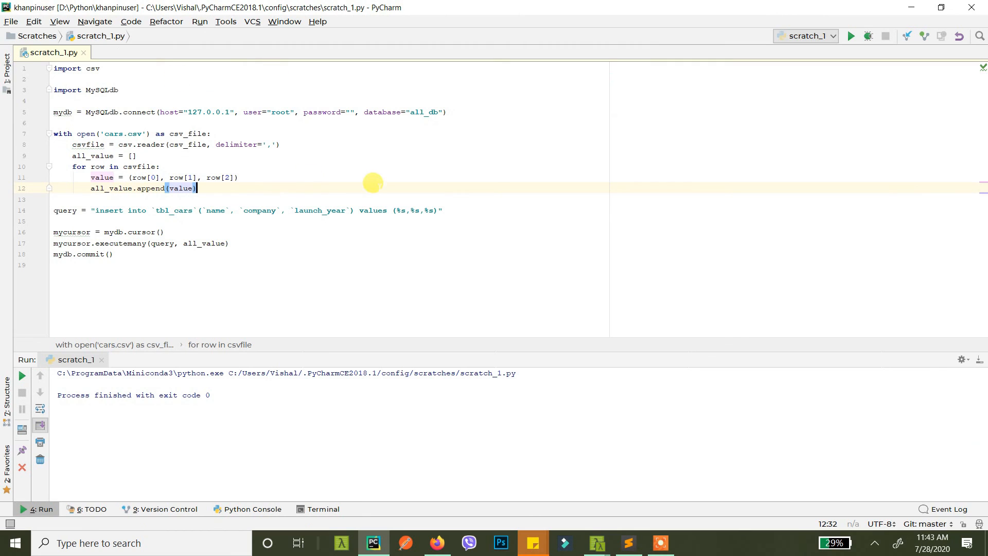
{"action": "mouse_move", "coordinate": [319, 191]}
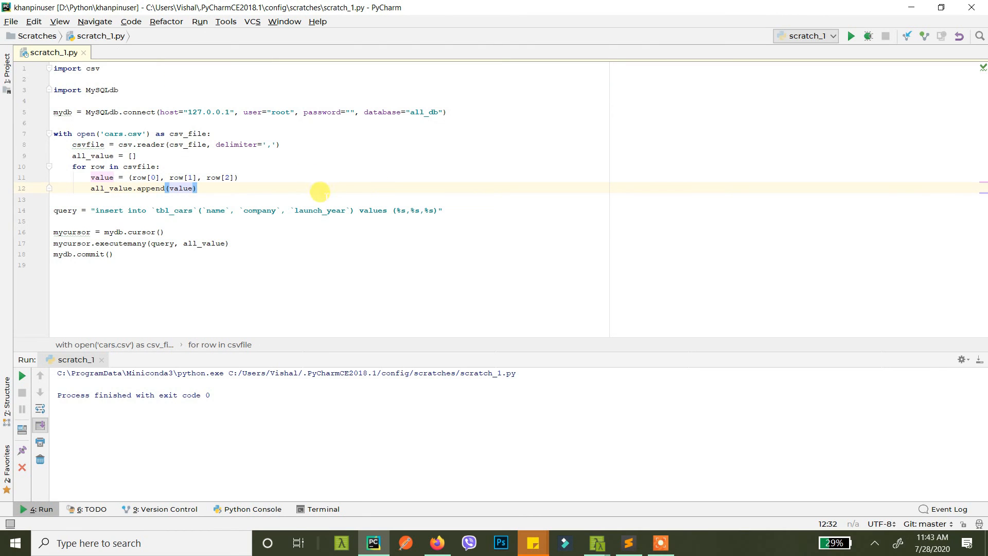
{"action": "left_click_drag", "start_coordinate": [55, 132], "coordinate": [196, 187]}
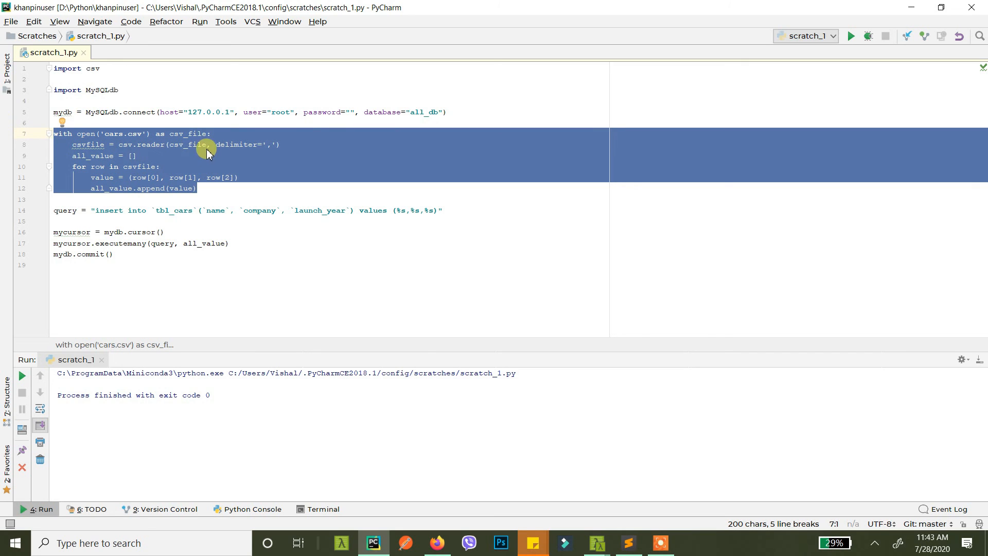
{"action": "mouse_move", "coordinate": [384, 183]}
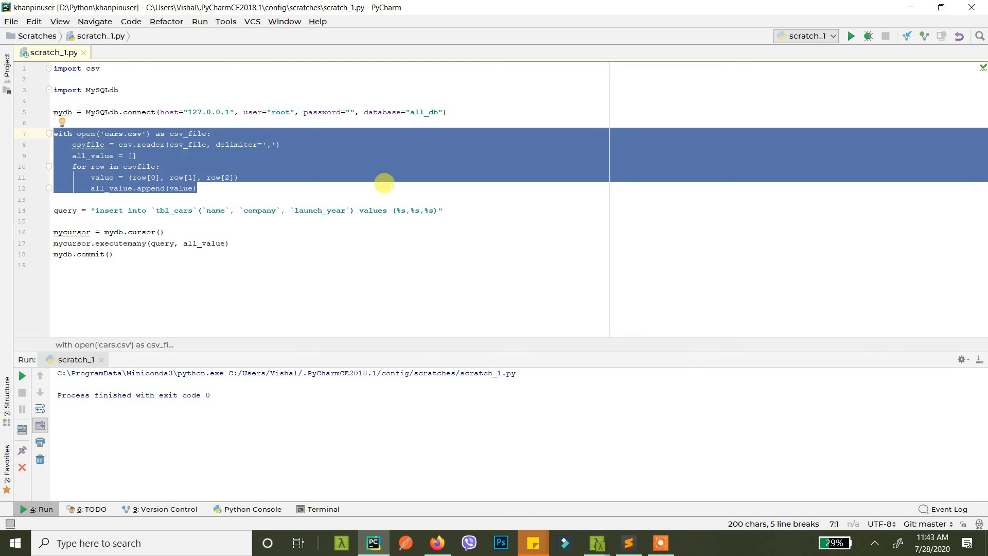
{"action": "mouse_move", "coordinate": [687, 193]}
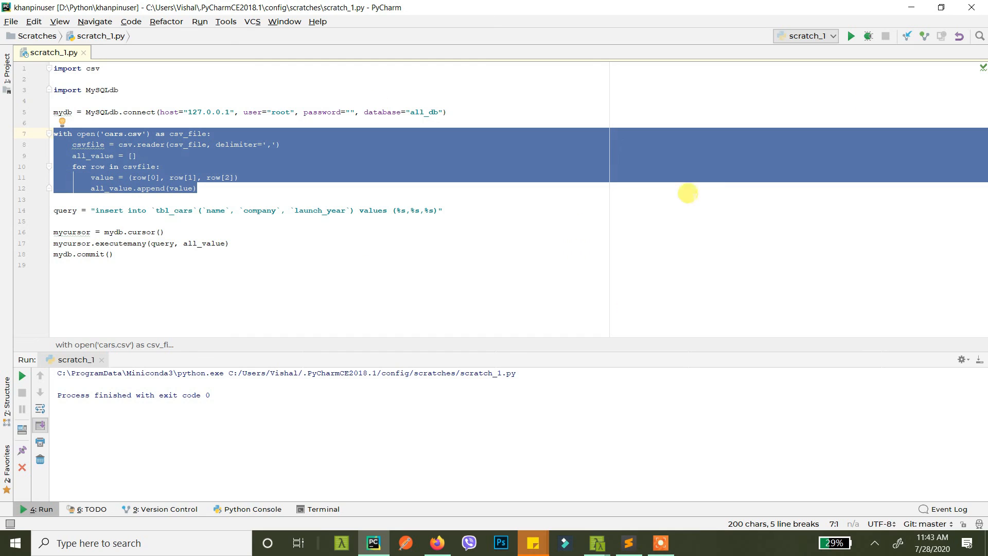
{"action": "mouse_move", "coordinate": [685, 276]}
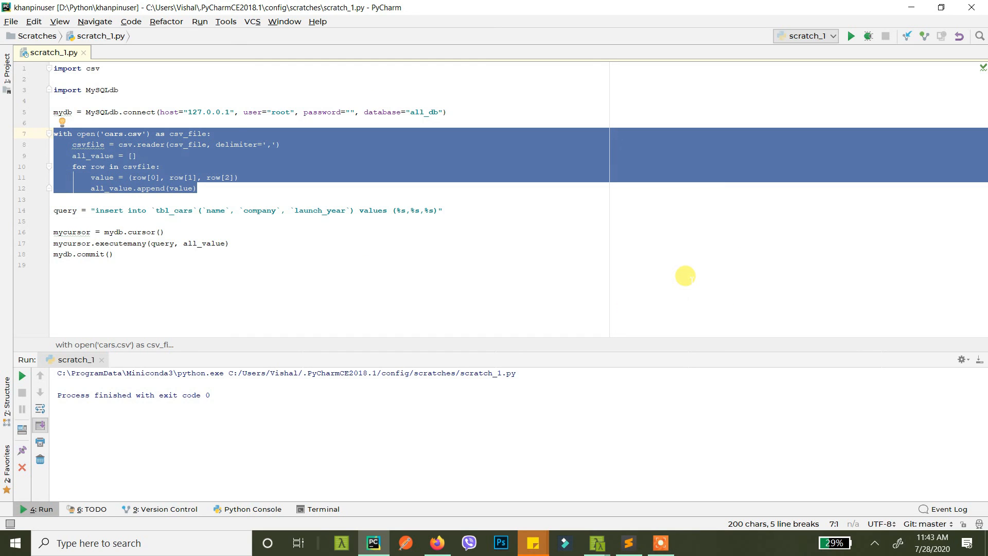